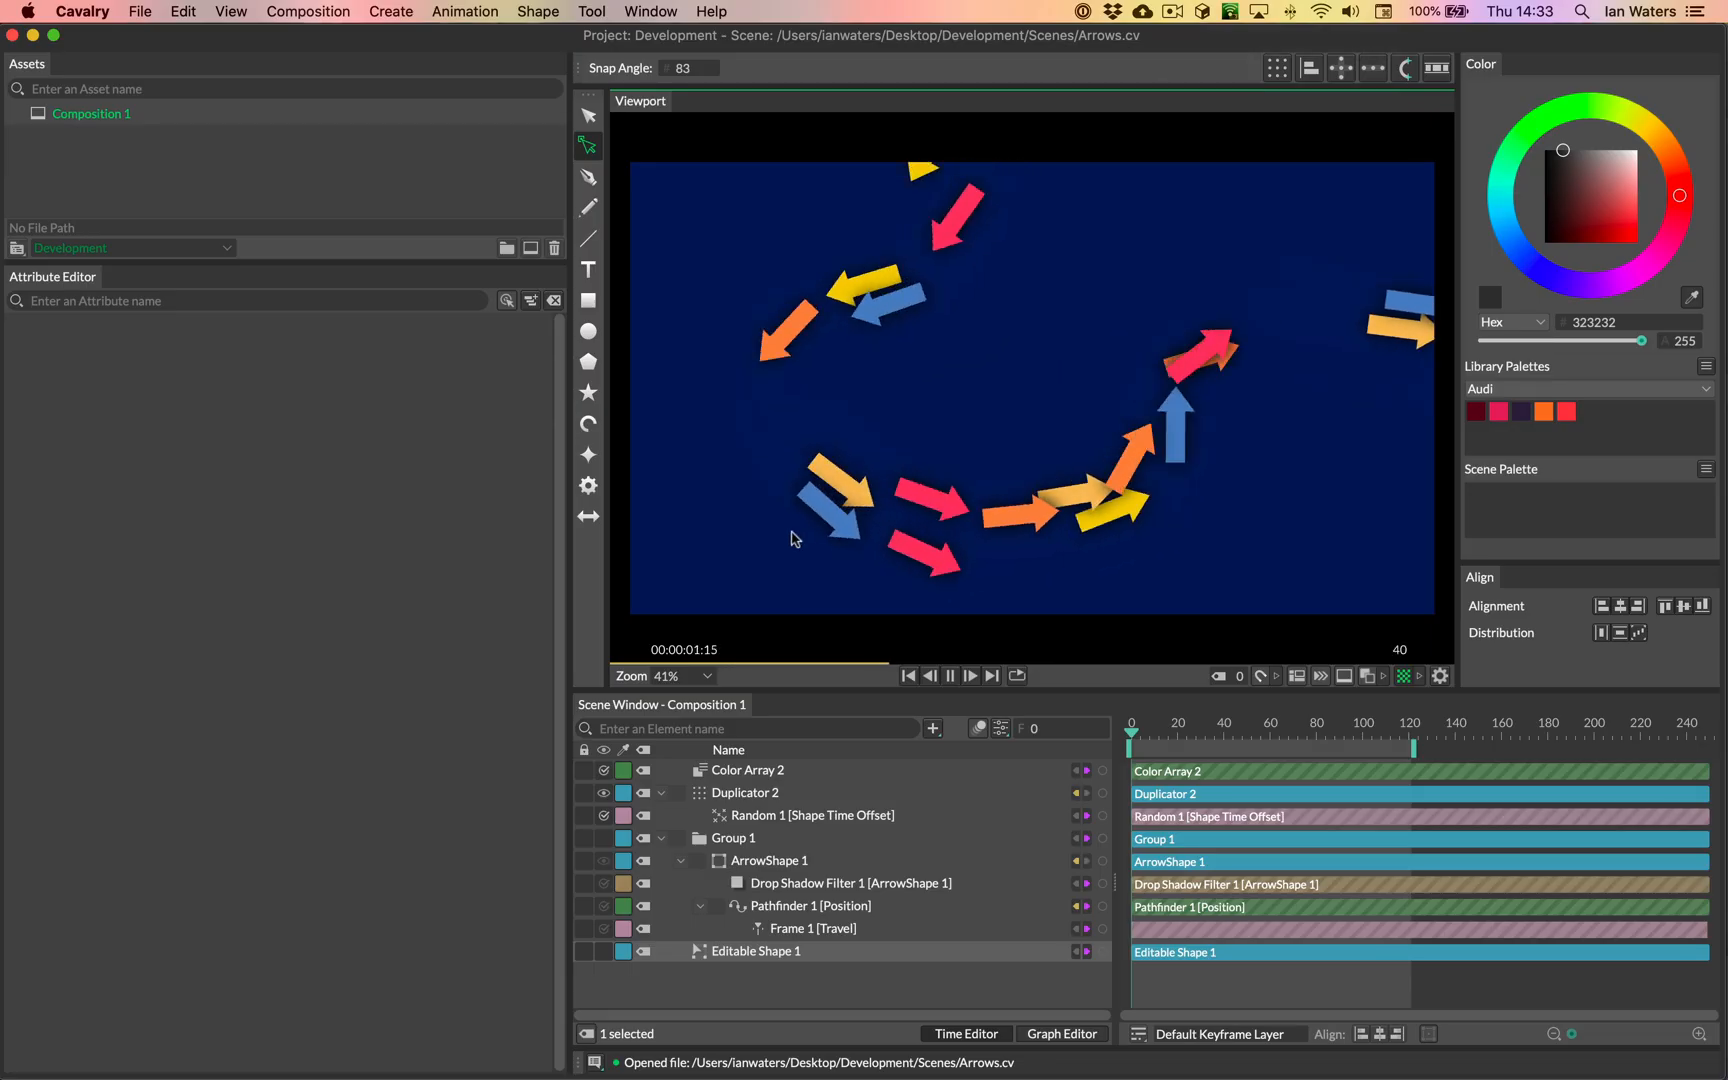
Step: Play and pause the flying arrows animation in Arrows.cv
click(970, 676)
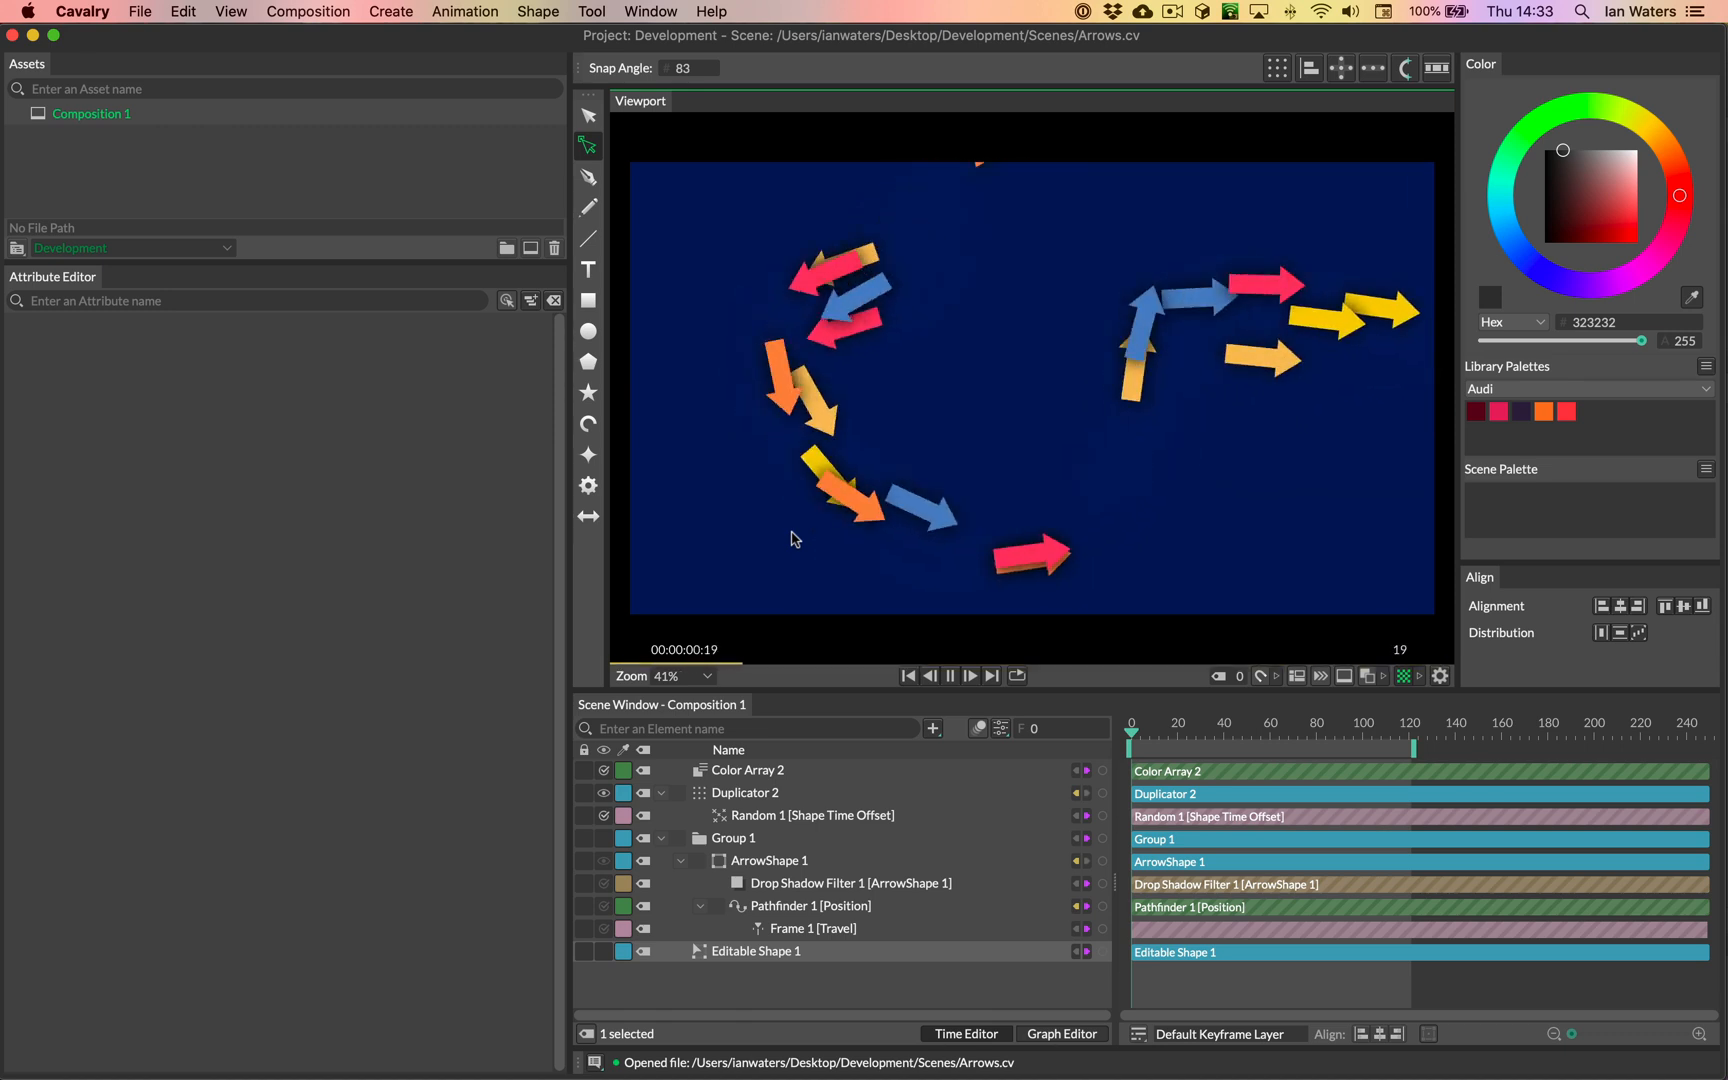
click(970, 676)
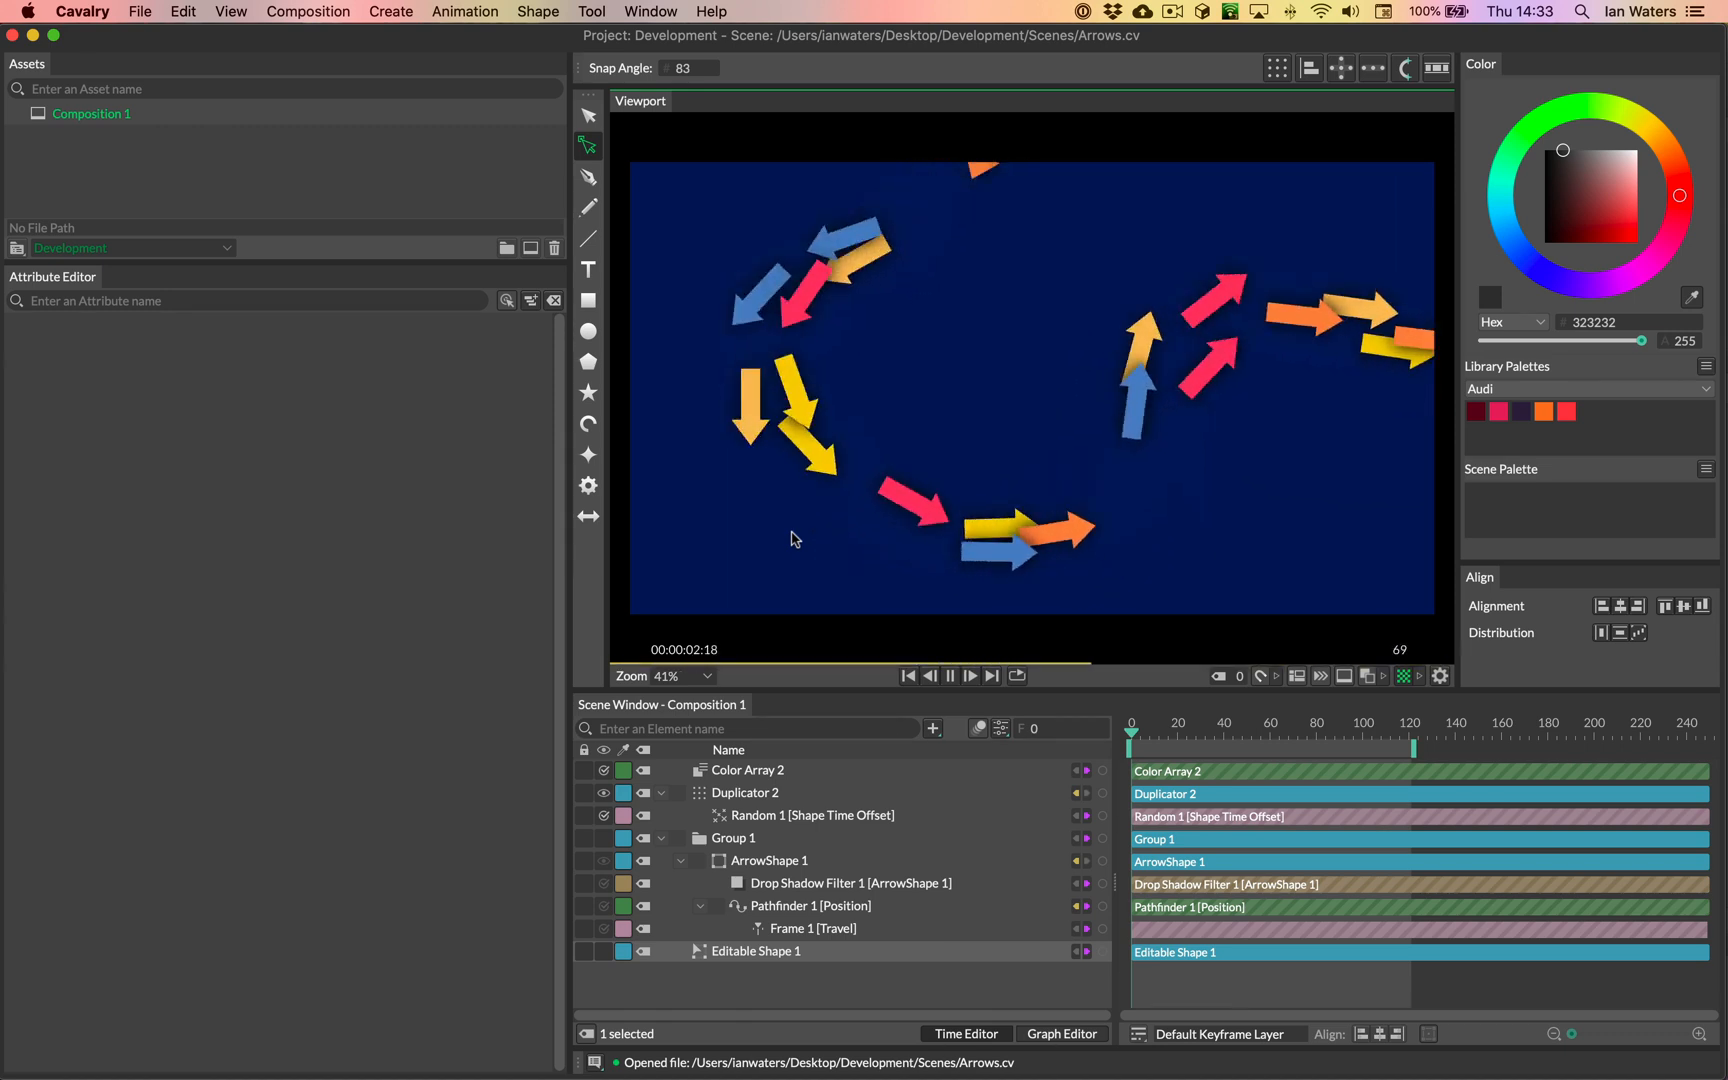
click(970, 676)
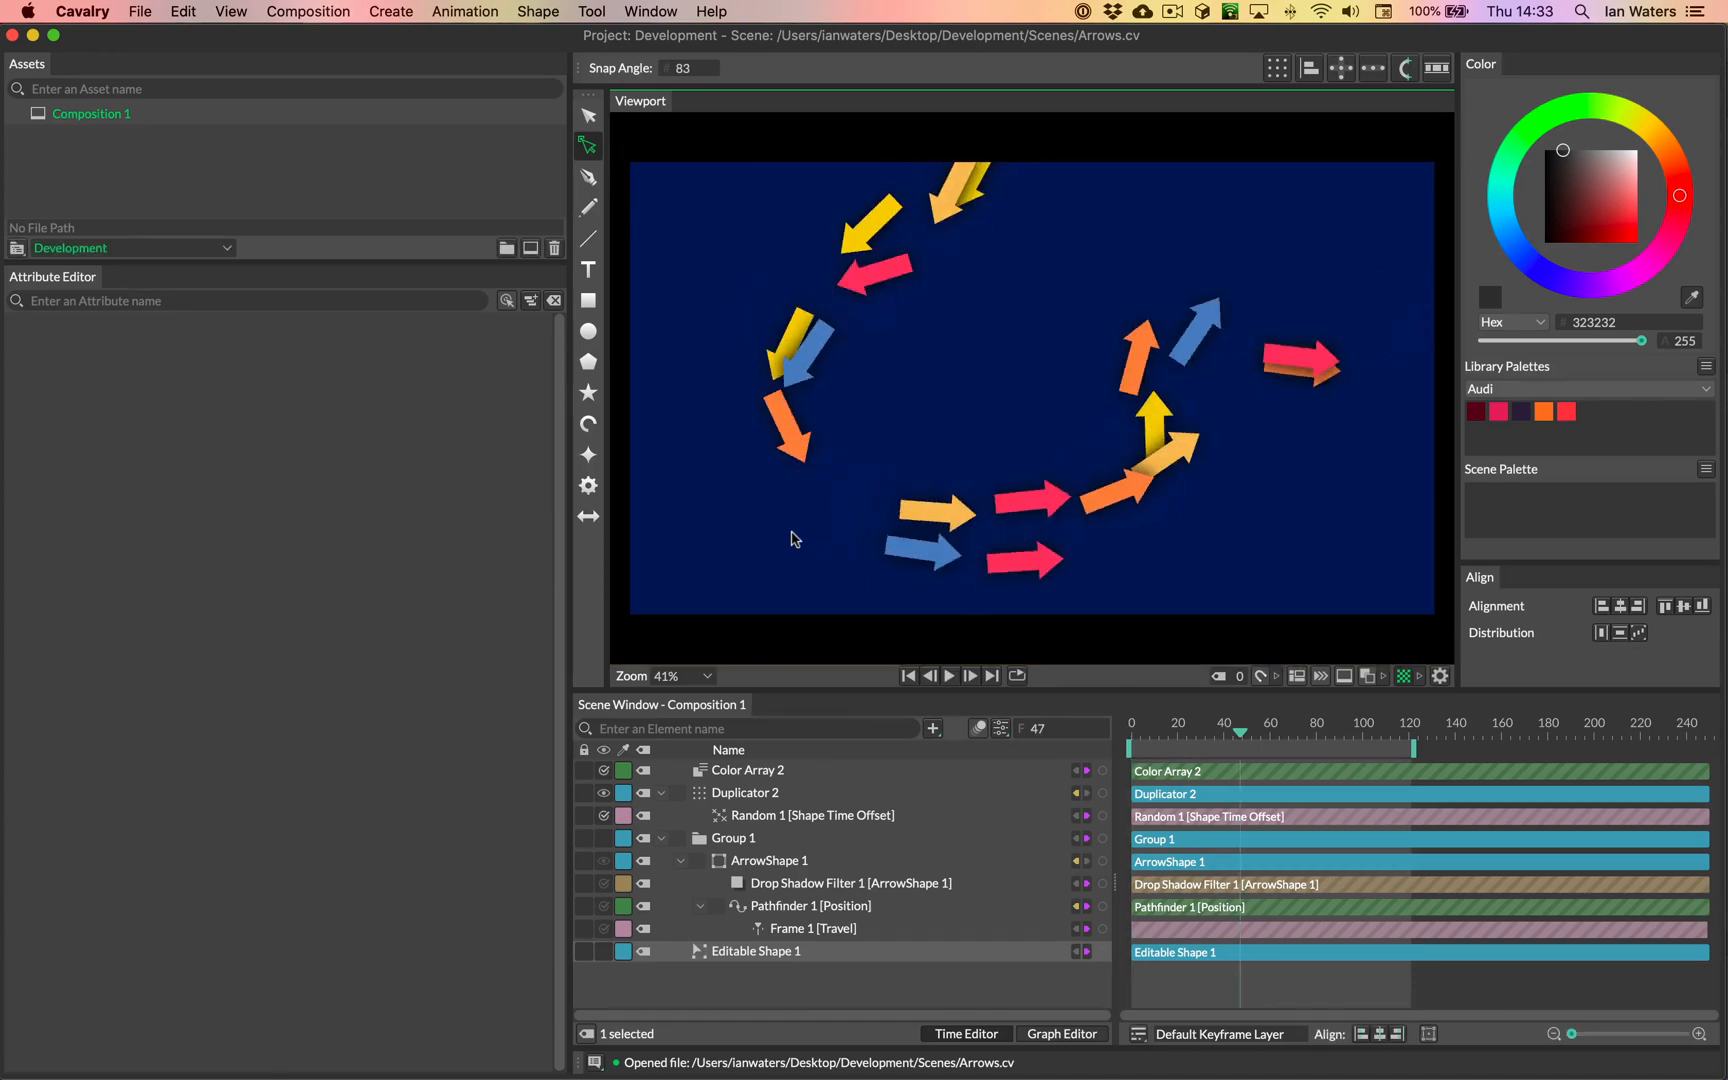
Step: Open the recent ArrowsDeform.cv without saving, and scrub through its bending arrows
click(140, 12)
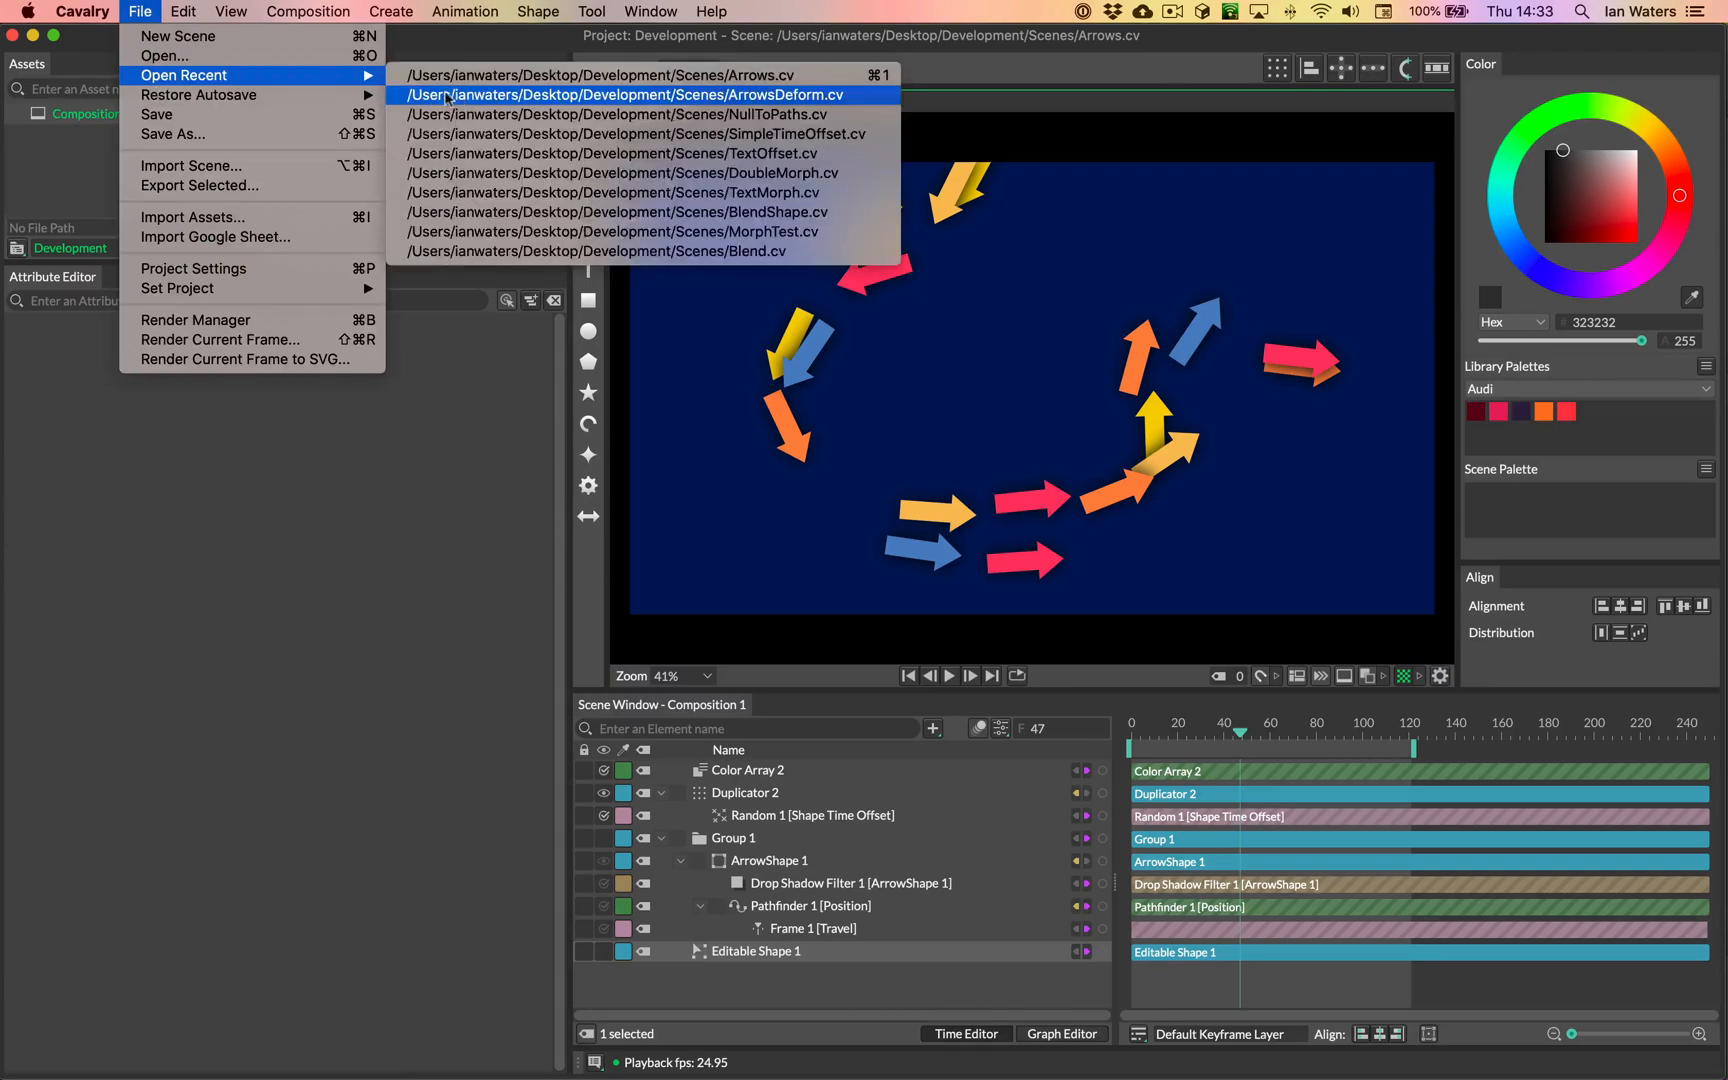
click(630, 96)
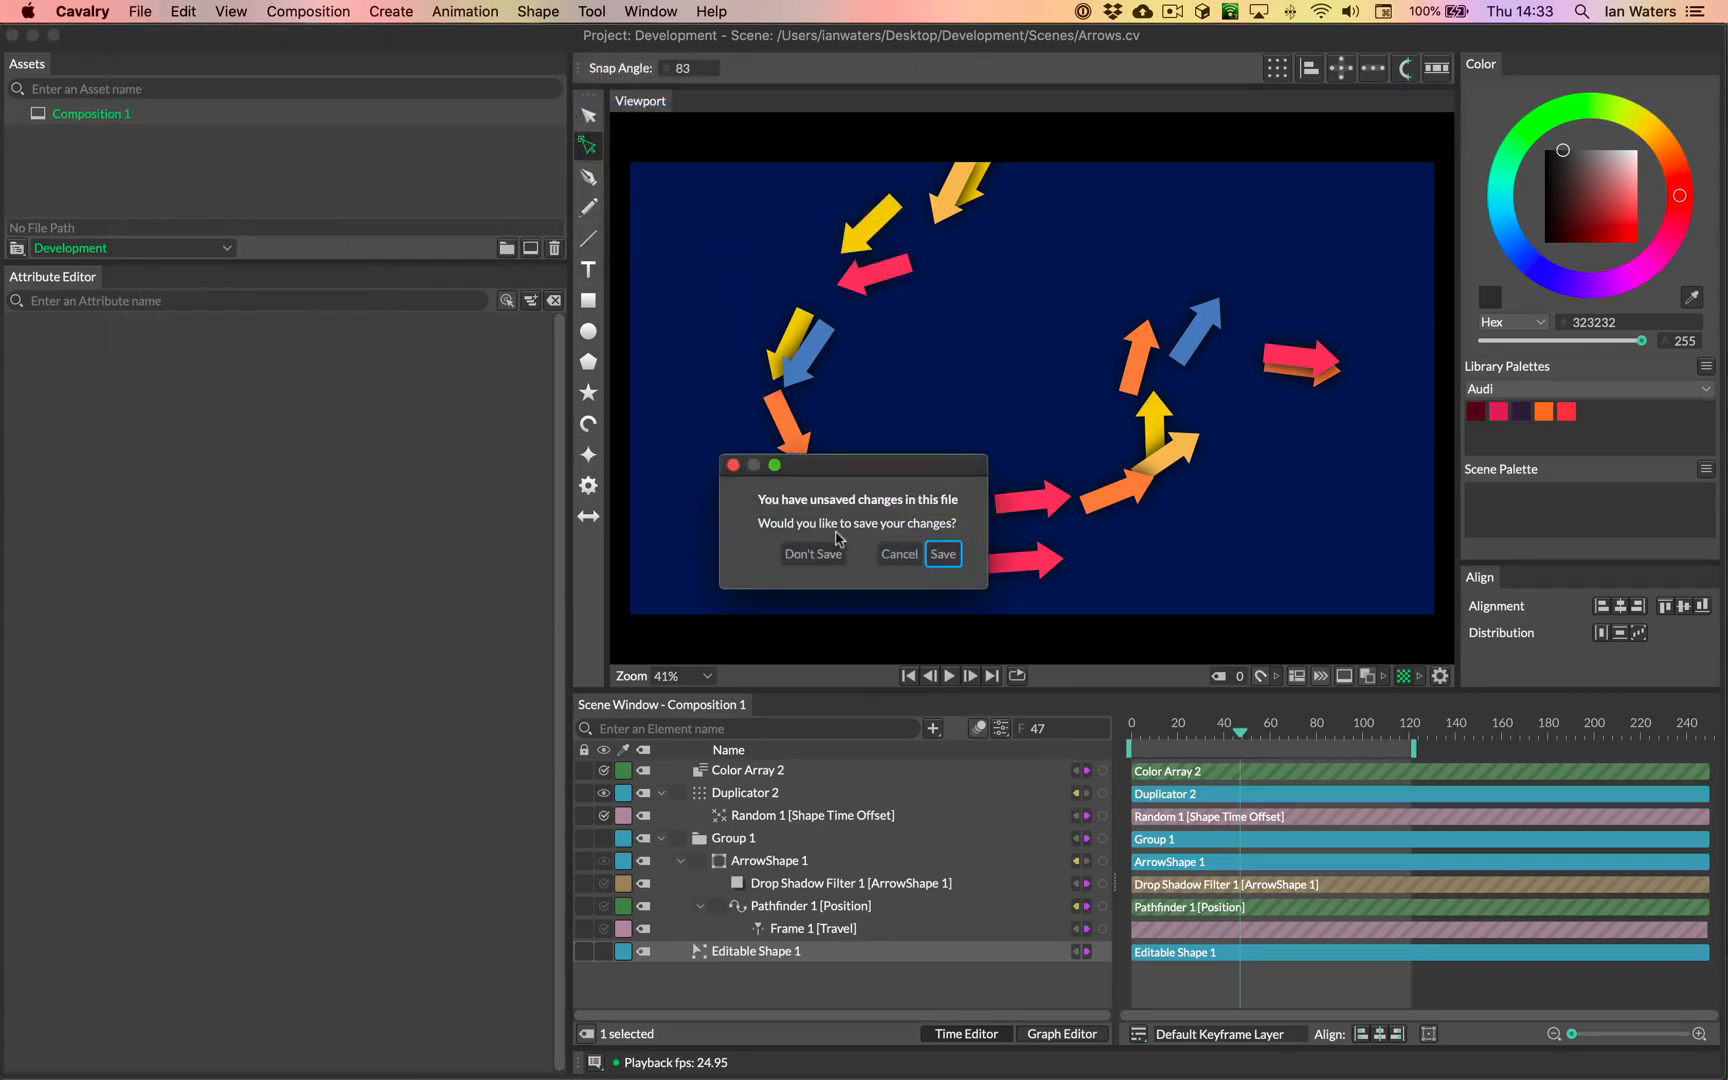
click(814, 554)
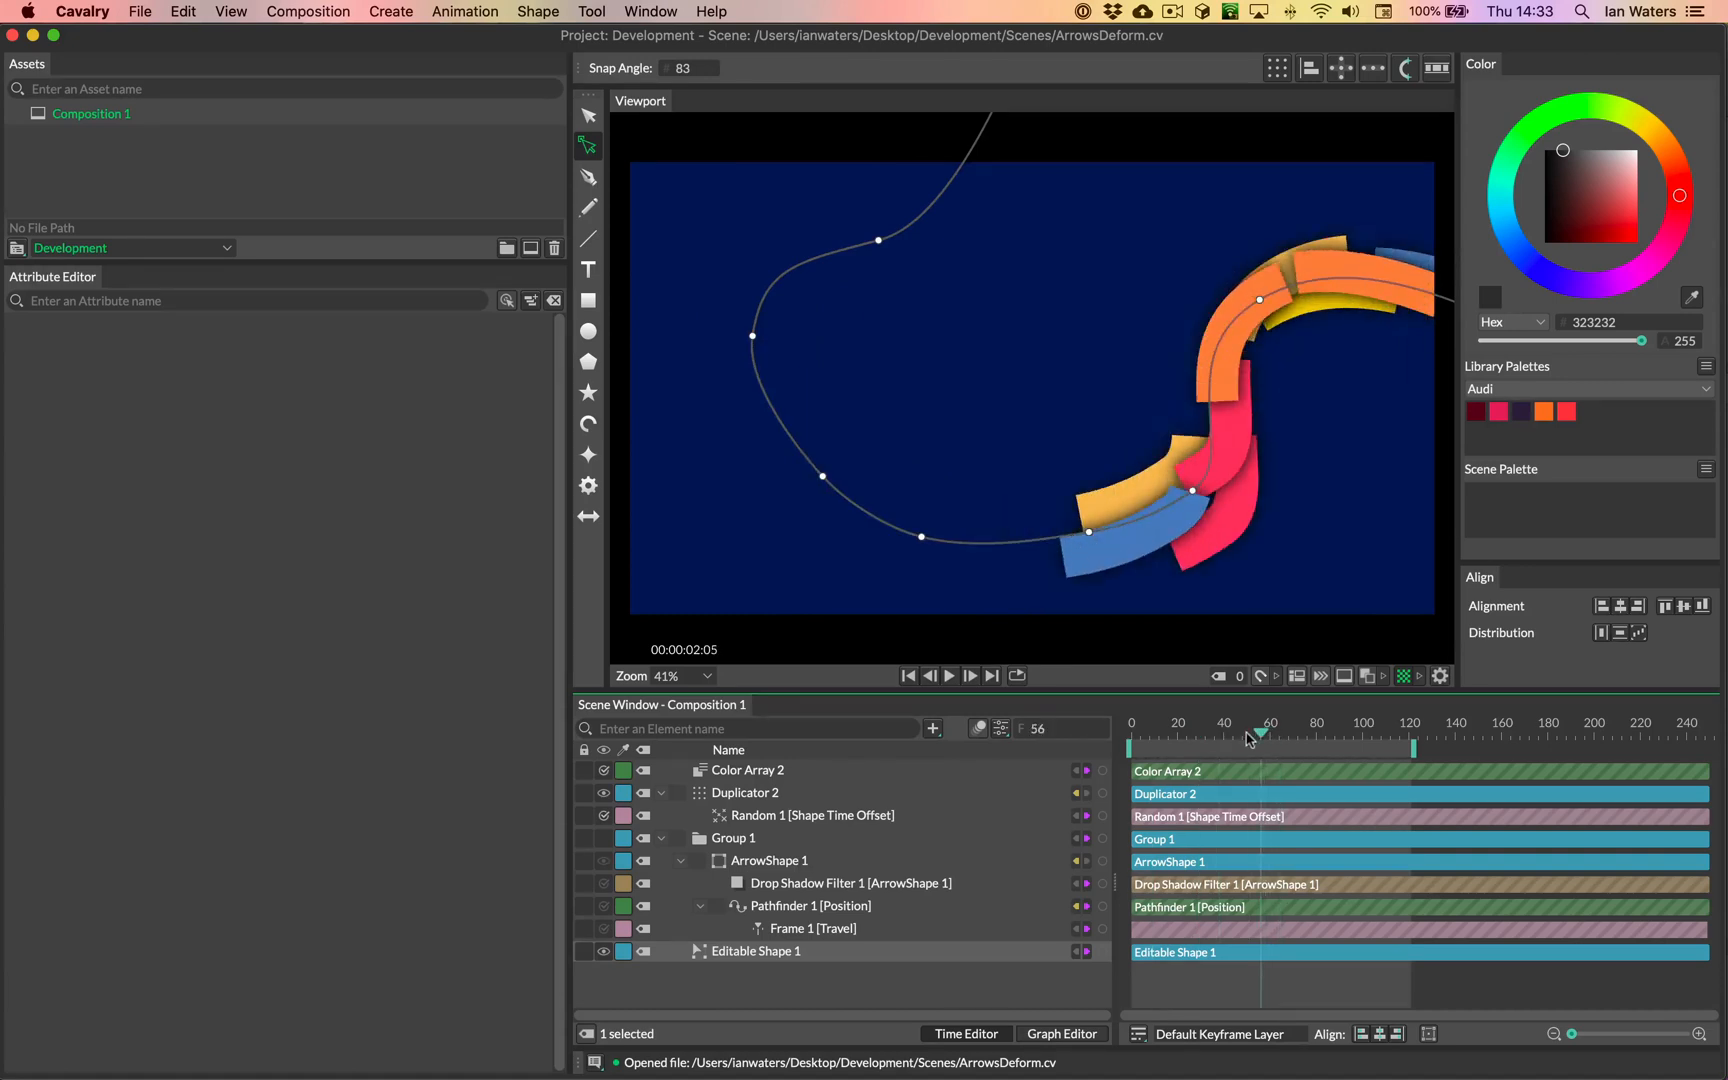
drag(1250, 738, 1140, 738)
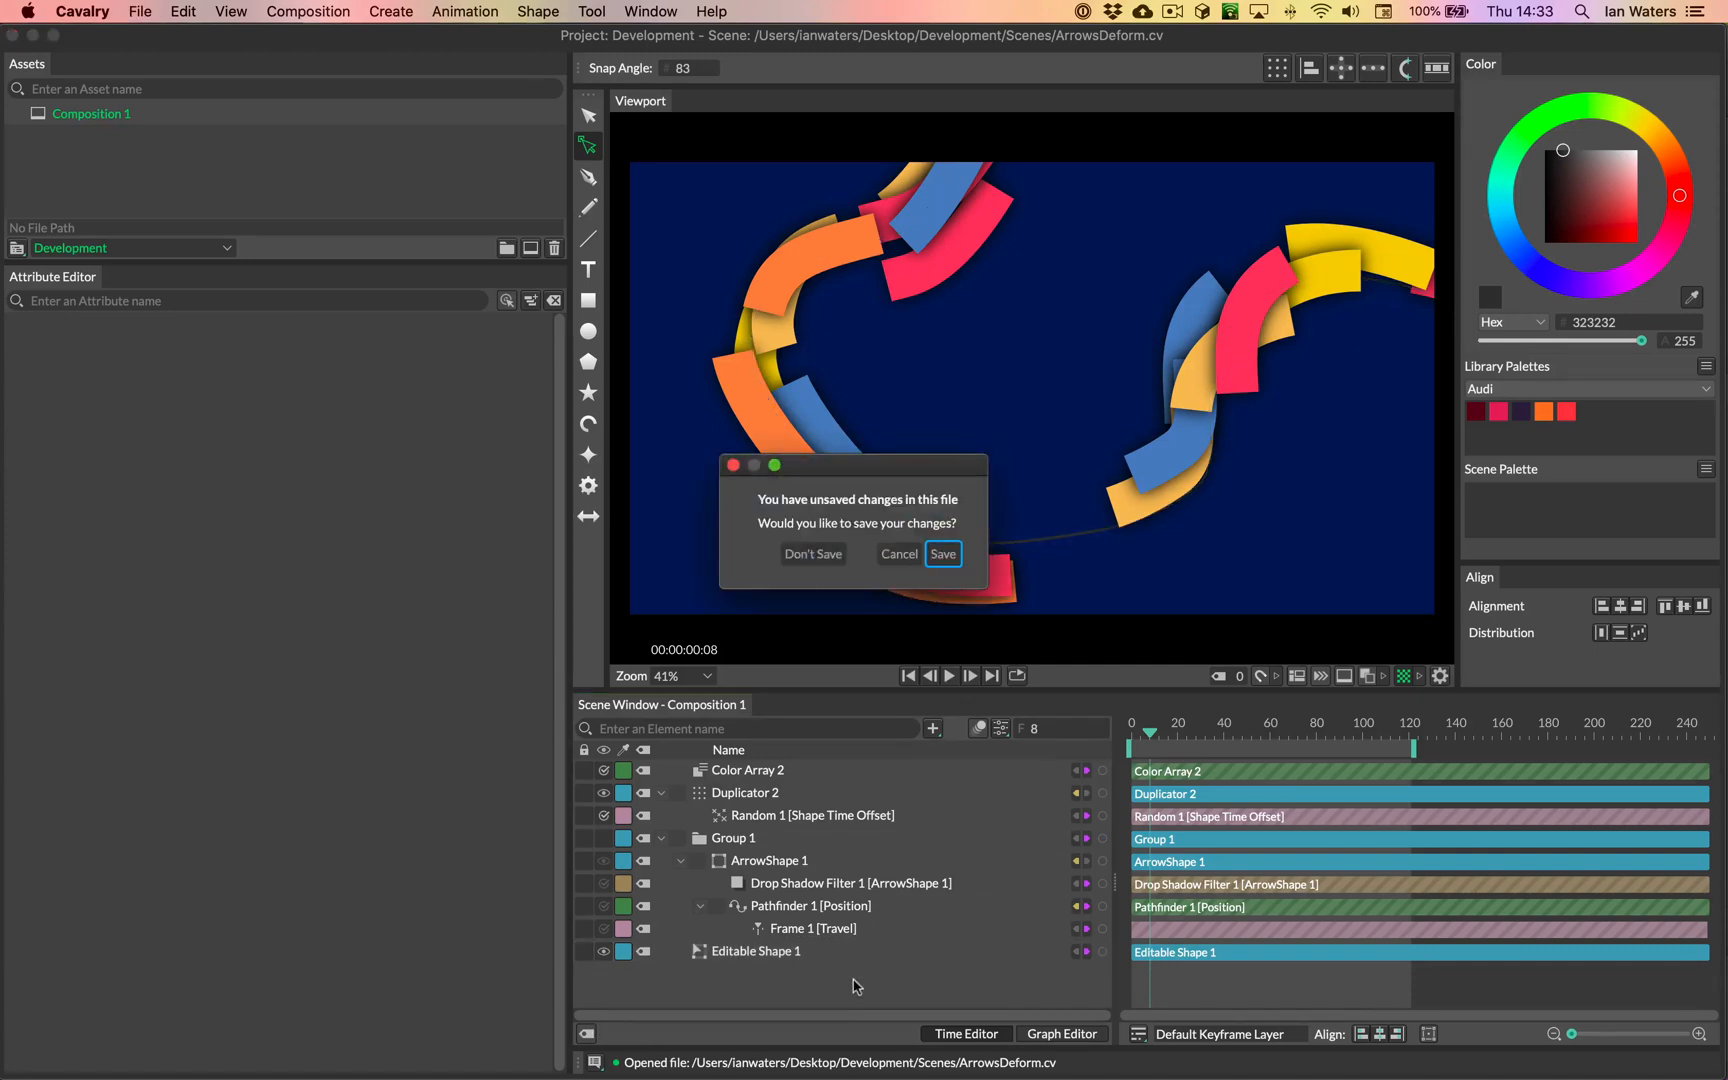
Step: Discard changes for a new scene and draw a curved pen path ending past the right edge
click(814, 554)
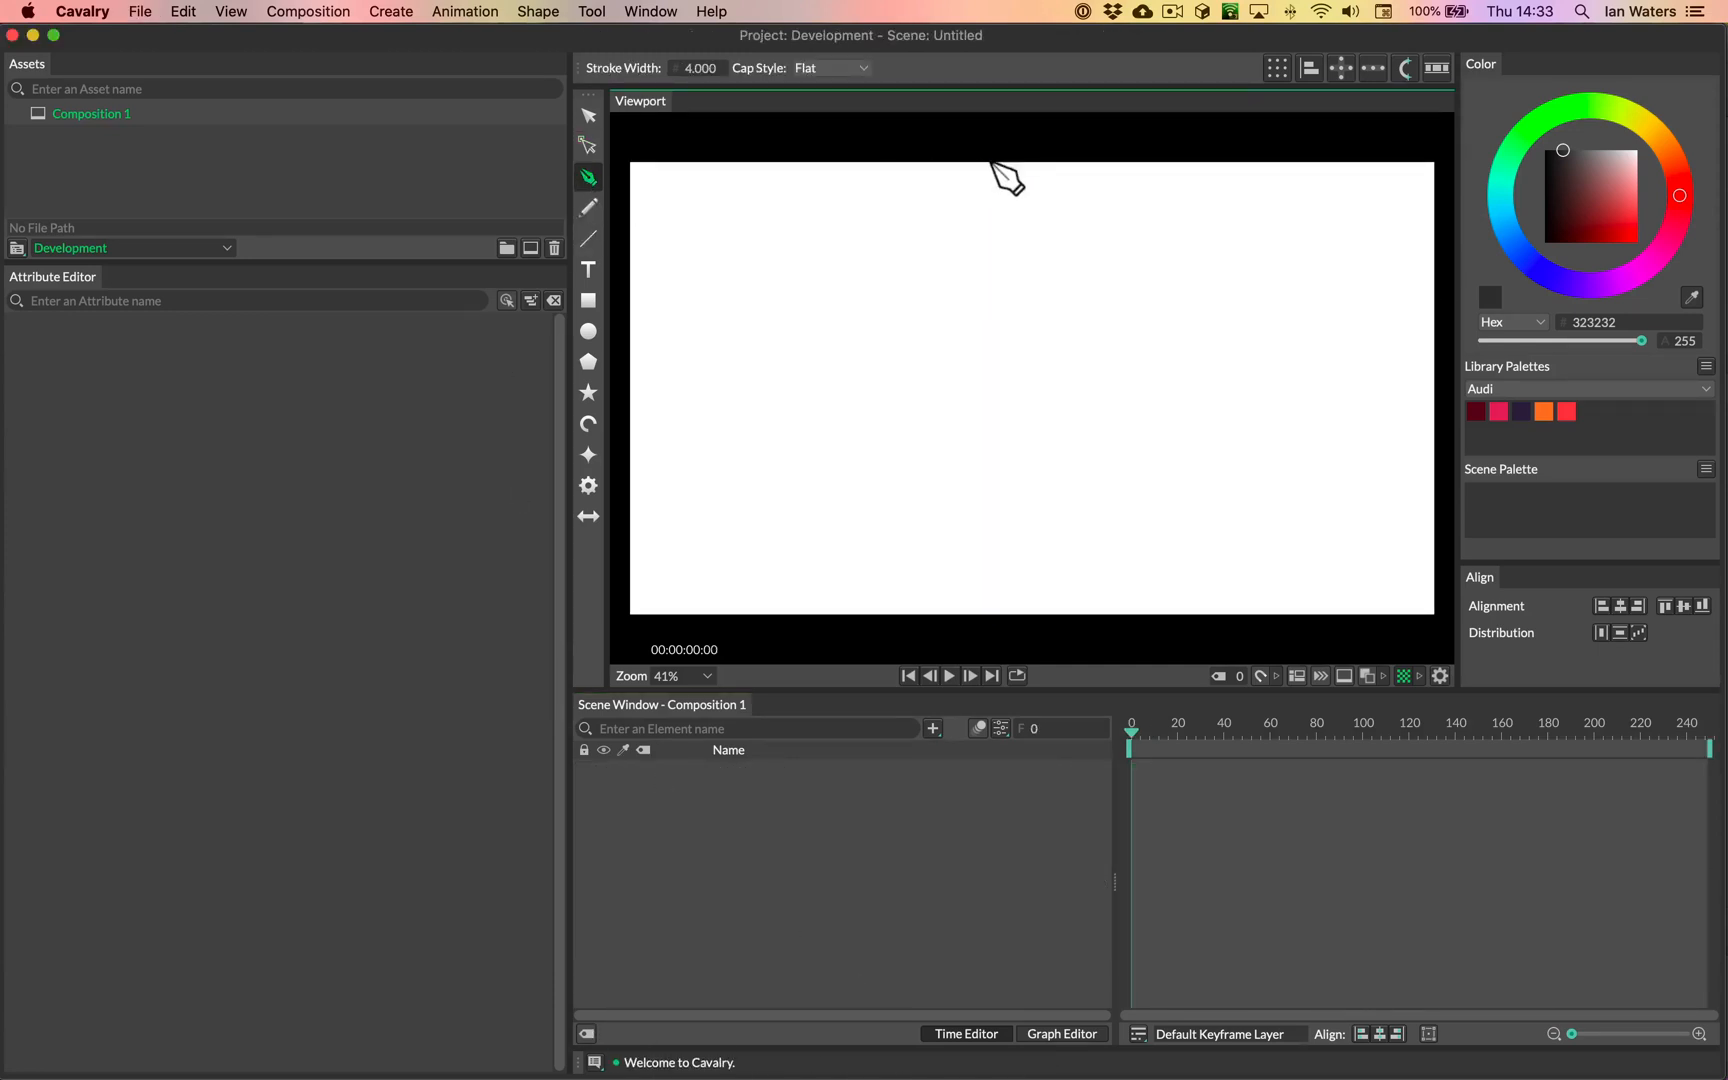
click(1002, 116)
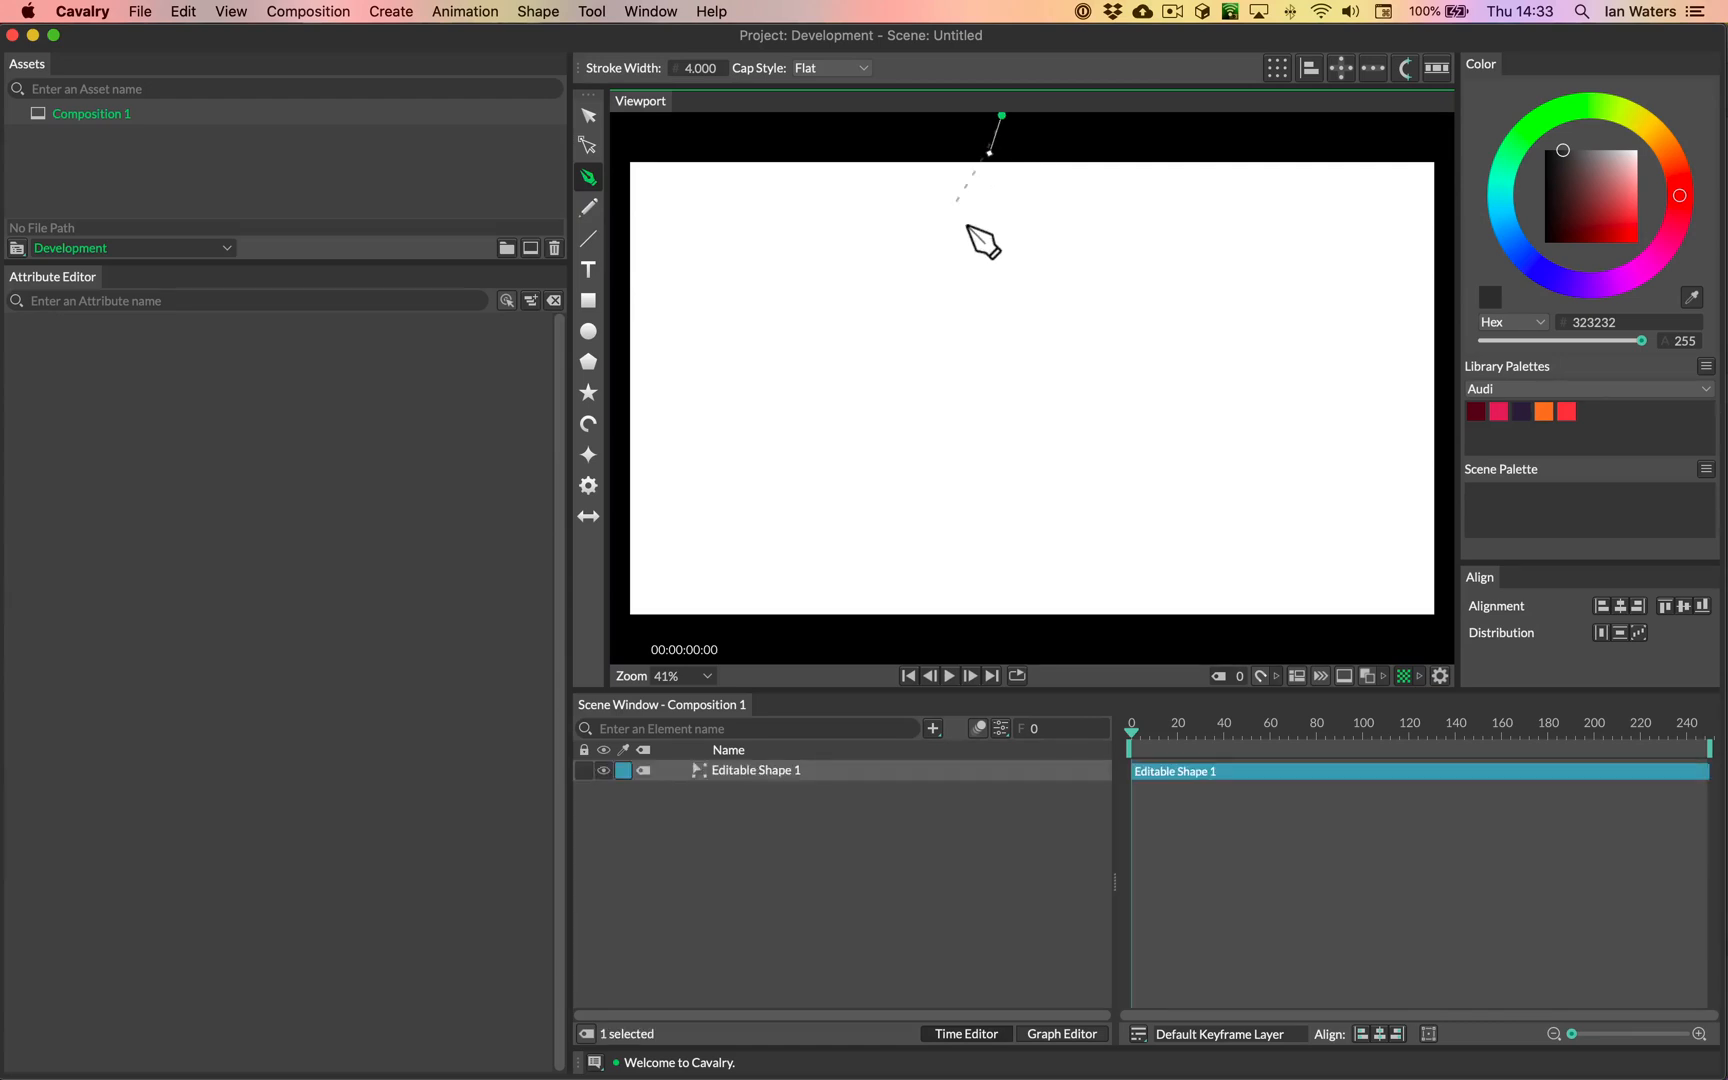
click(780, 362)
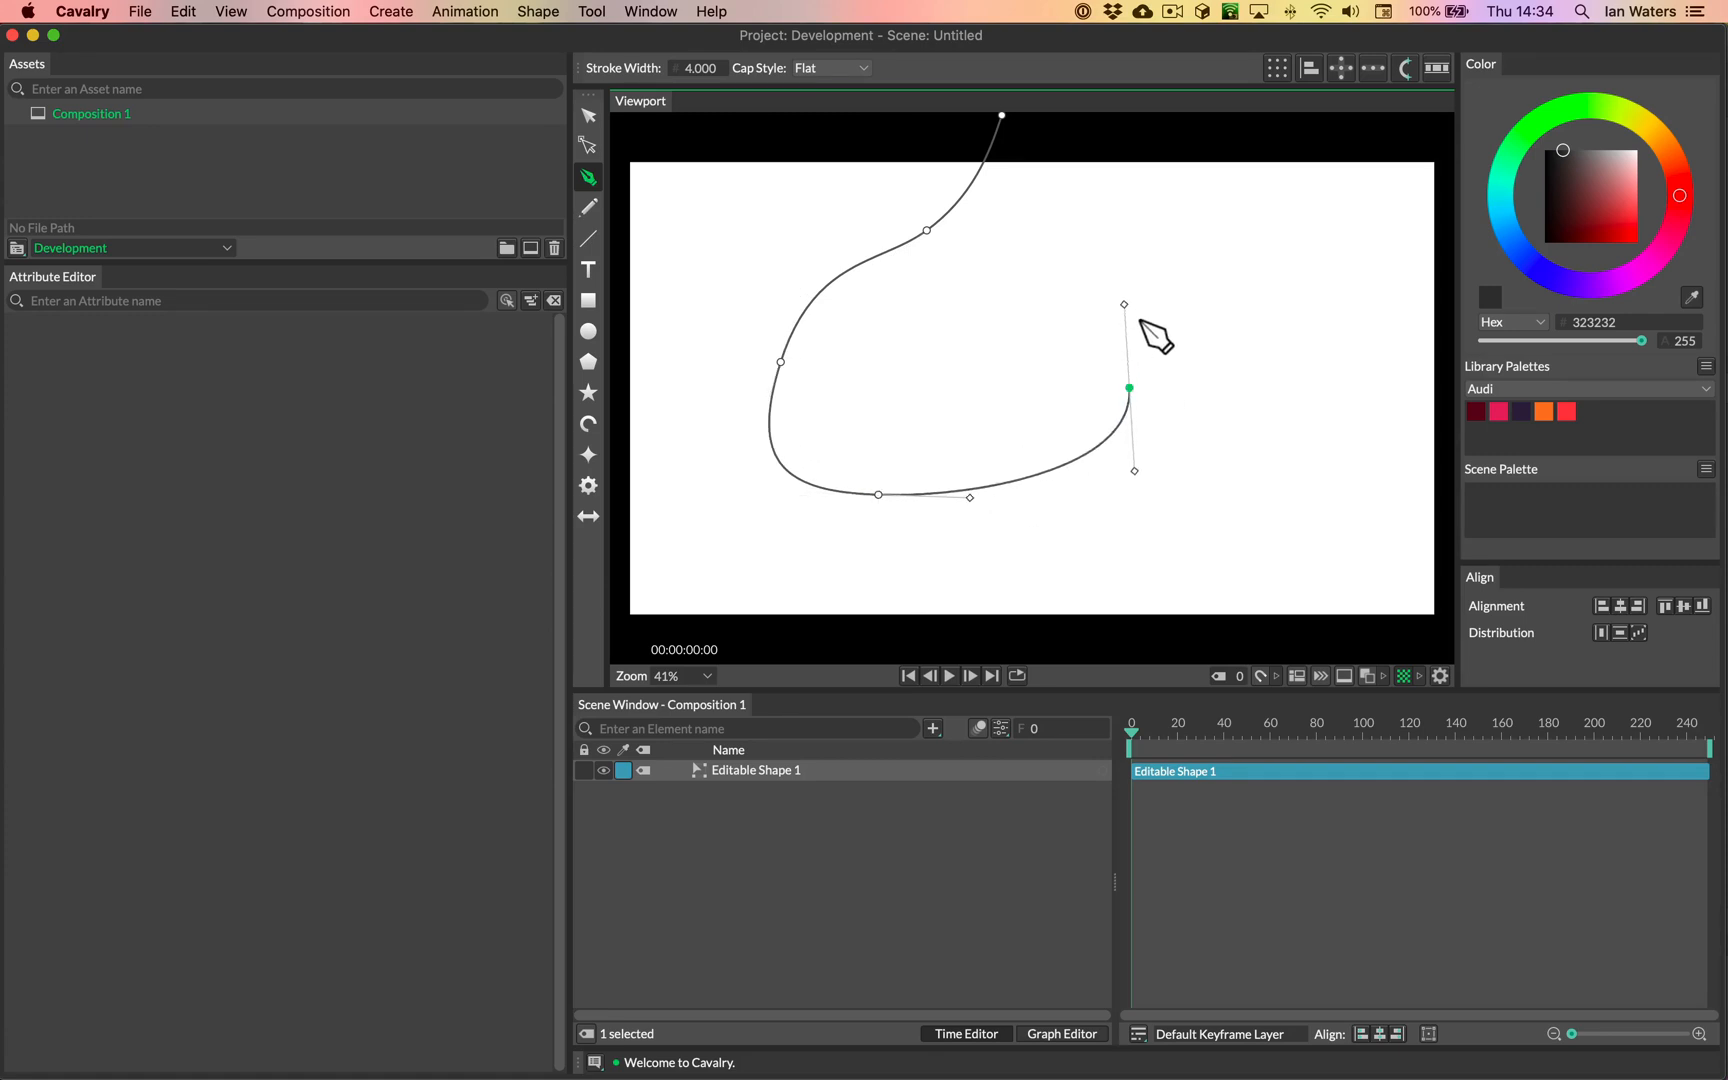
drag(1126, 388, 1258, 284)
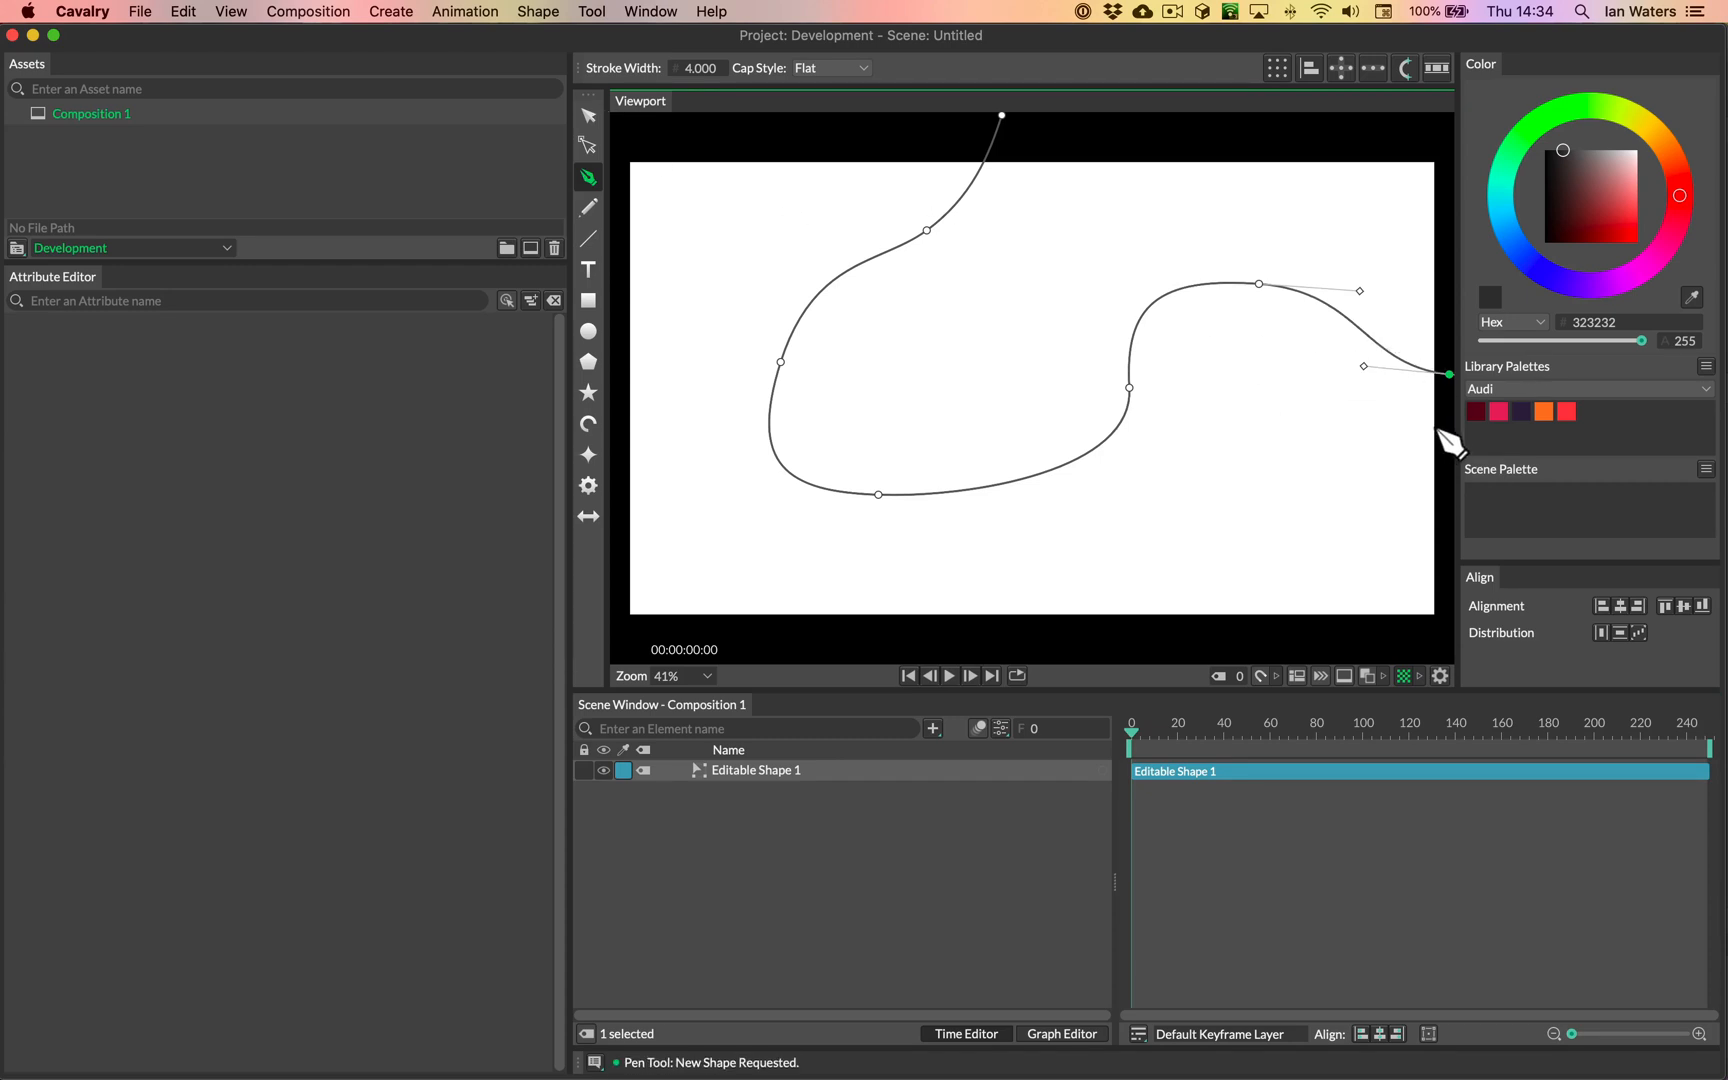
click(588, 144)
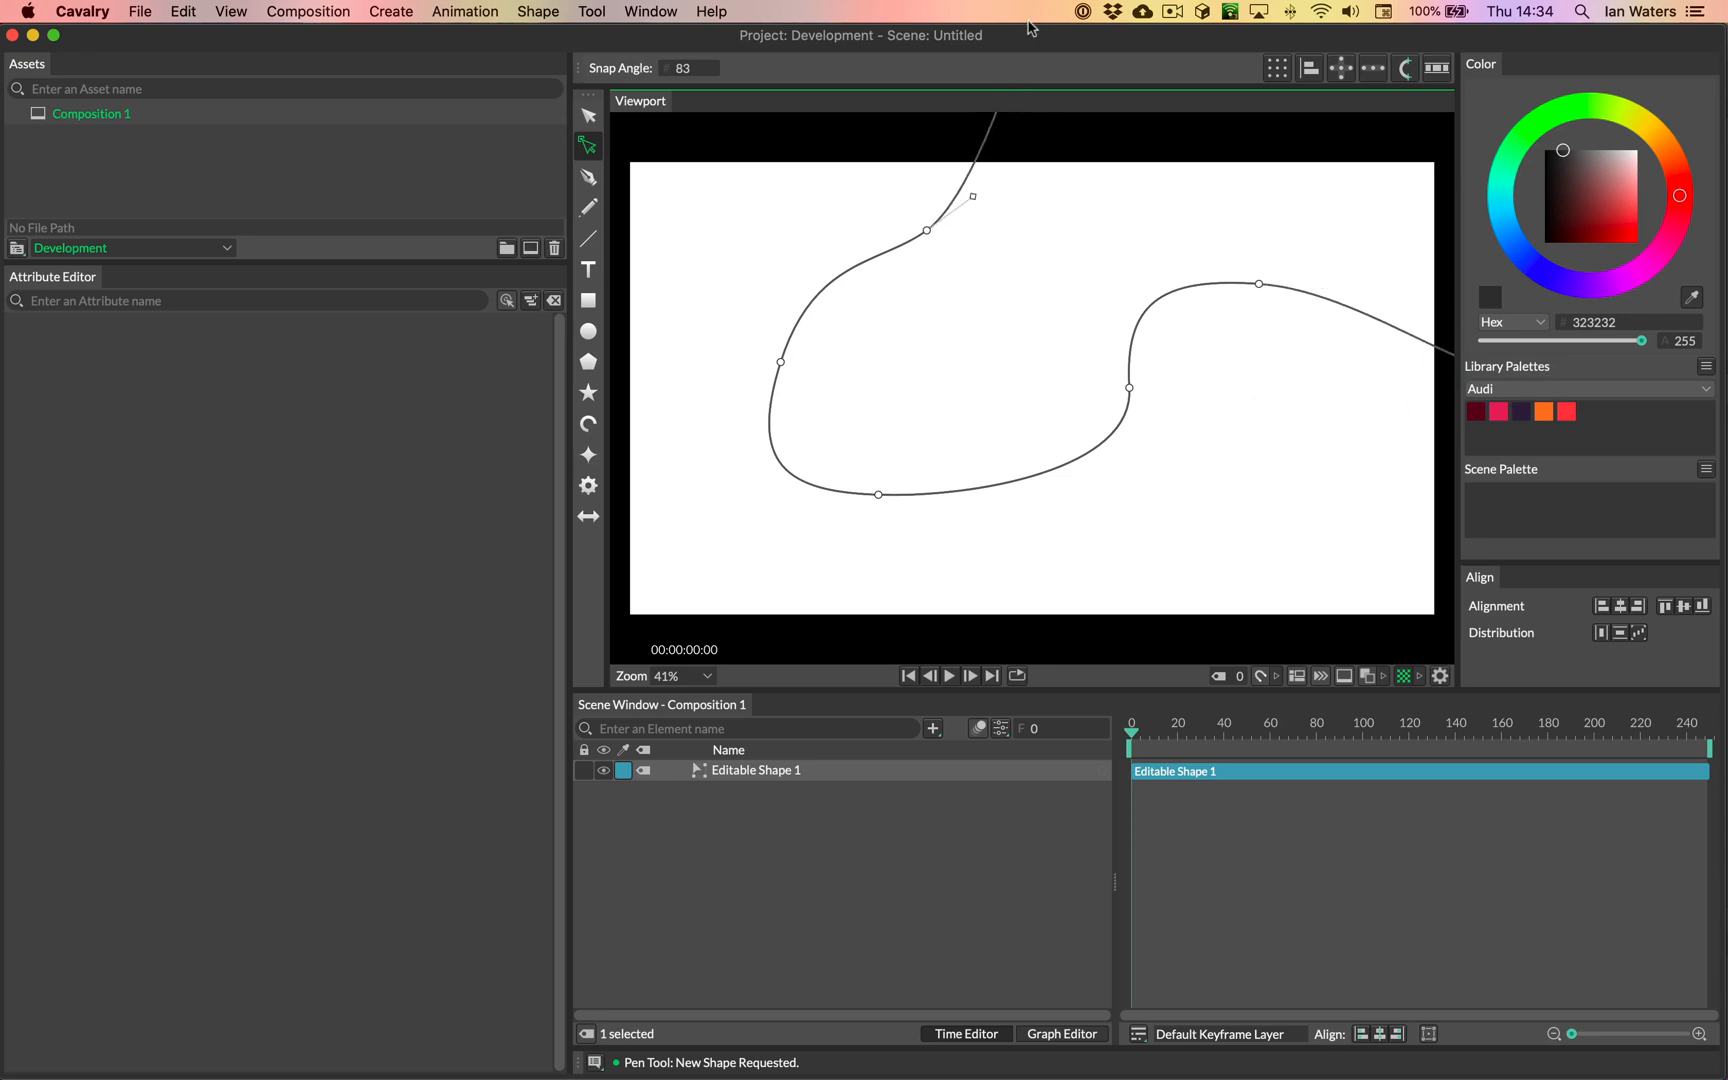
click(588, 116)
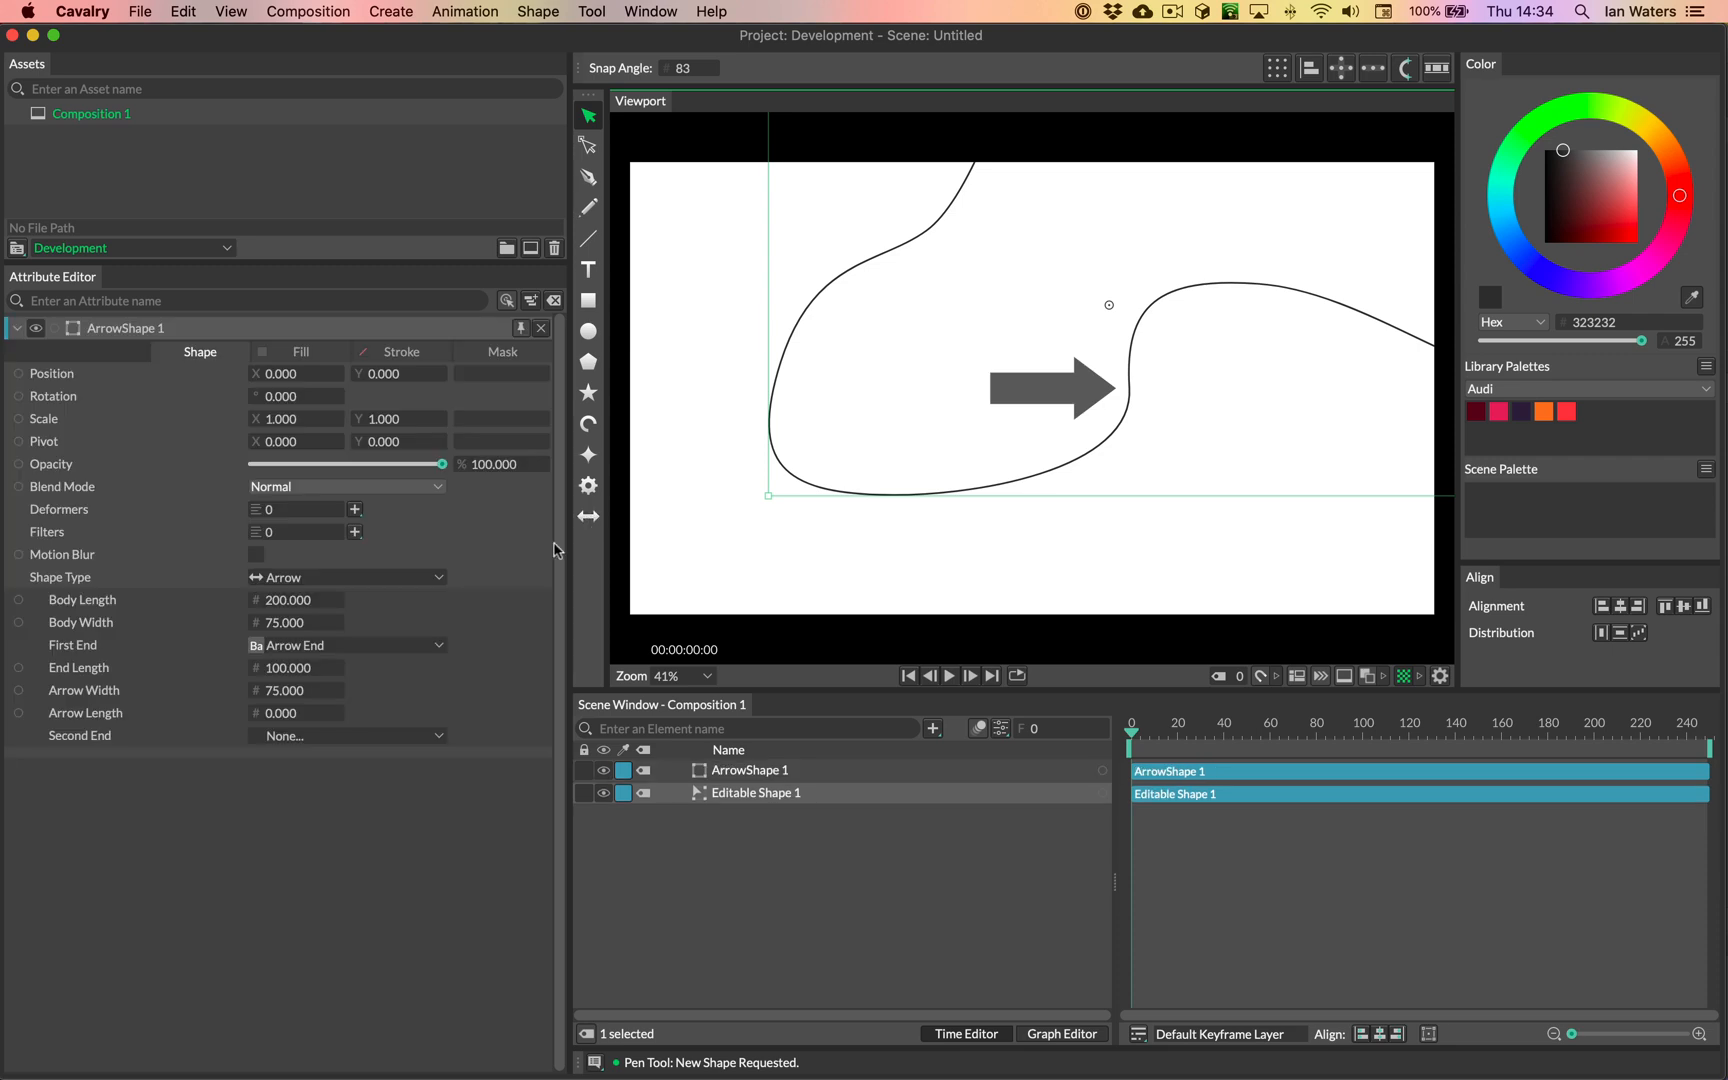
mouse_move(596, 588)
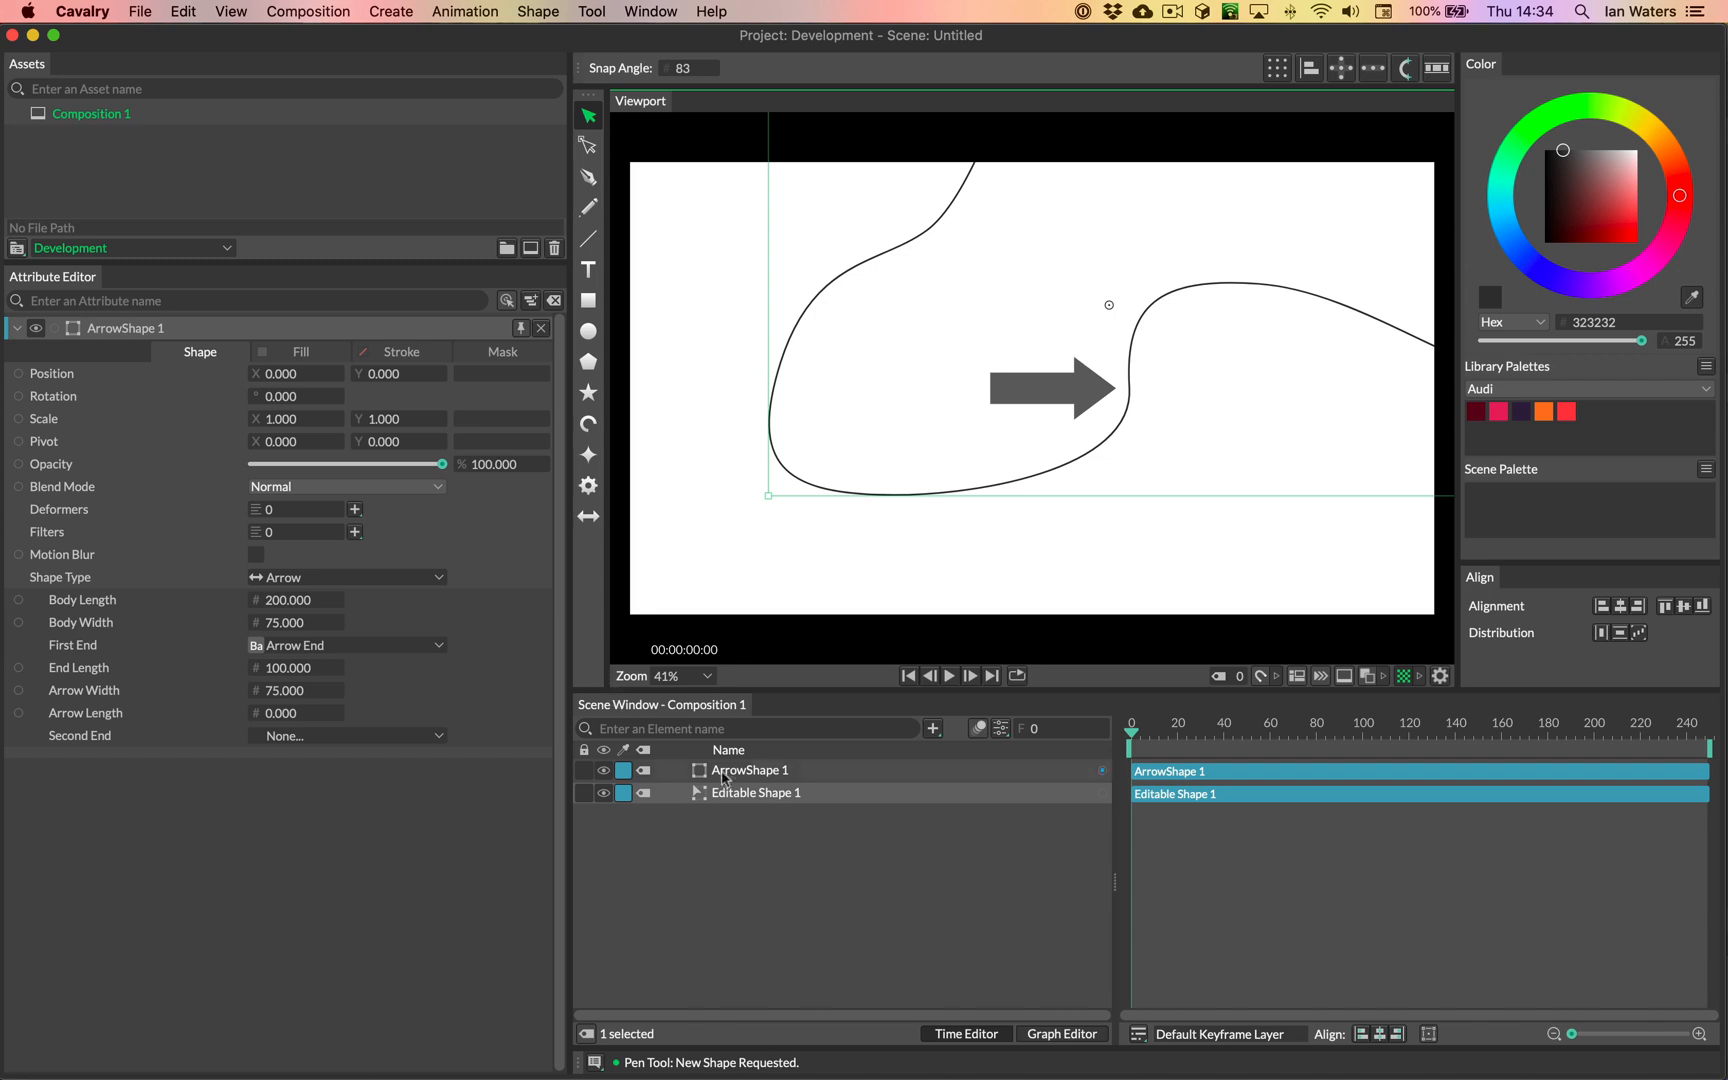
mouse_move(758, 800)
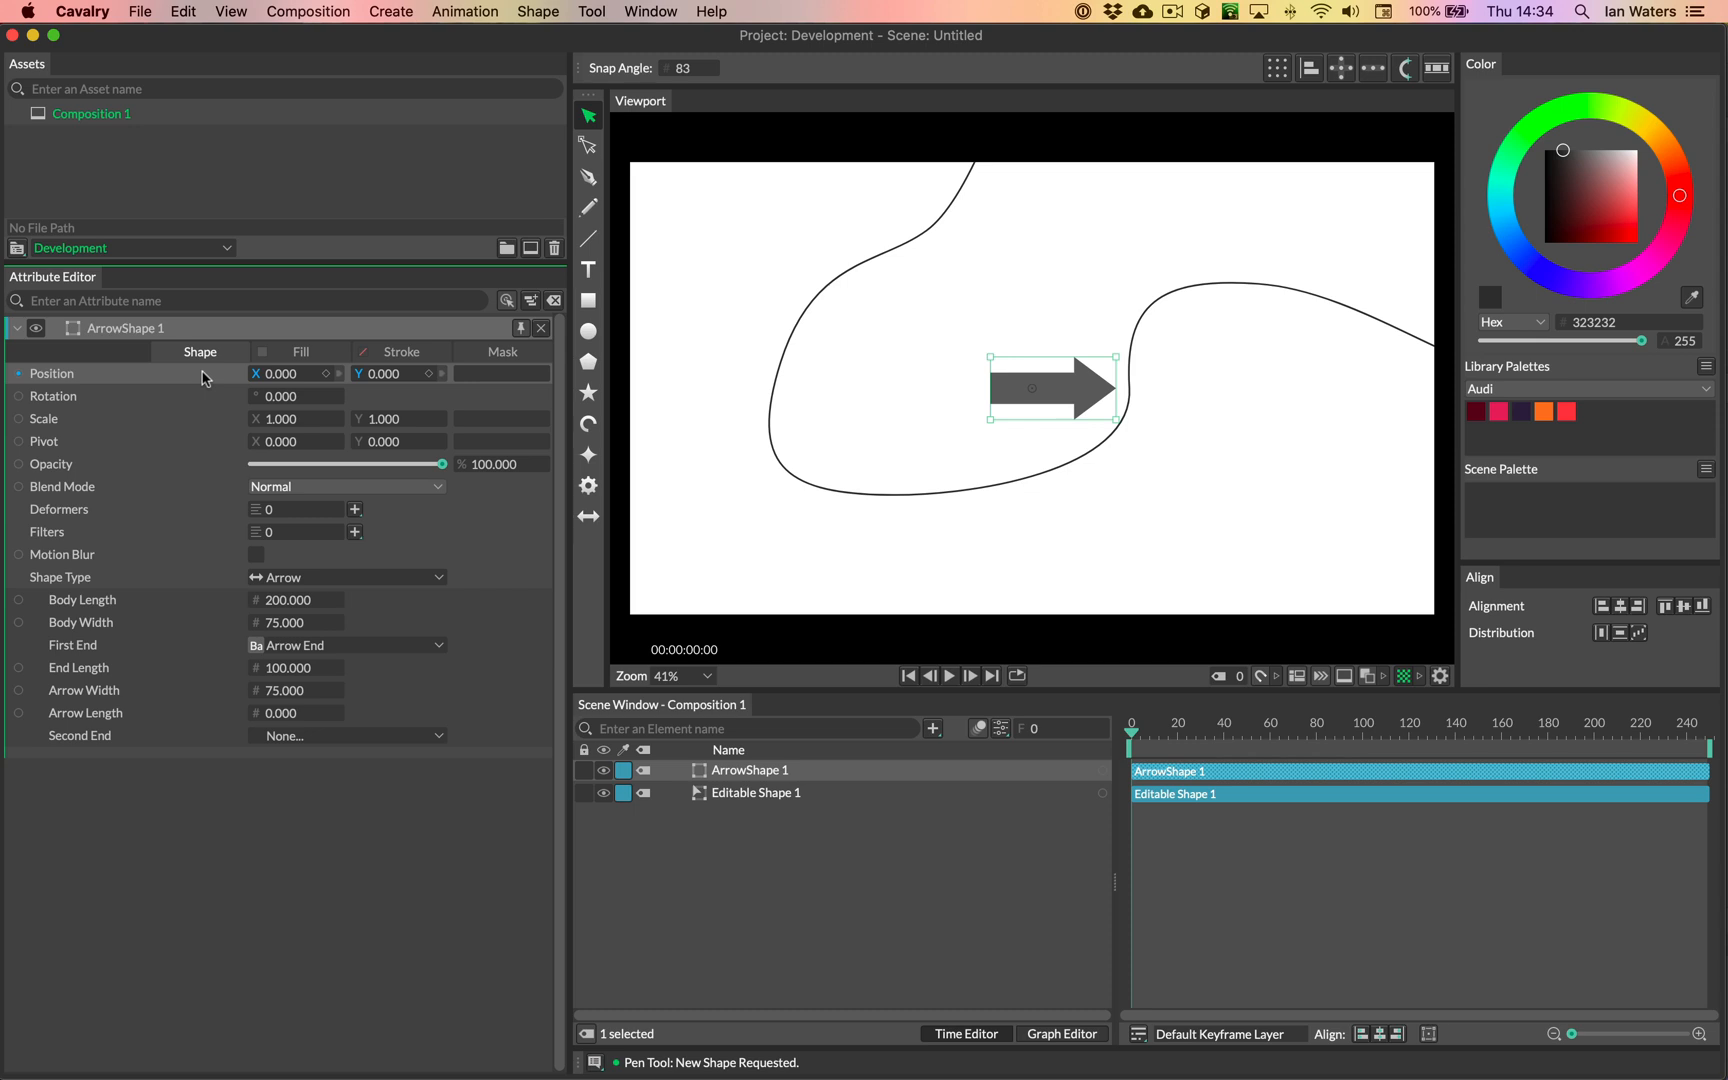
Step: Add a Pathfinder behaviour to the arrow's Position and select Pathfinder 1
right_click(52, 372)
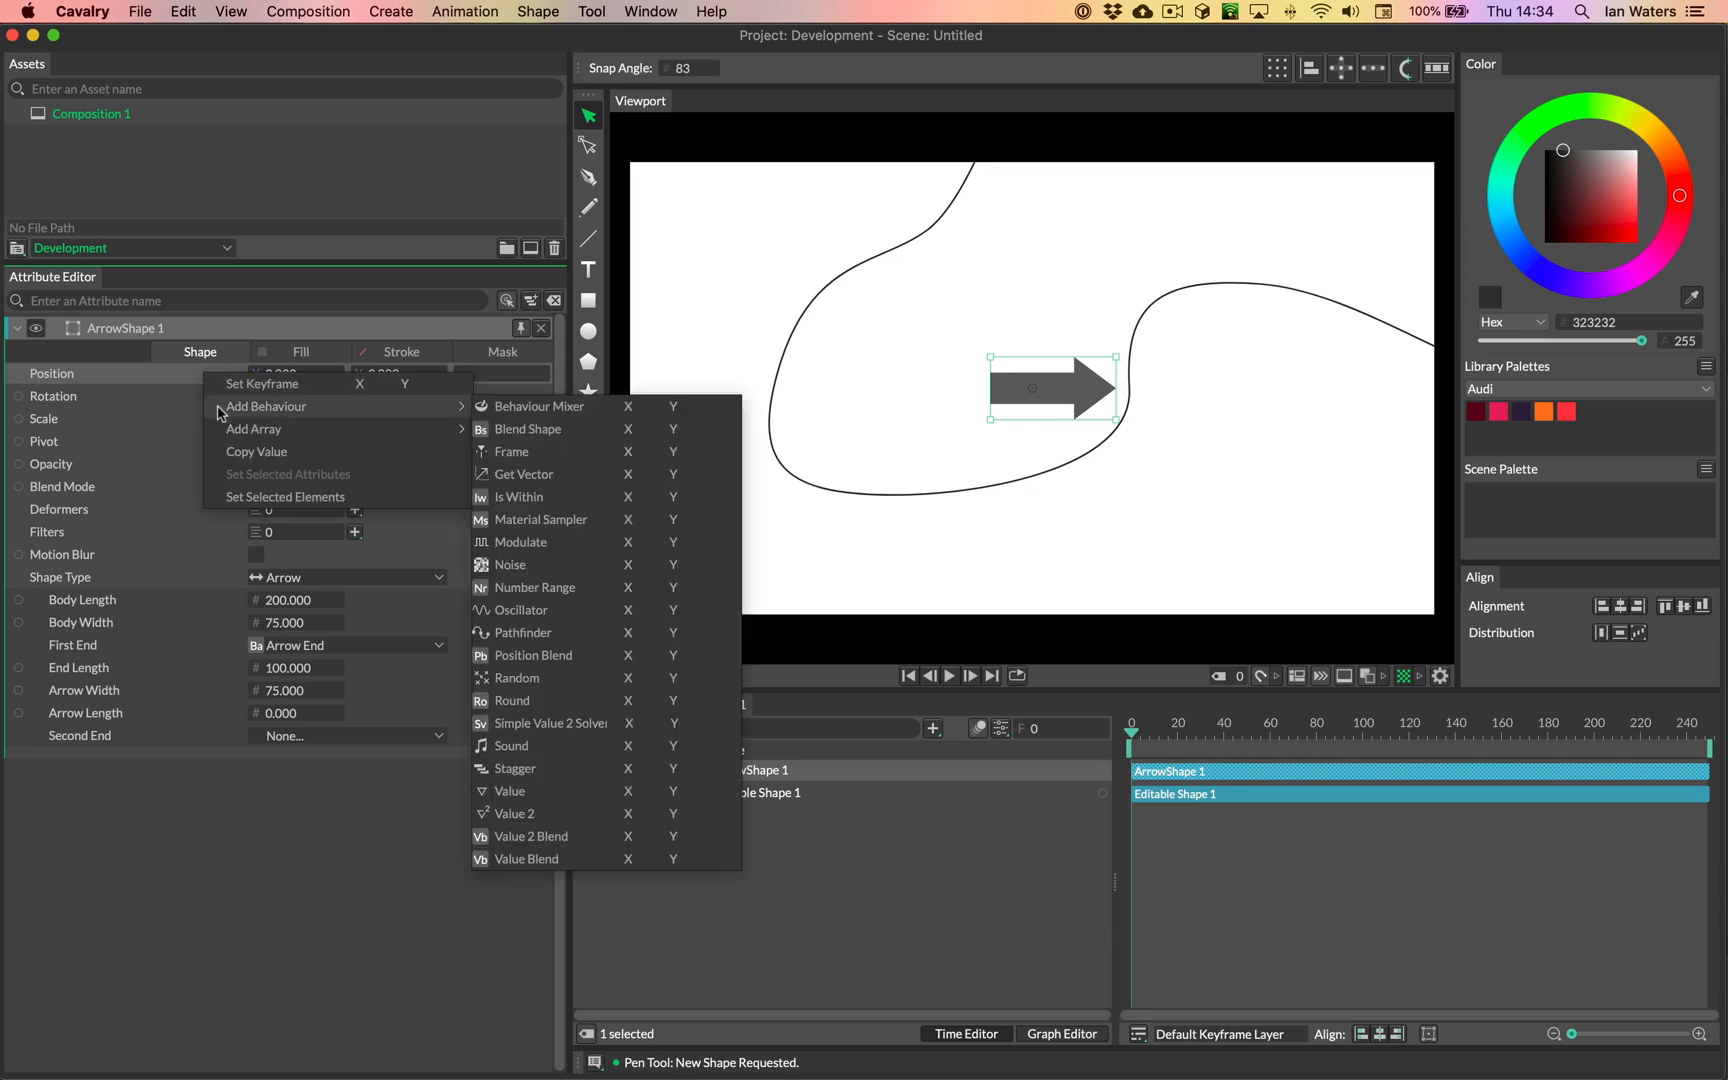
mouse_move(540, 632)
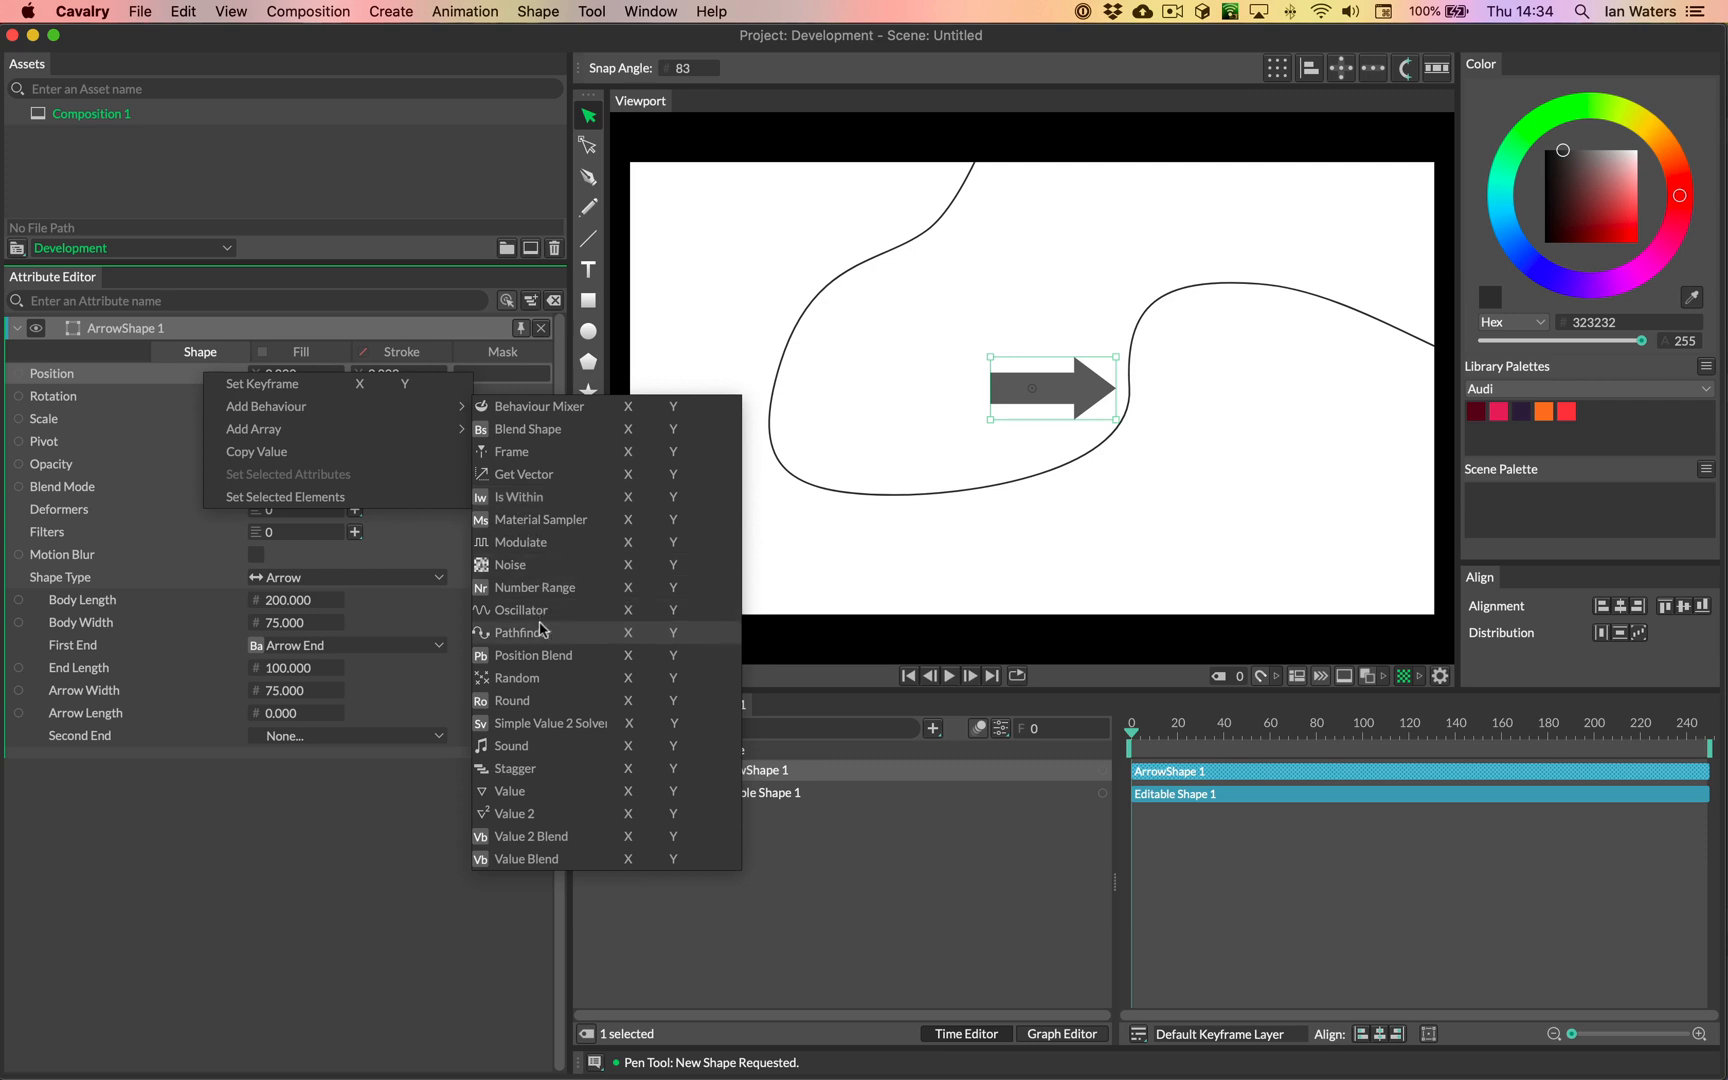
click(520, 632)
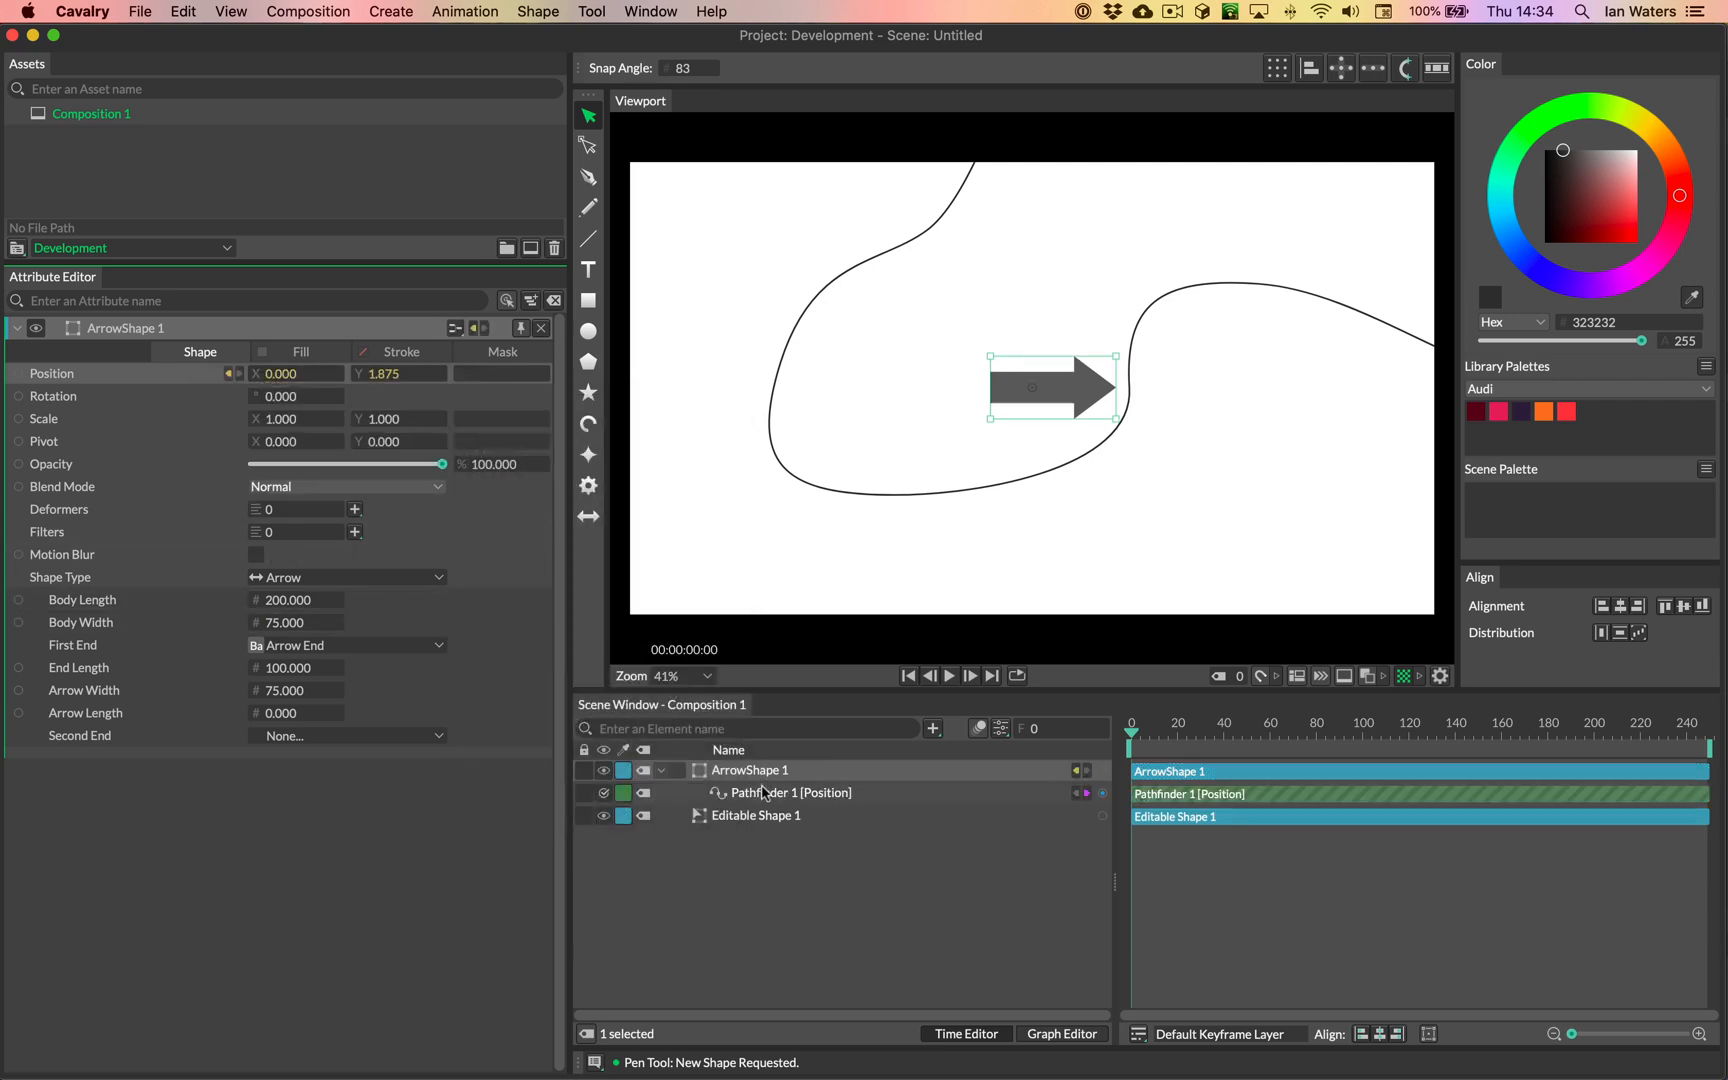
click(790, 792)
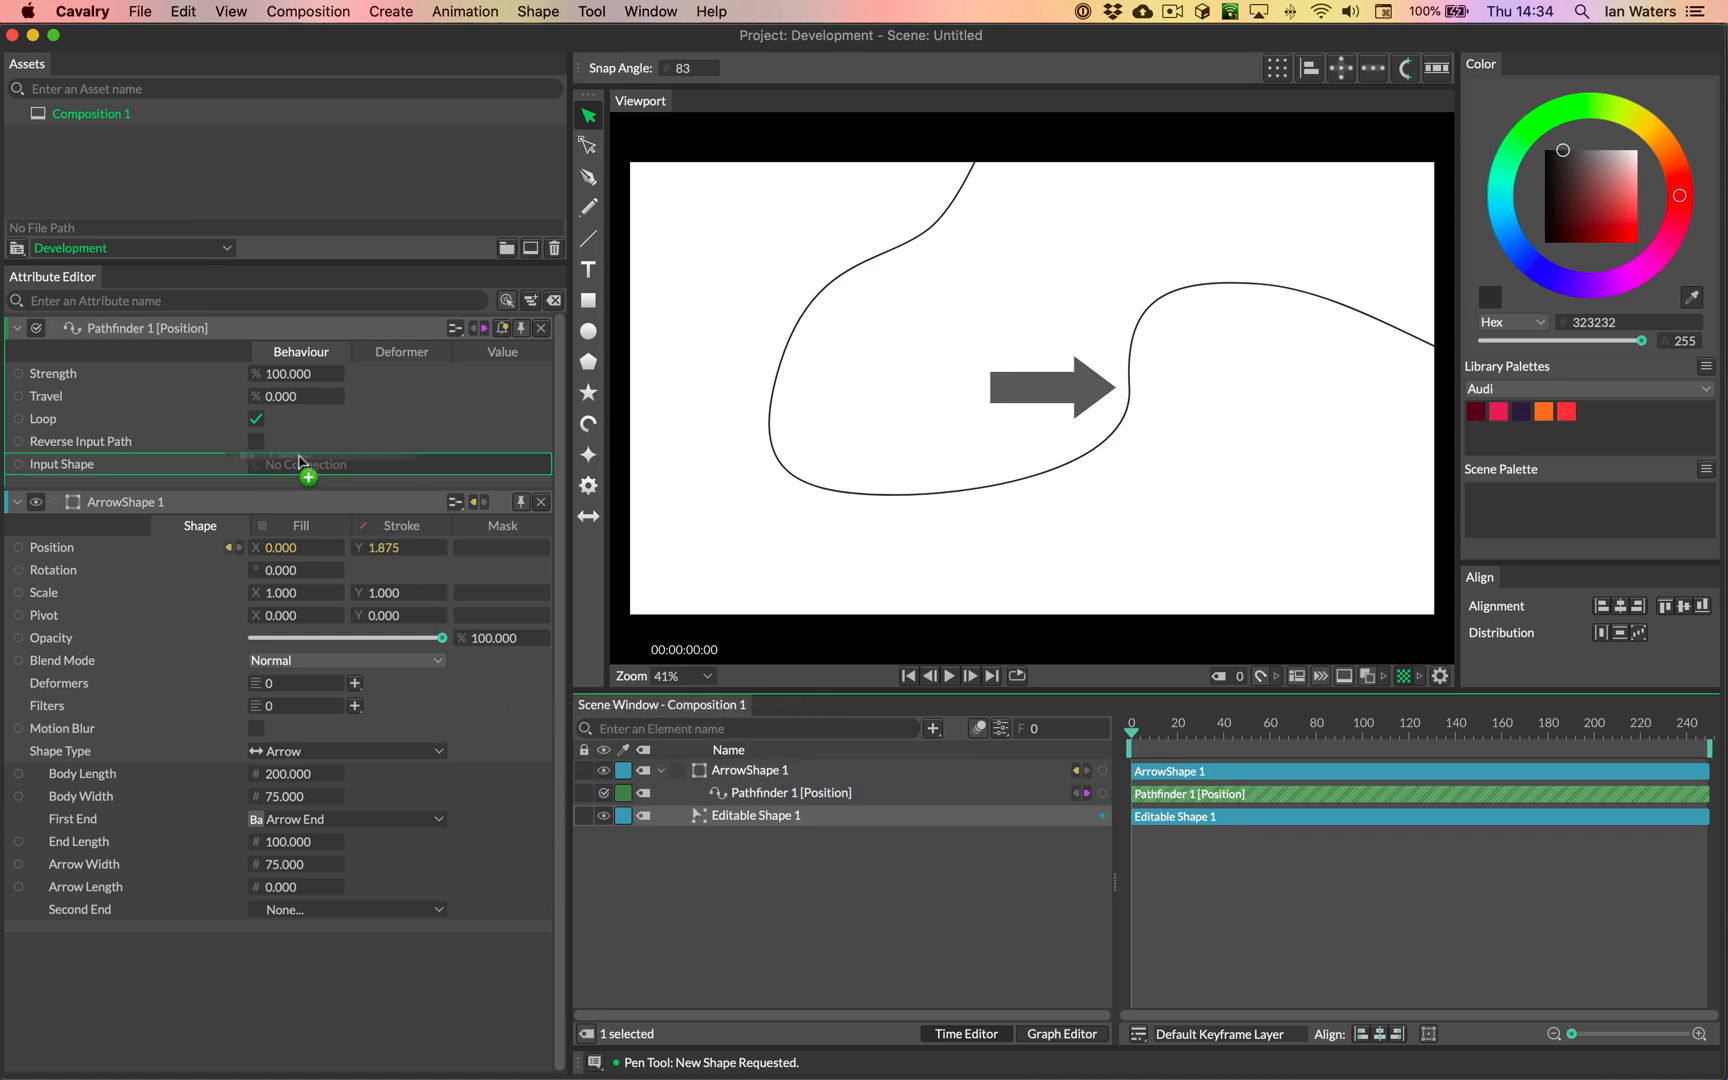
Step: Connect Editable Shape 1 as the Pathfinder's input shape
click(350, 464)
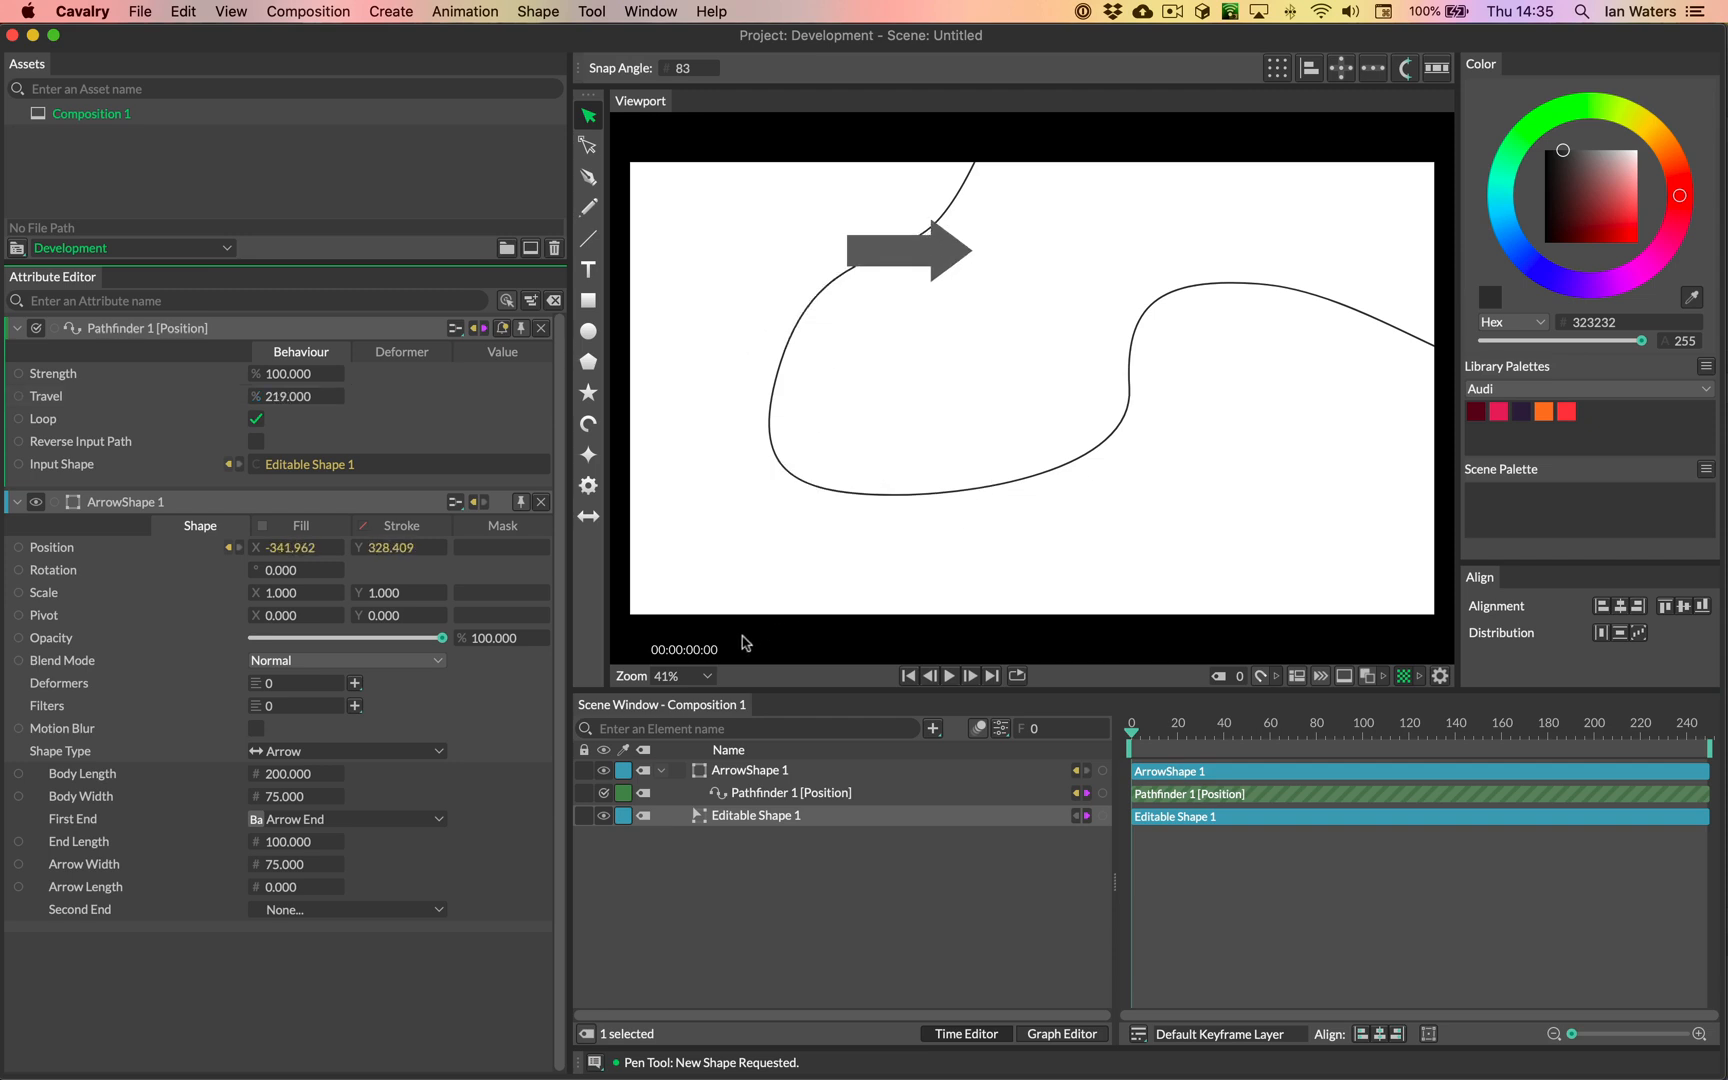
mouse_move(670, 456)
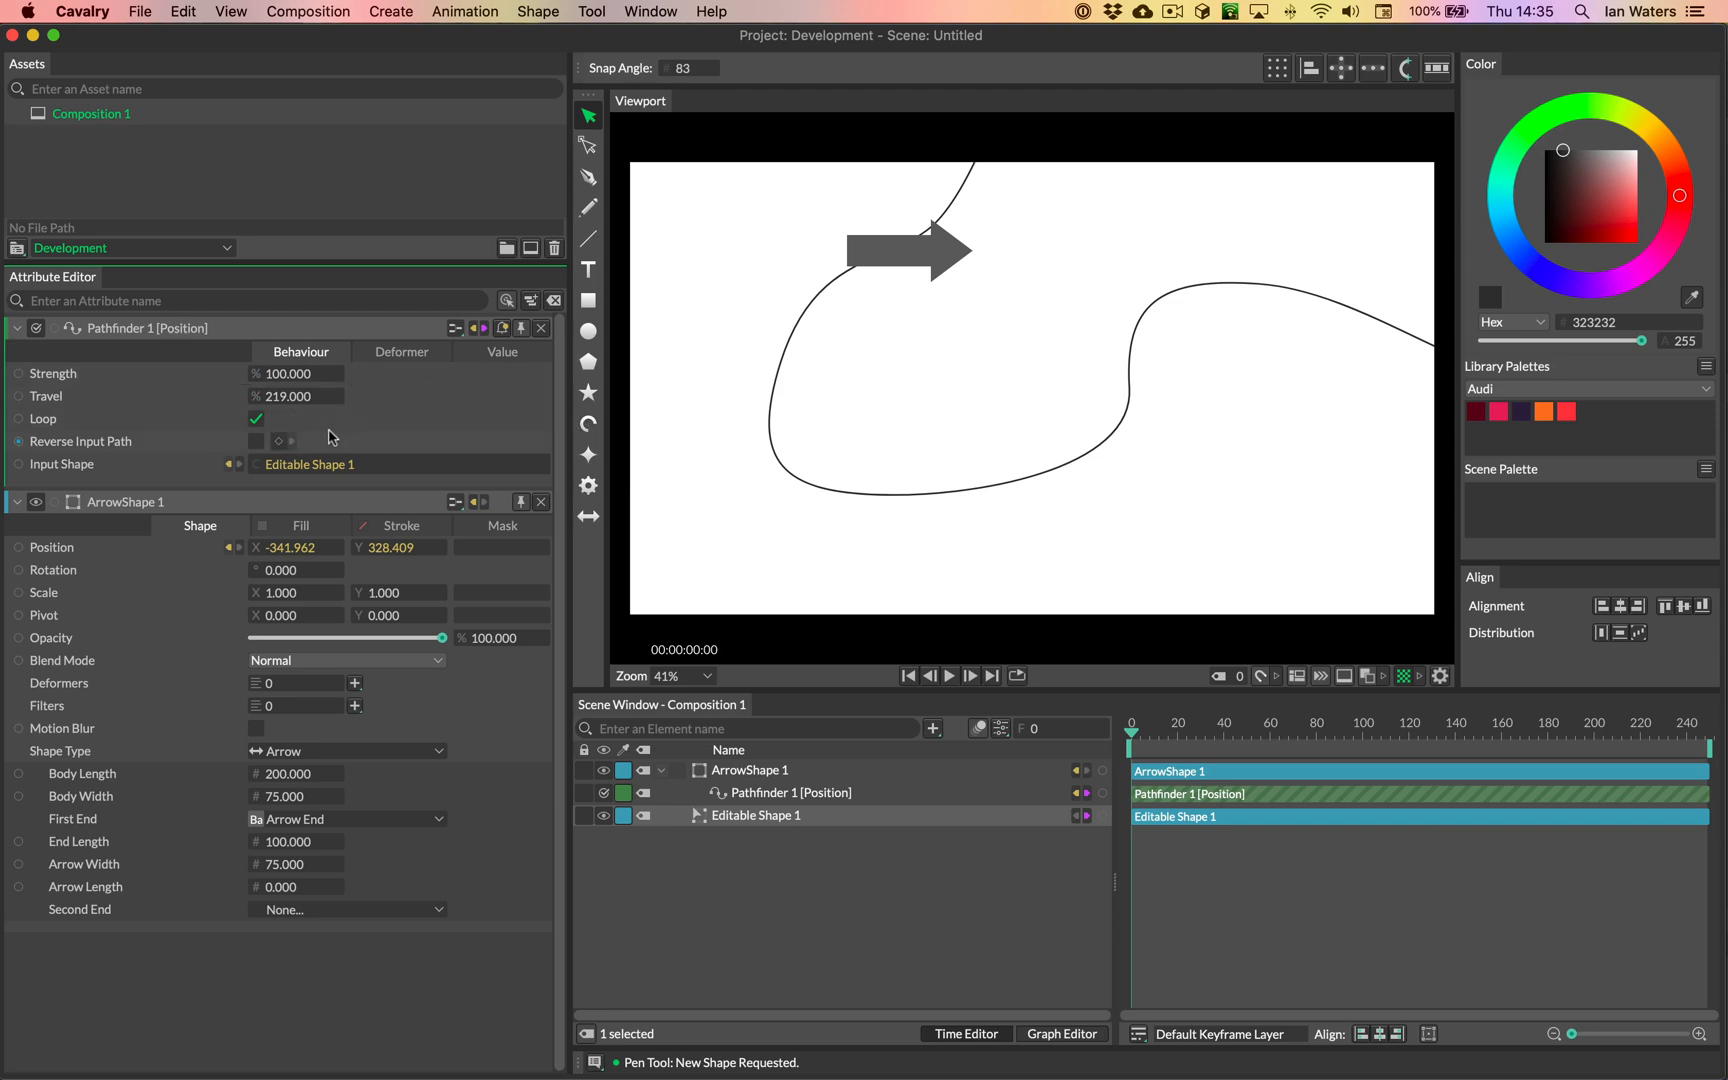
click(502, 352)
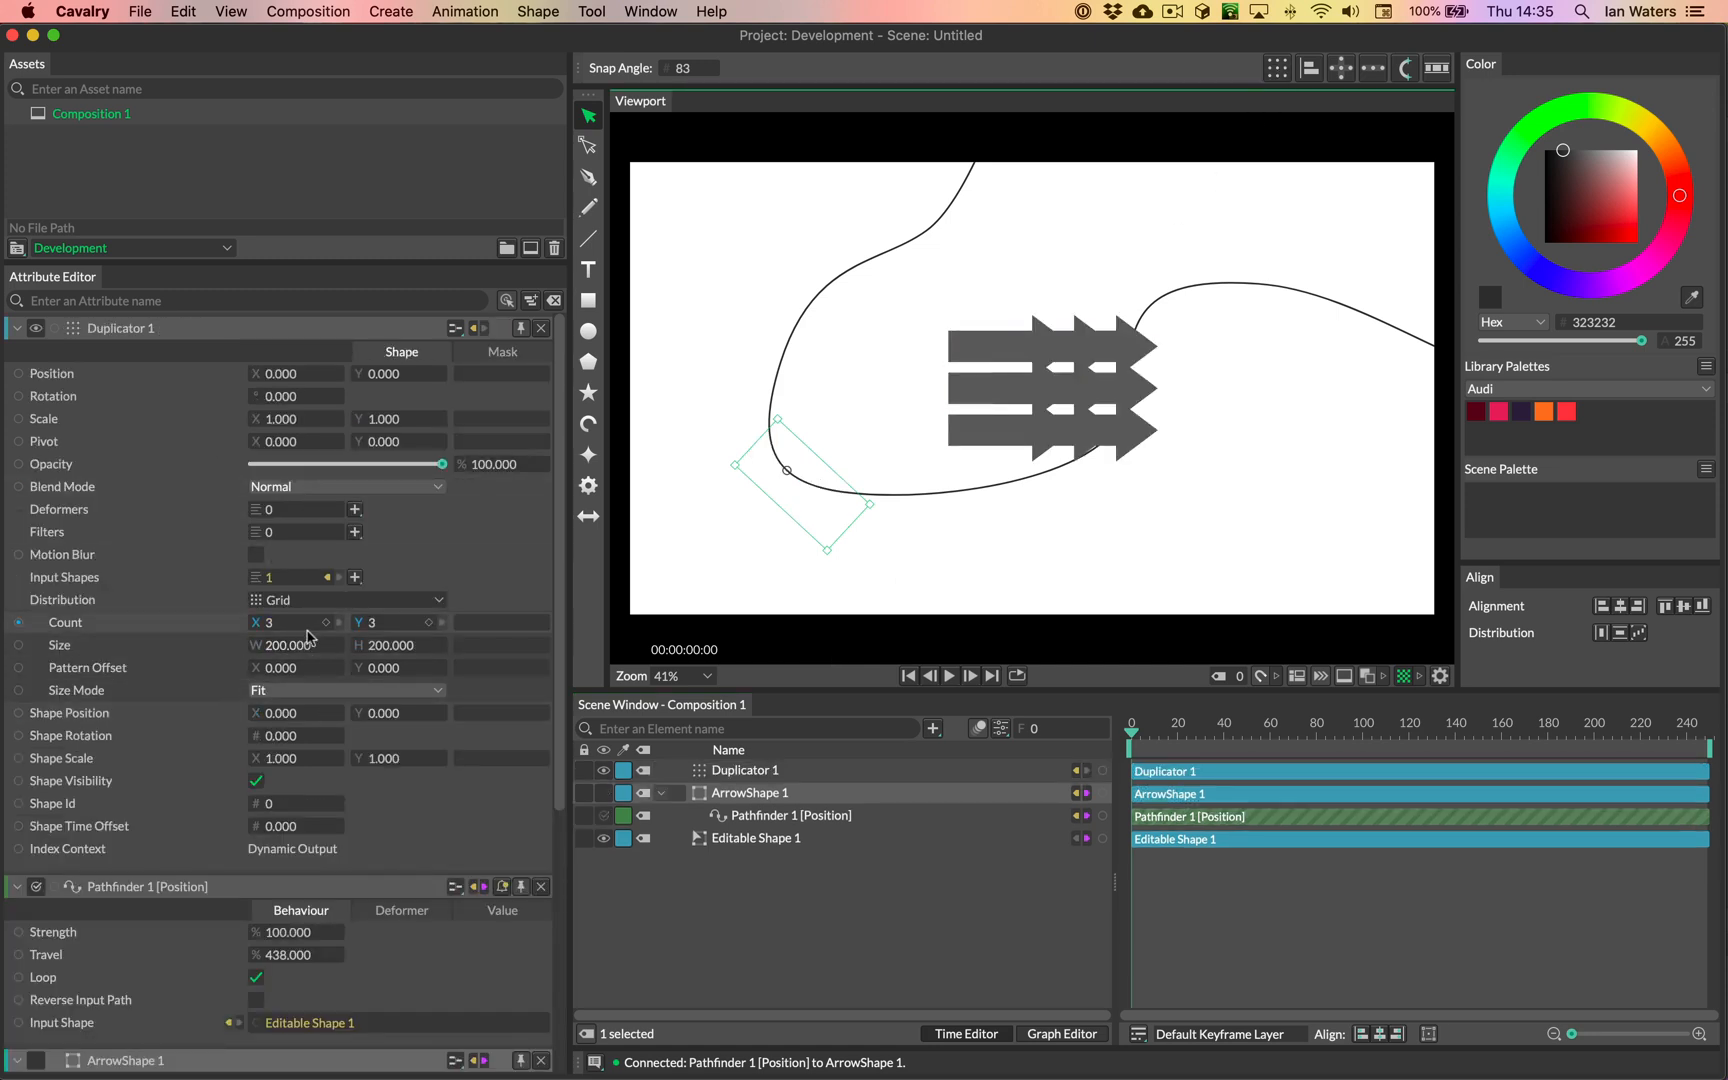
Step: Undo the first Duplicator and group the arrow shape with Cmd+G
click(1218, 730)
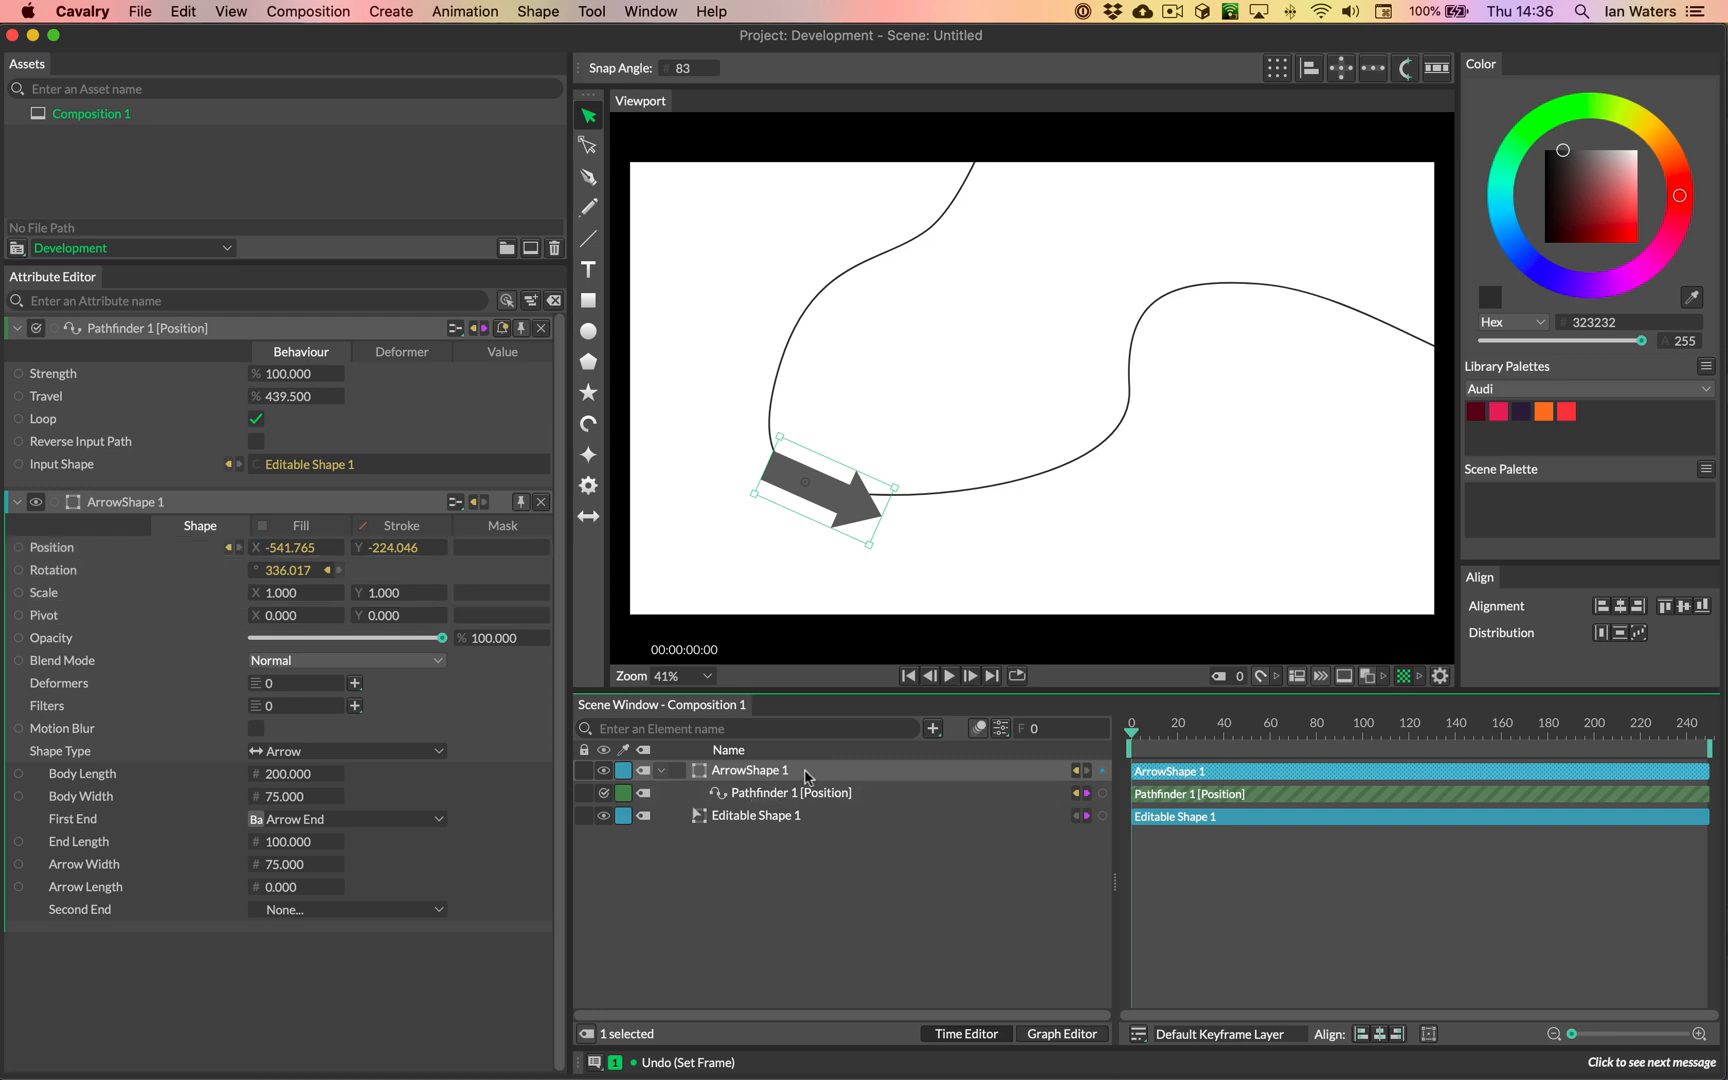
key(cmd+g)
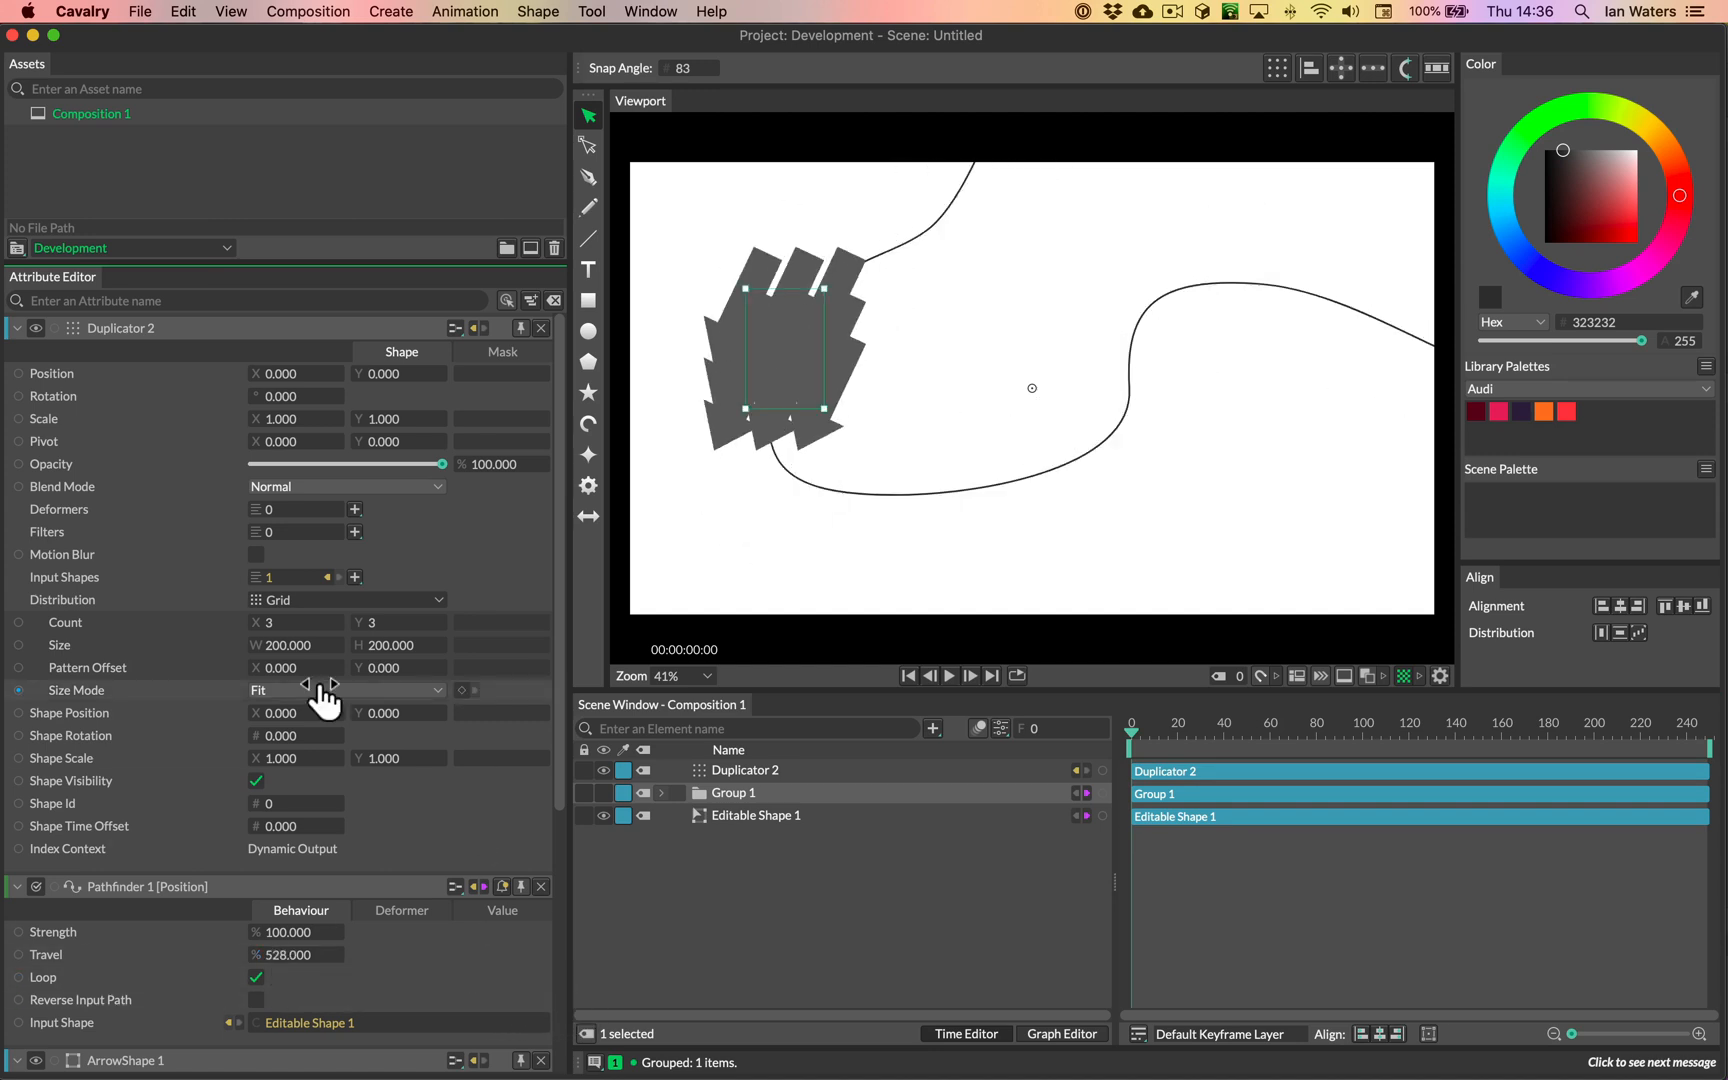
Step: Set Duplicator 2 to Random distribution and reduce the copy count to 10
click(346, 600)
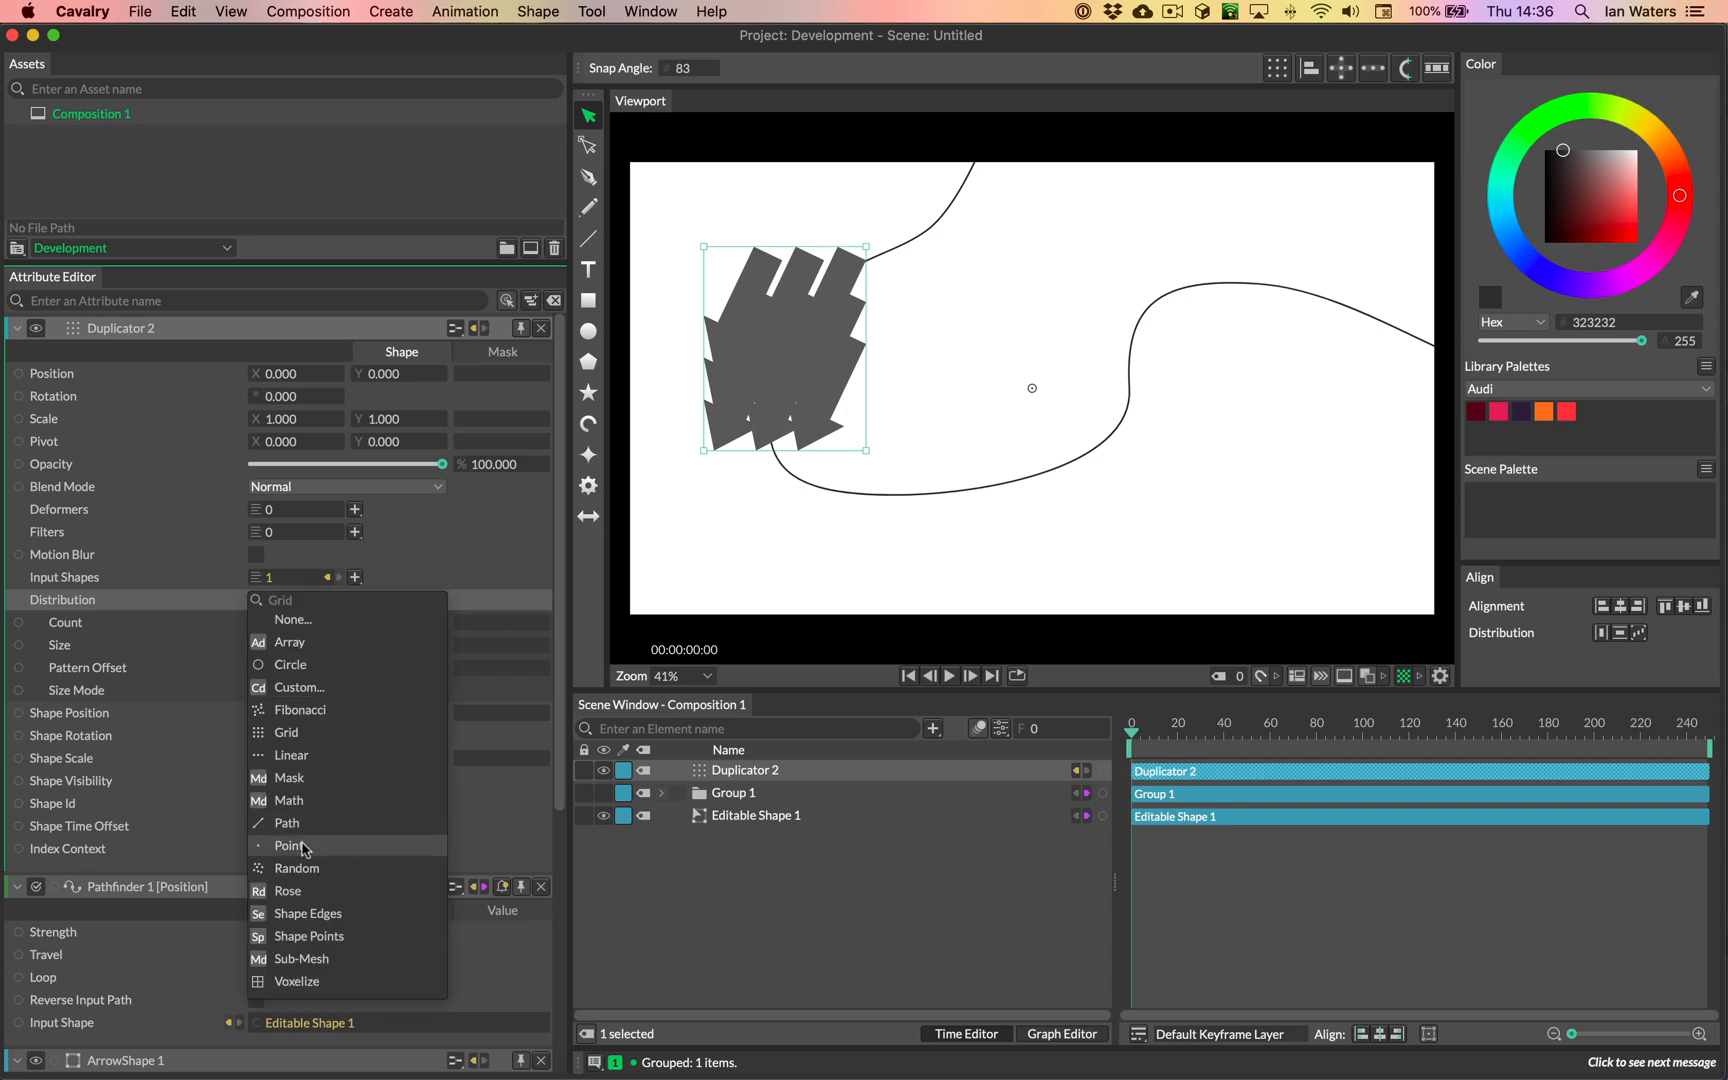
click(296, 868)
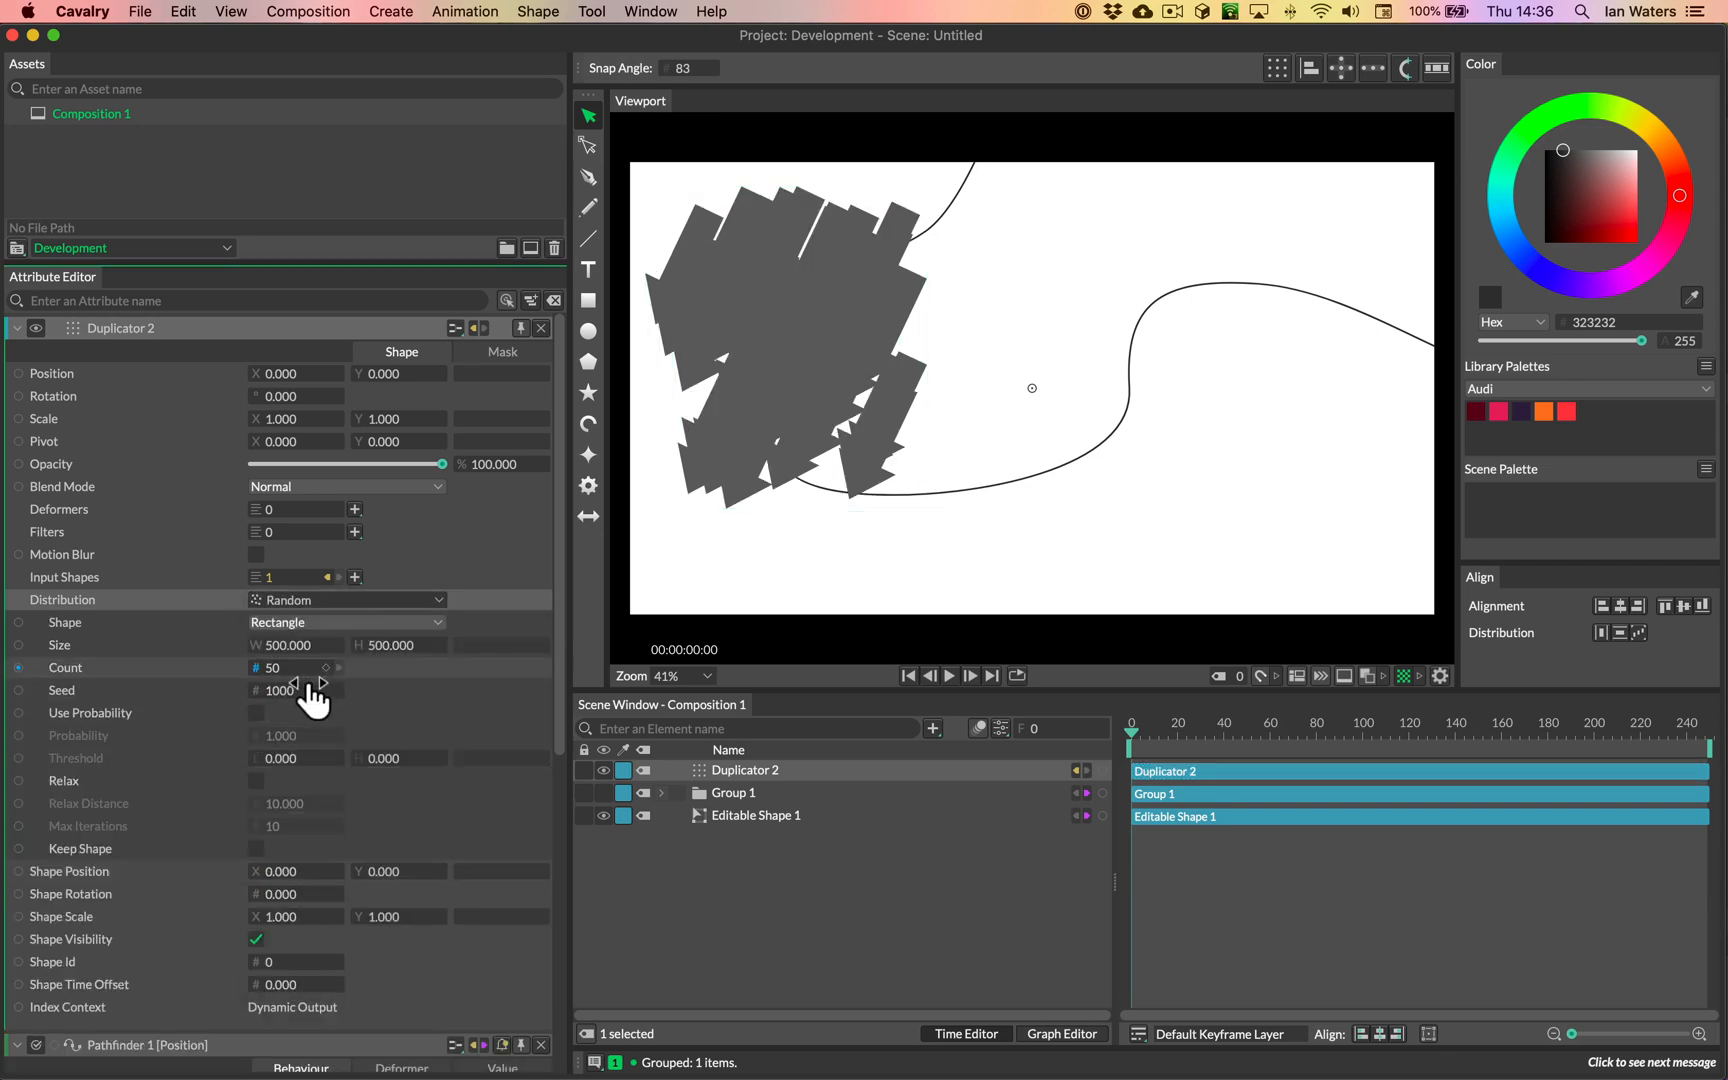
click(294, 668)
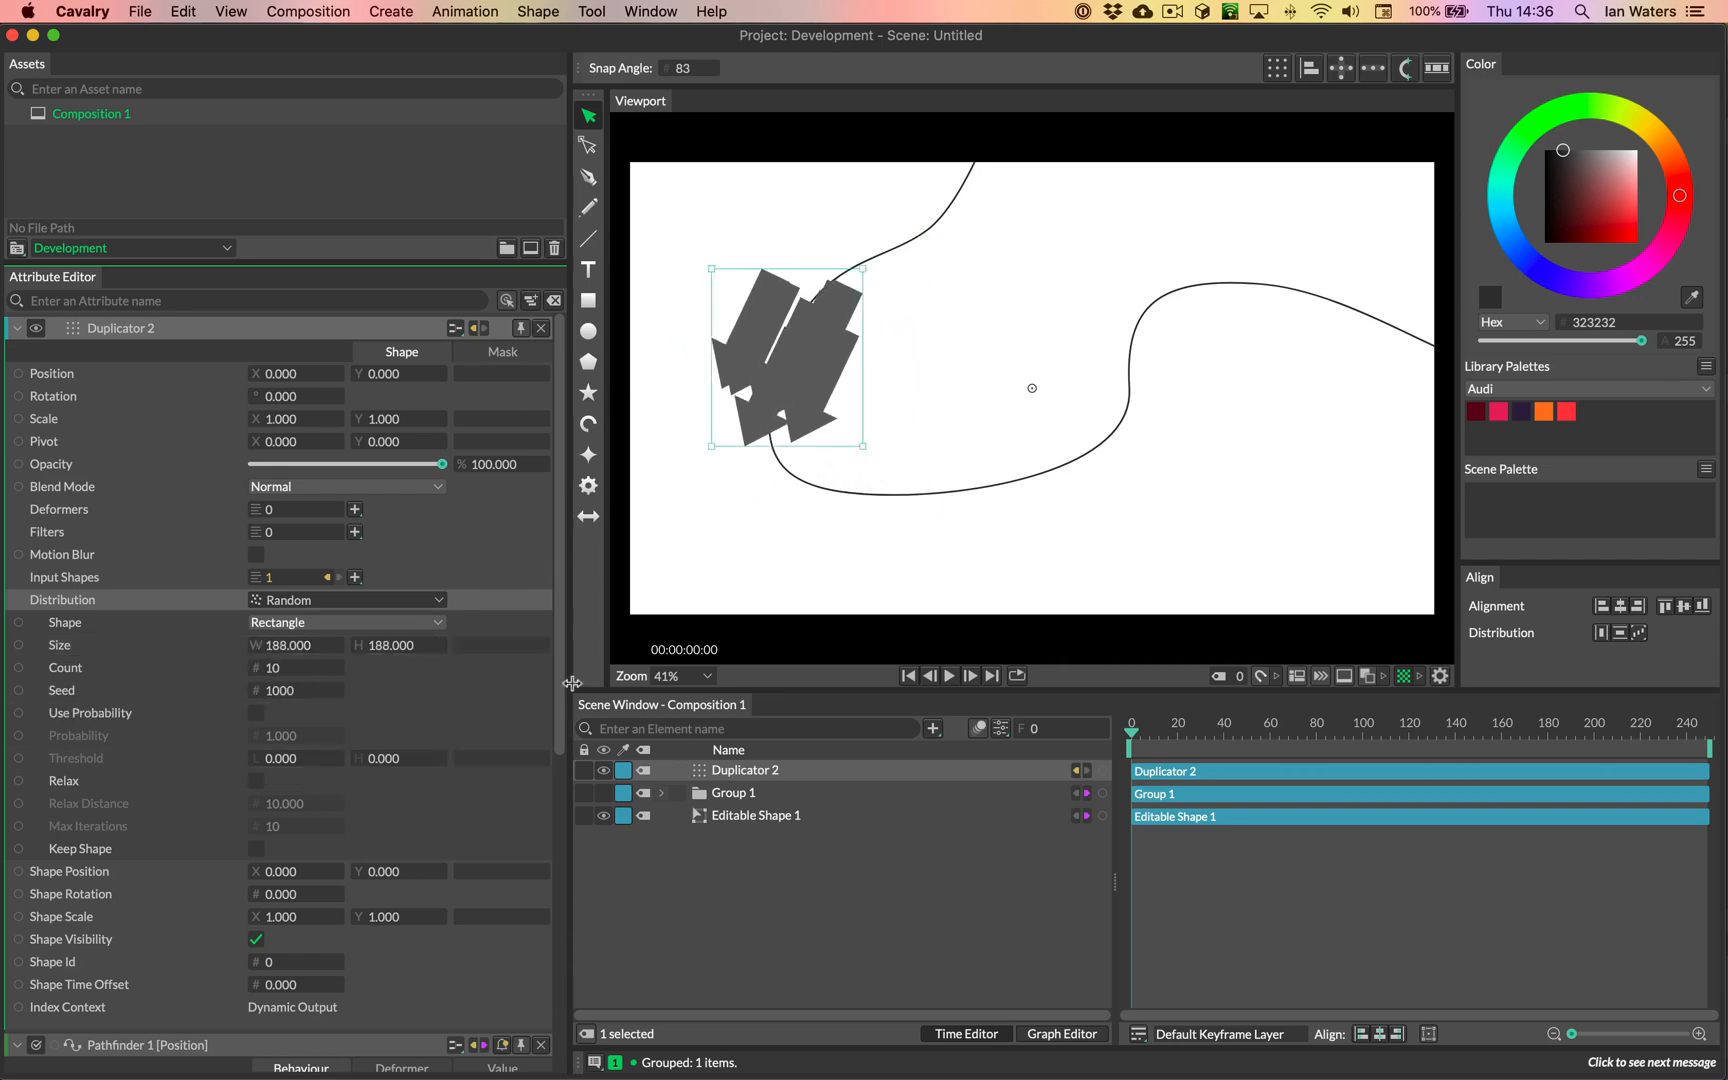
mouse_move(852, 786)
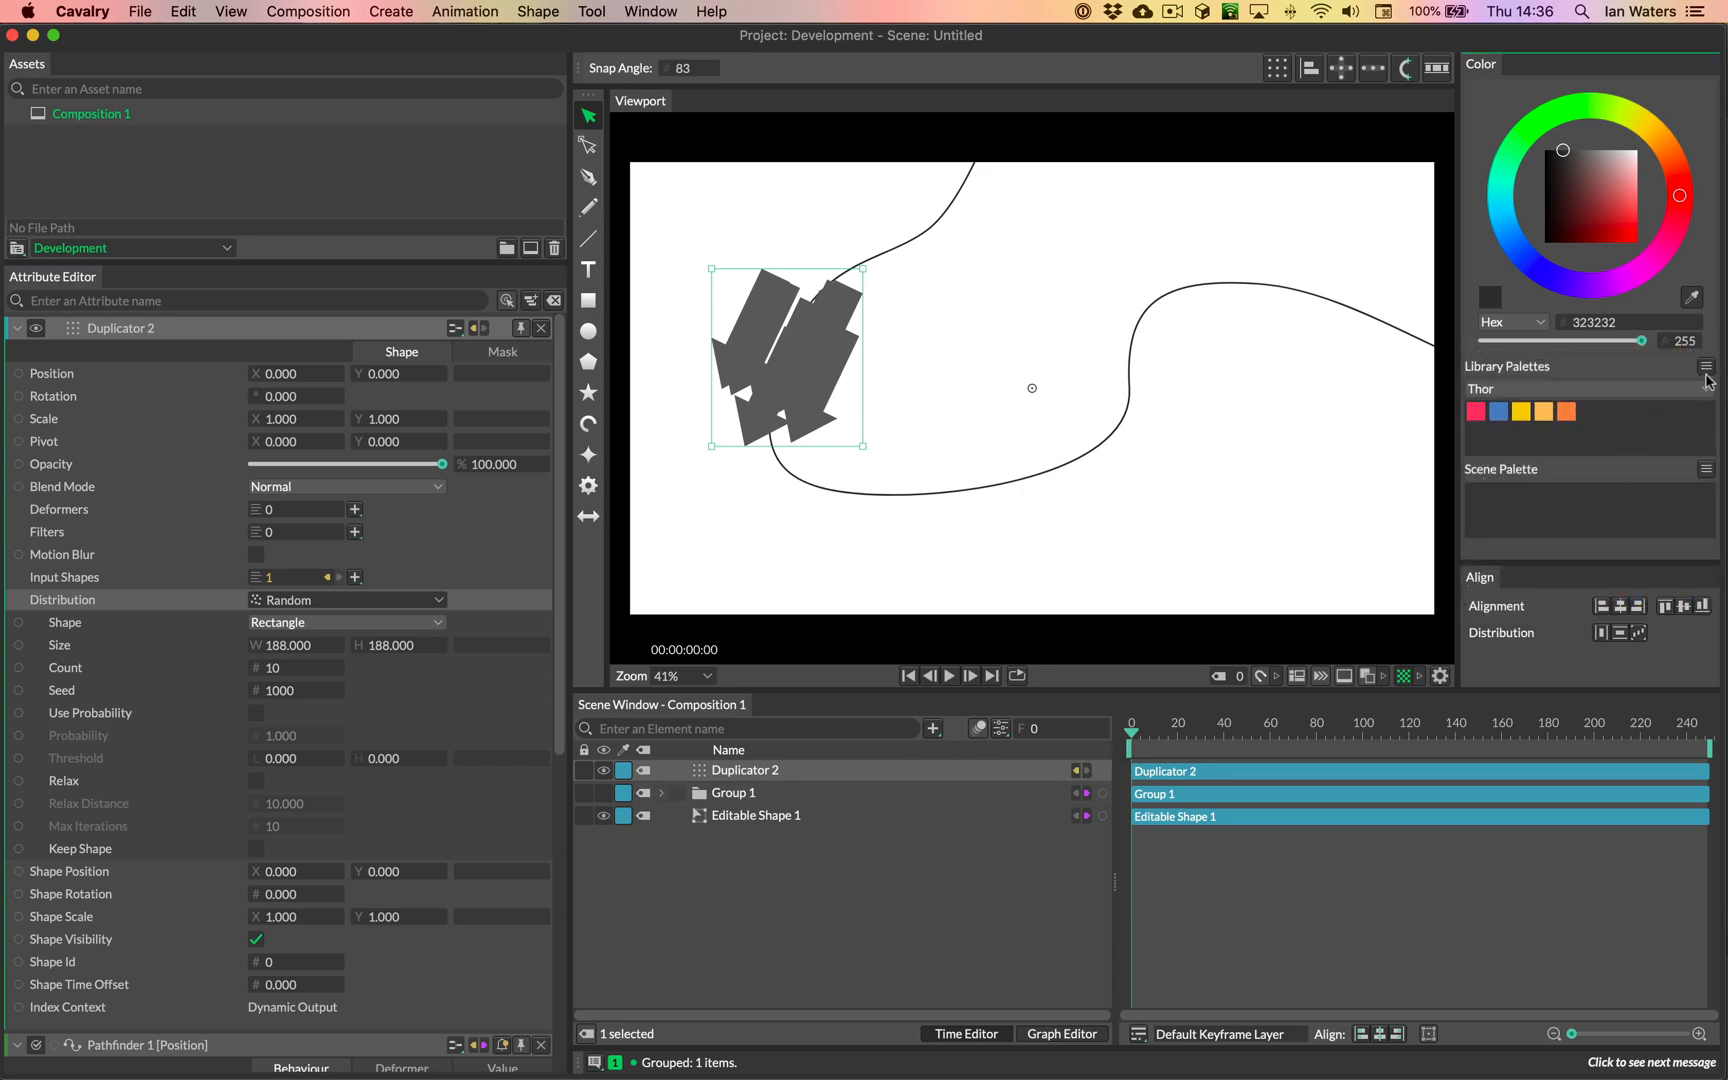
Step: Create a colour array from the Thor library palette
click(1706, 366)
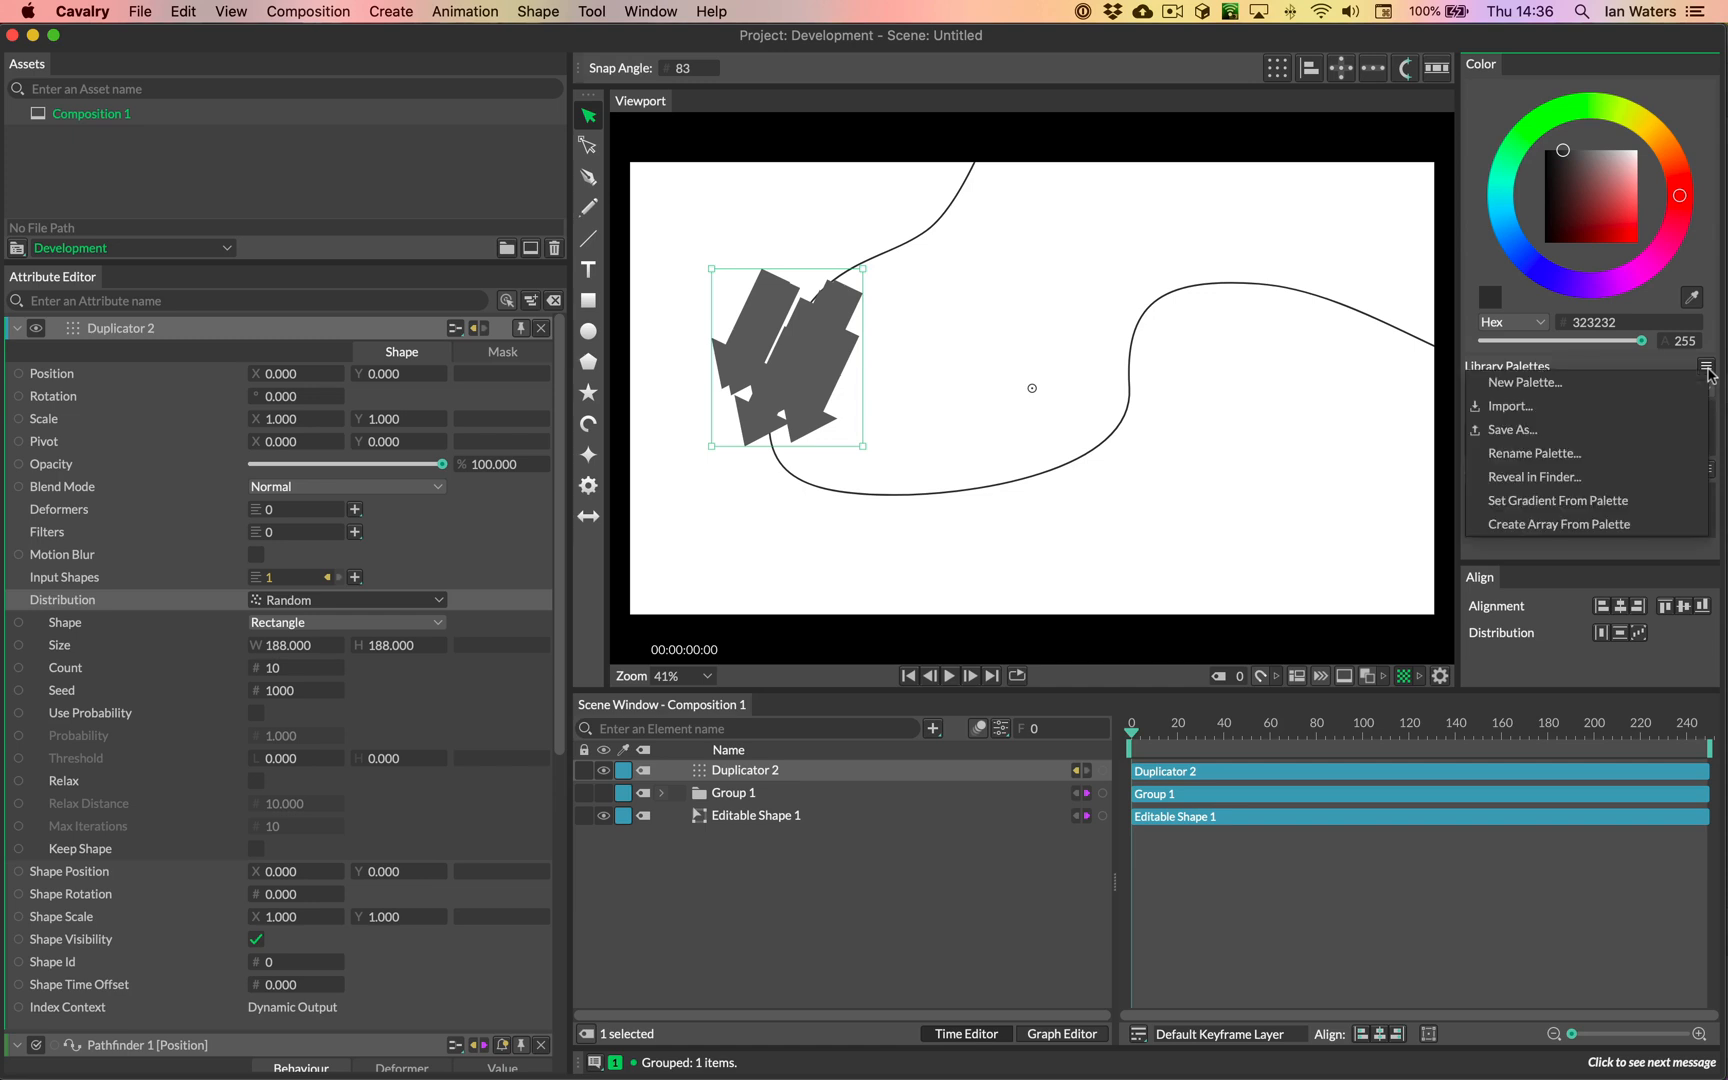
mouse_move(1588, 524)
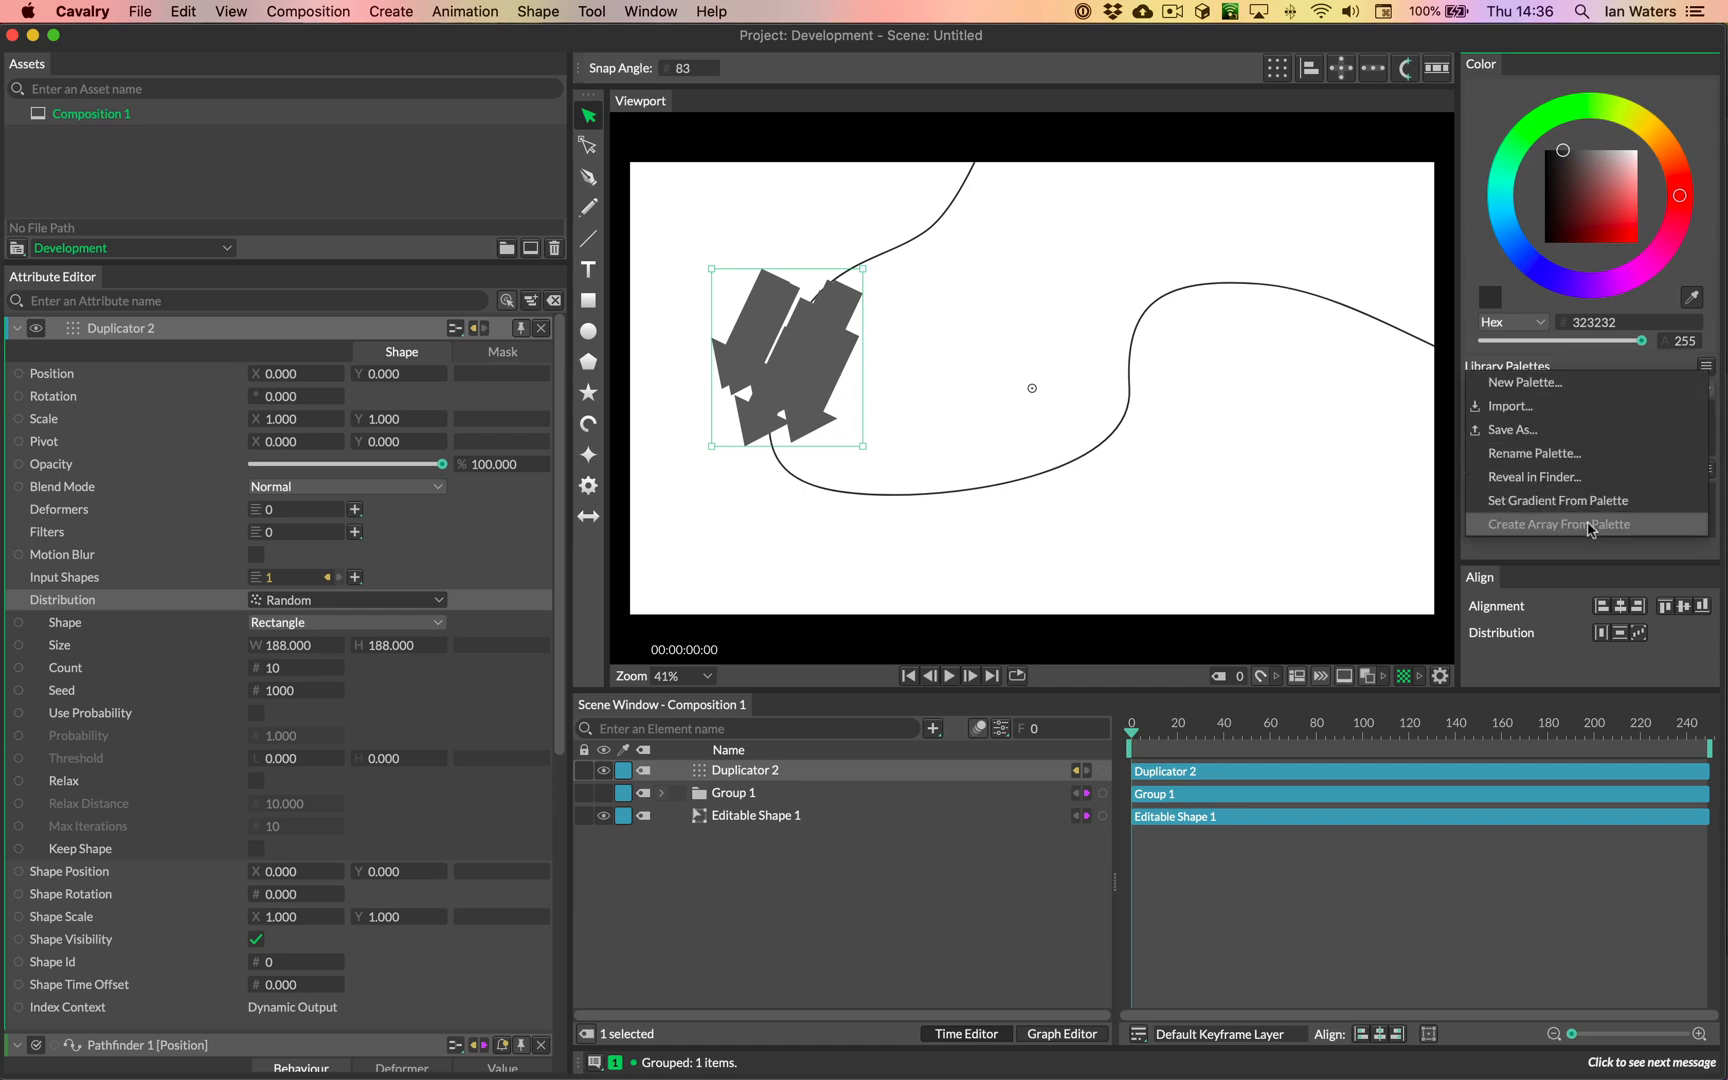
click(1558, 524)
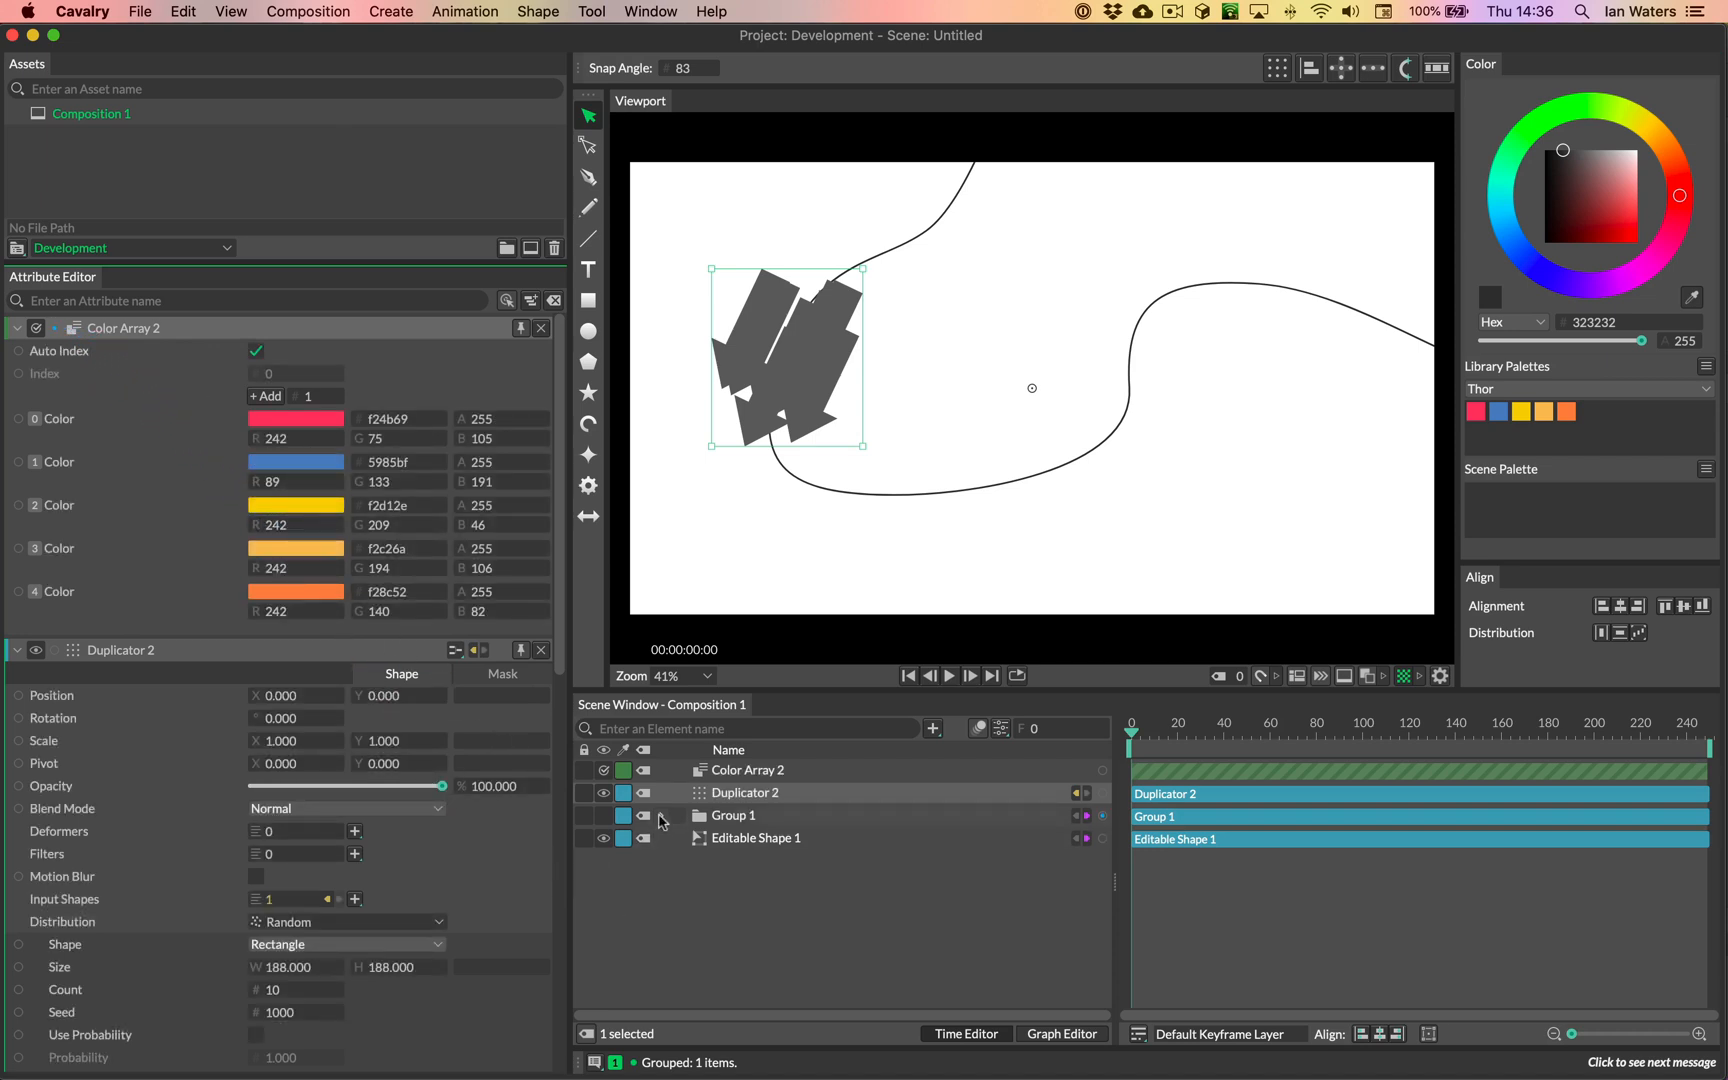
Step: Expand the arrow group, select ArrowShape 1 and bring up its filter list
click(664, 816)
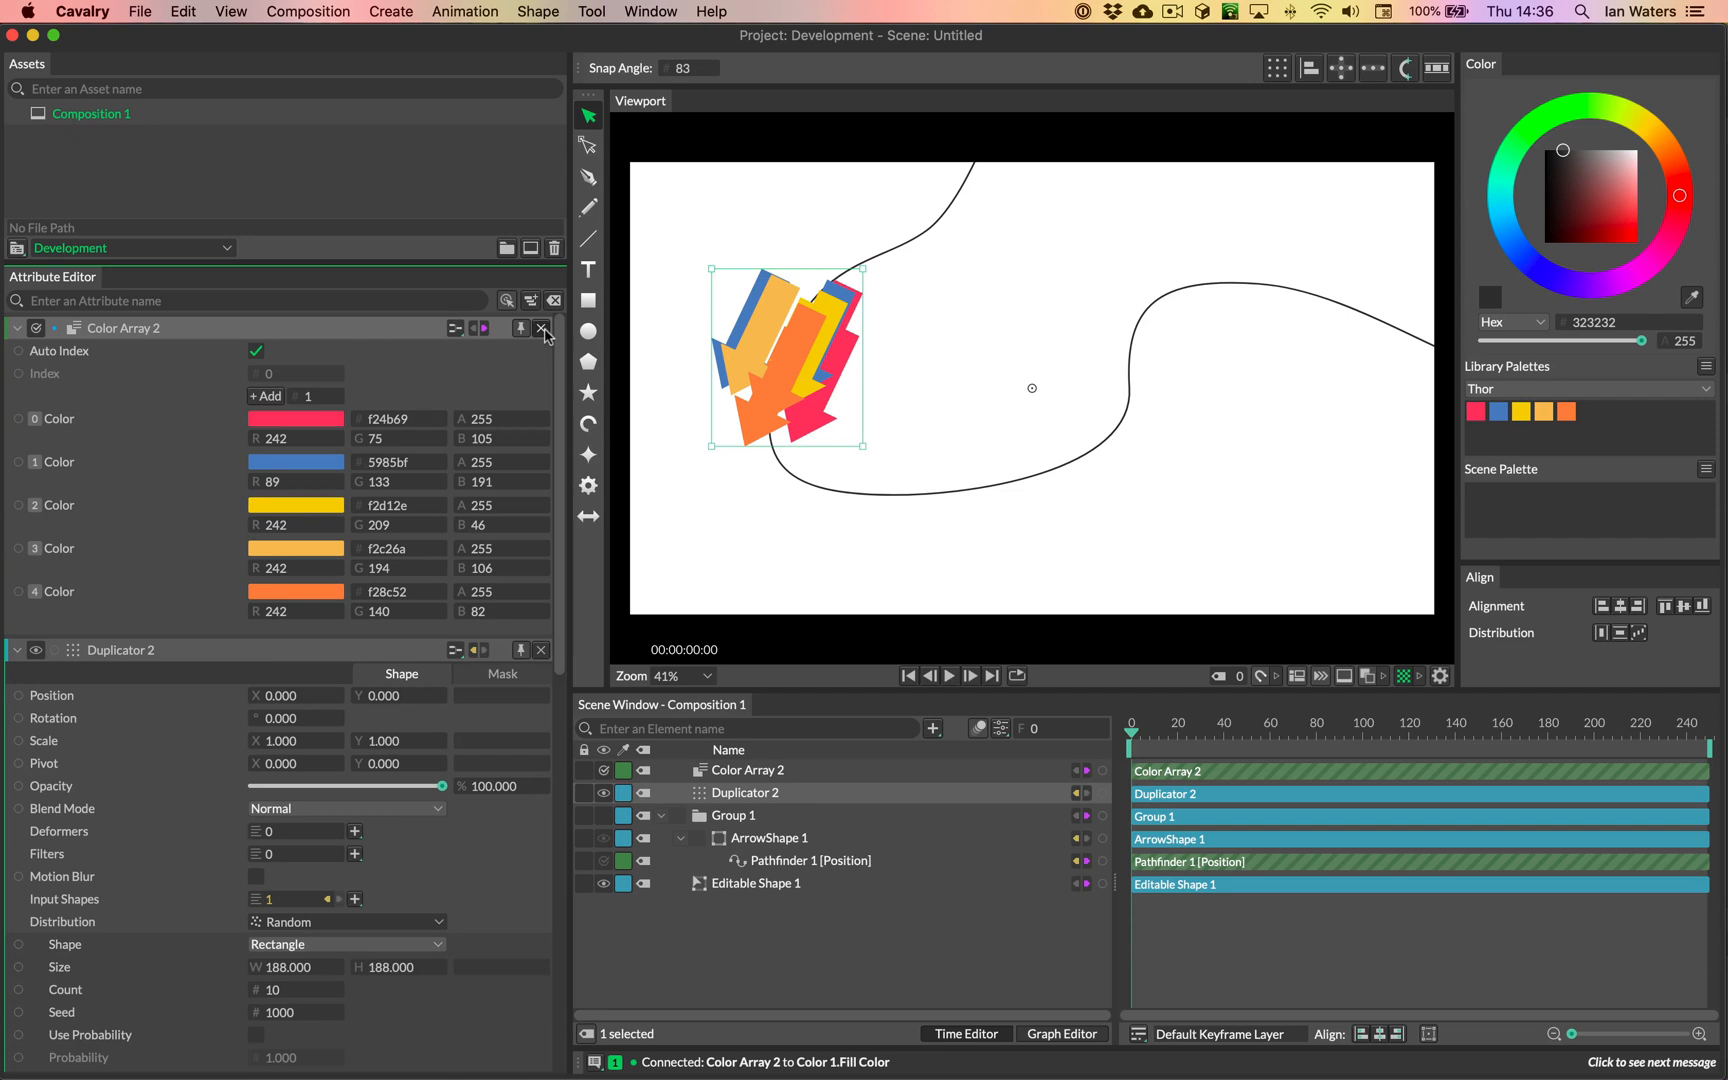
click(772, 838)
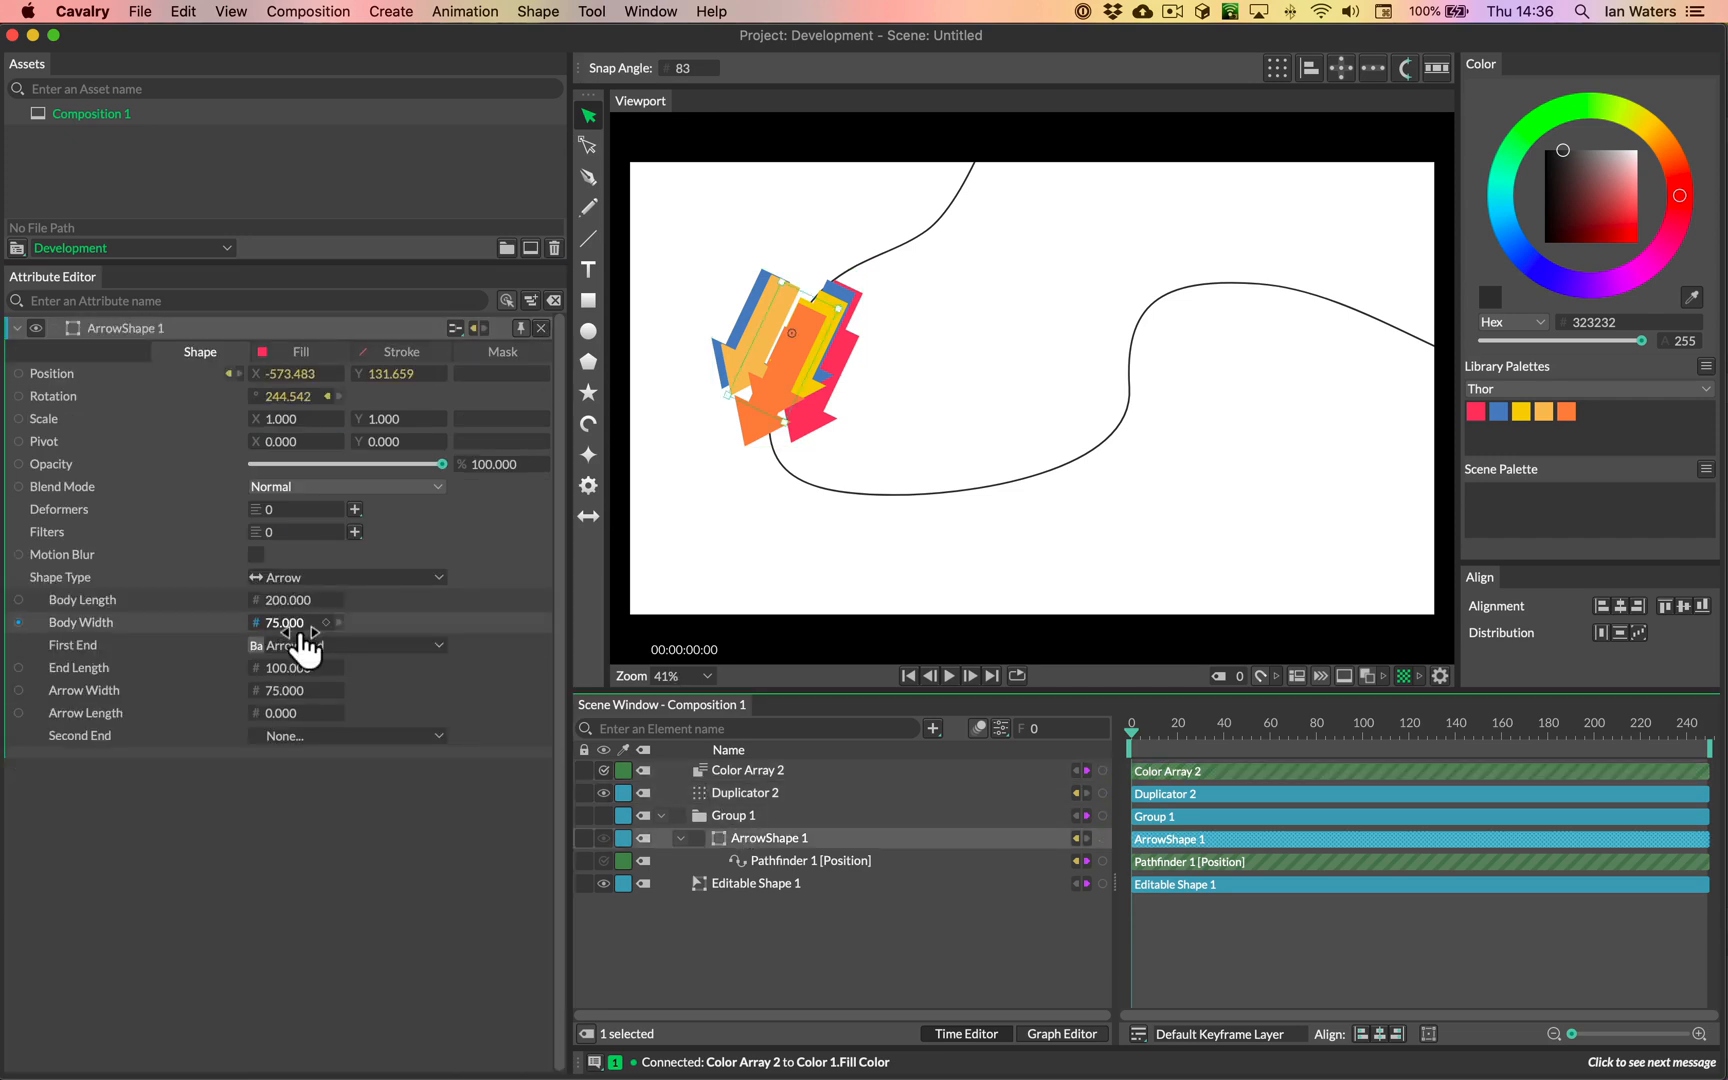
click(354, 532)
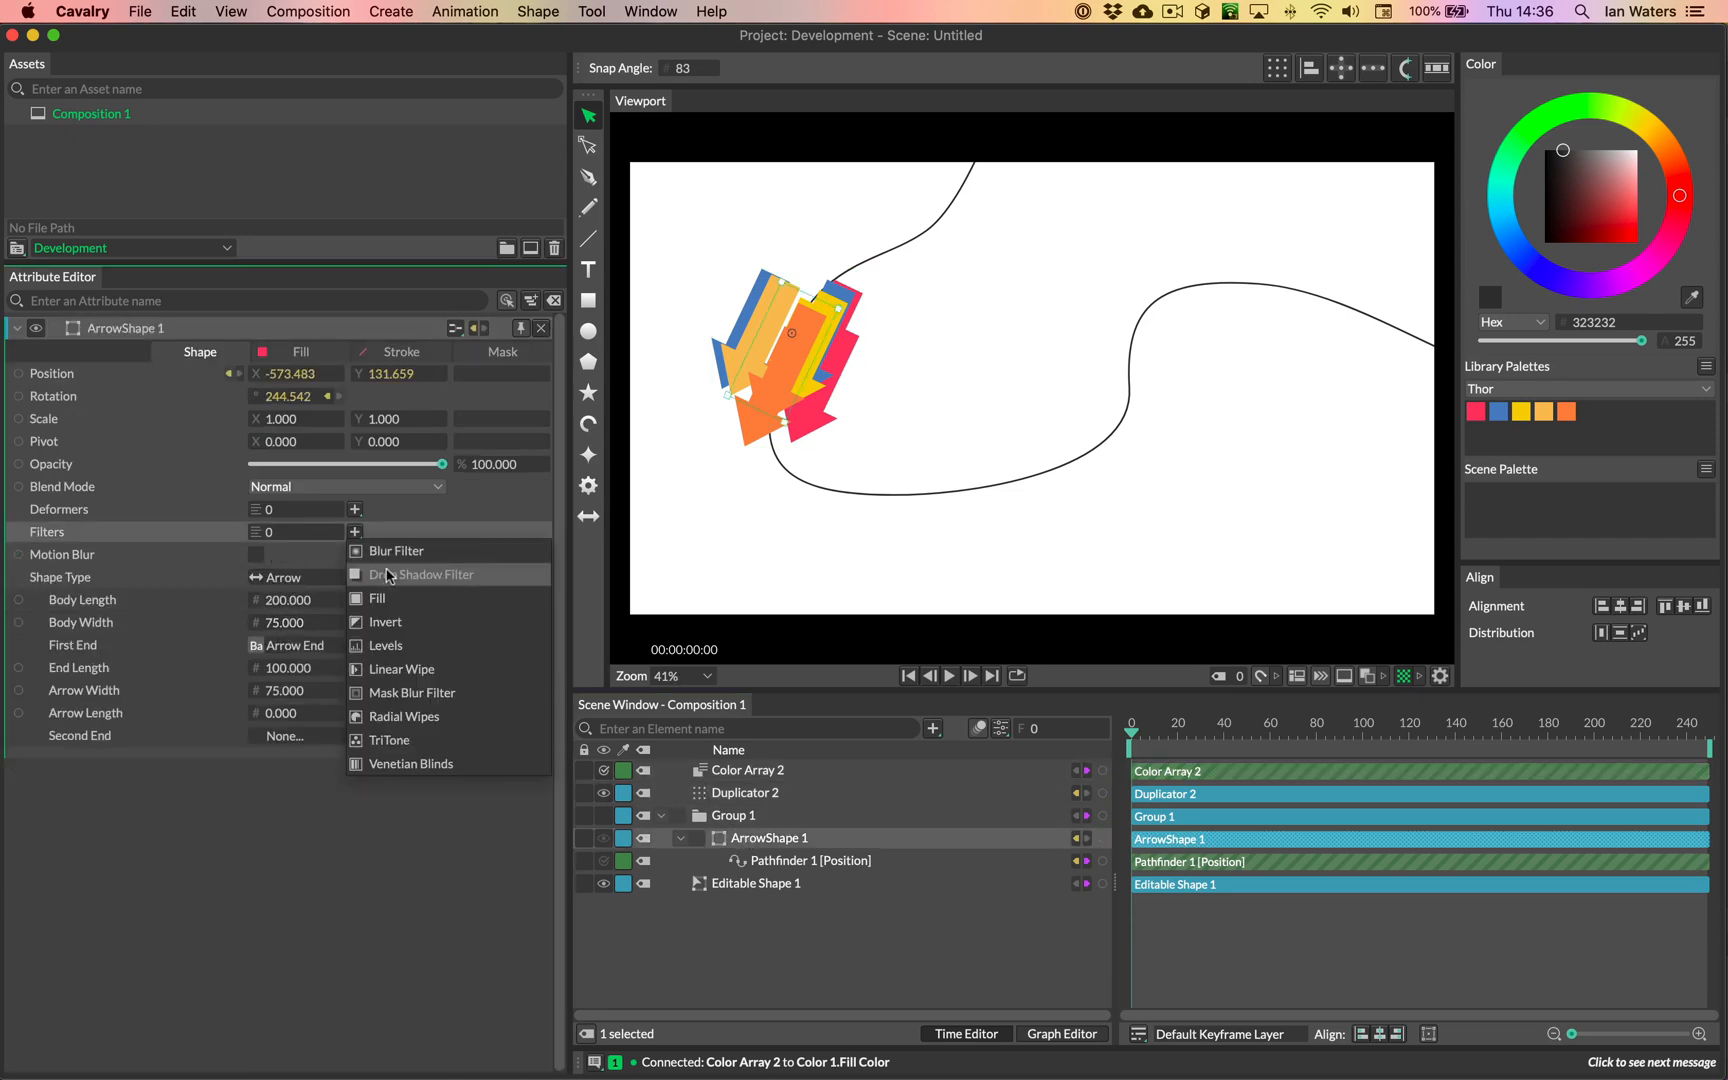
Step: Add a Drop Shadow Filter to the arrow with amount 12.8, then select Duplicator 2
click(422, 574)
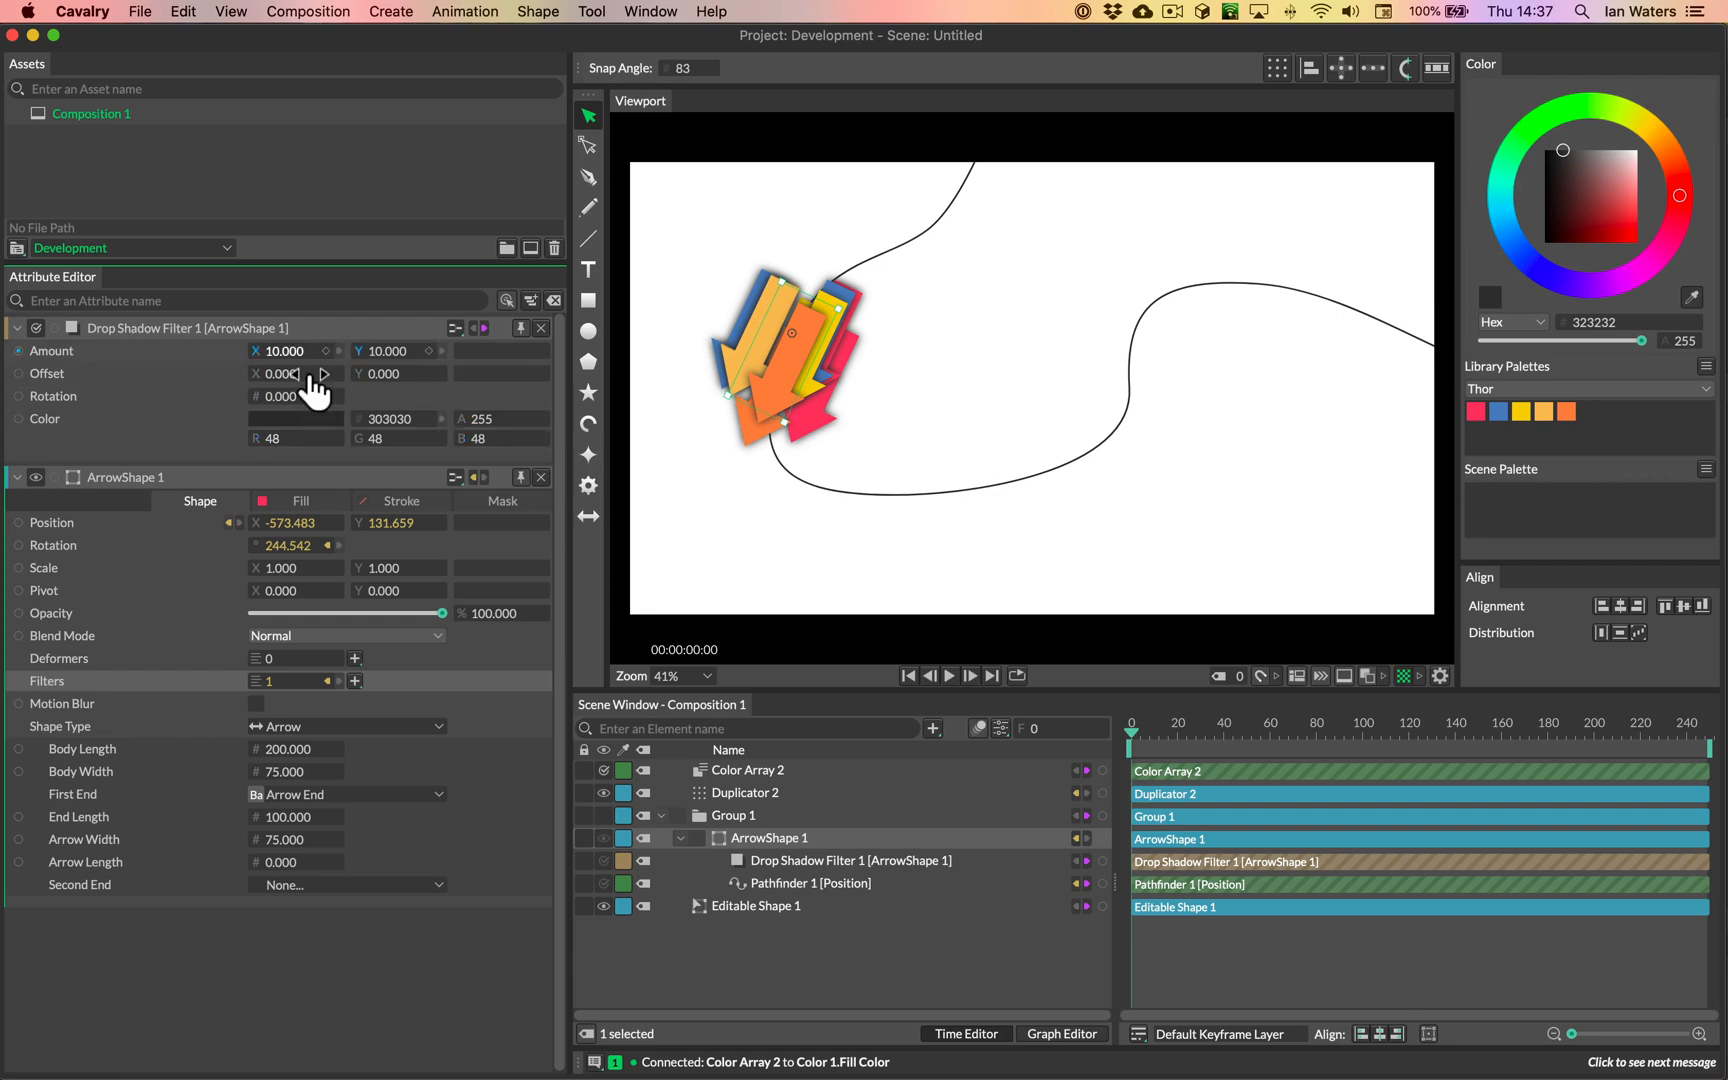
drag(292, 350, 320, 350)
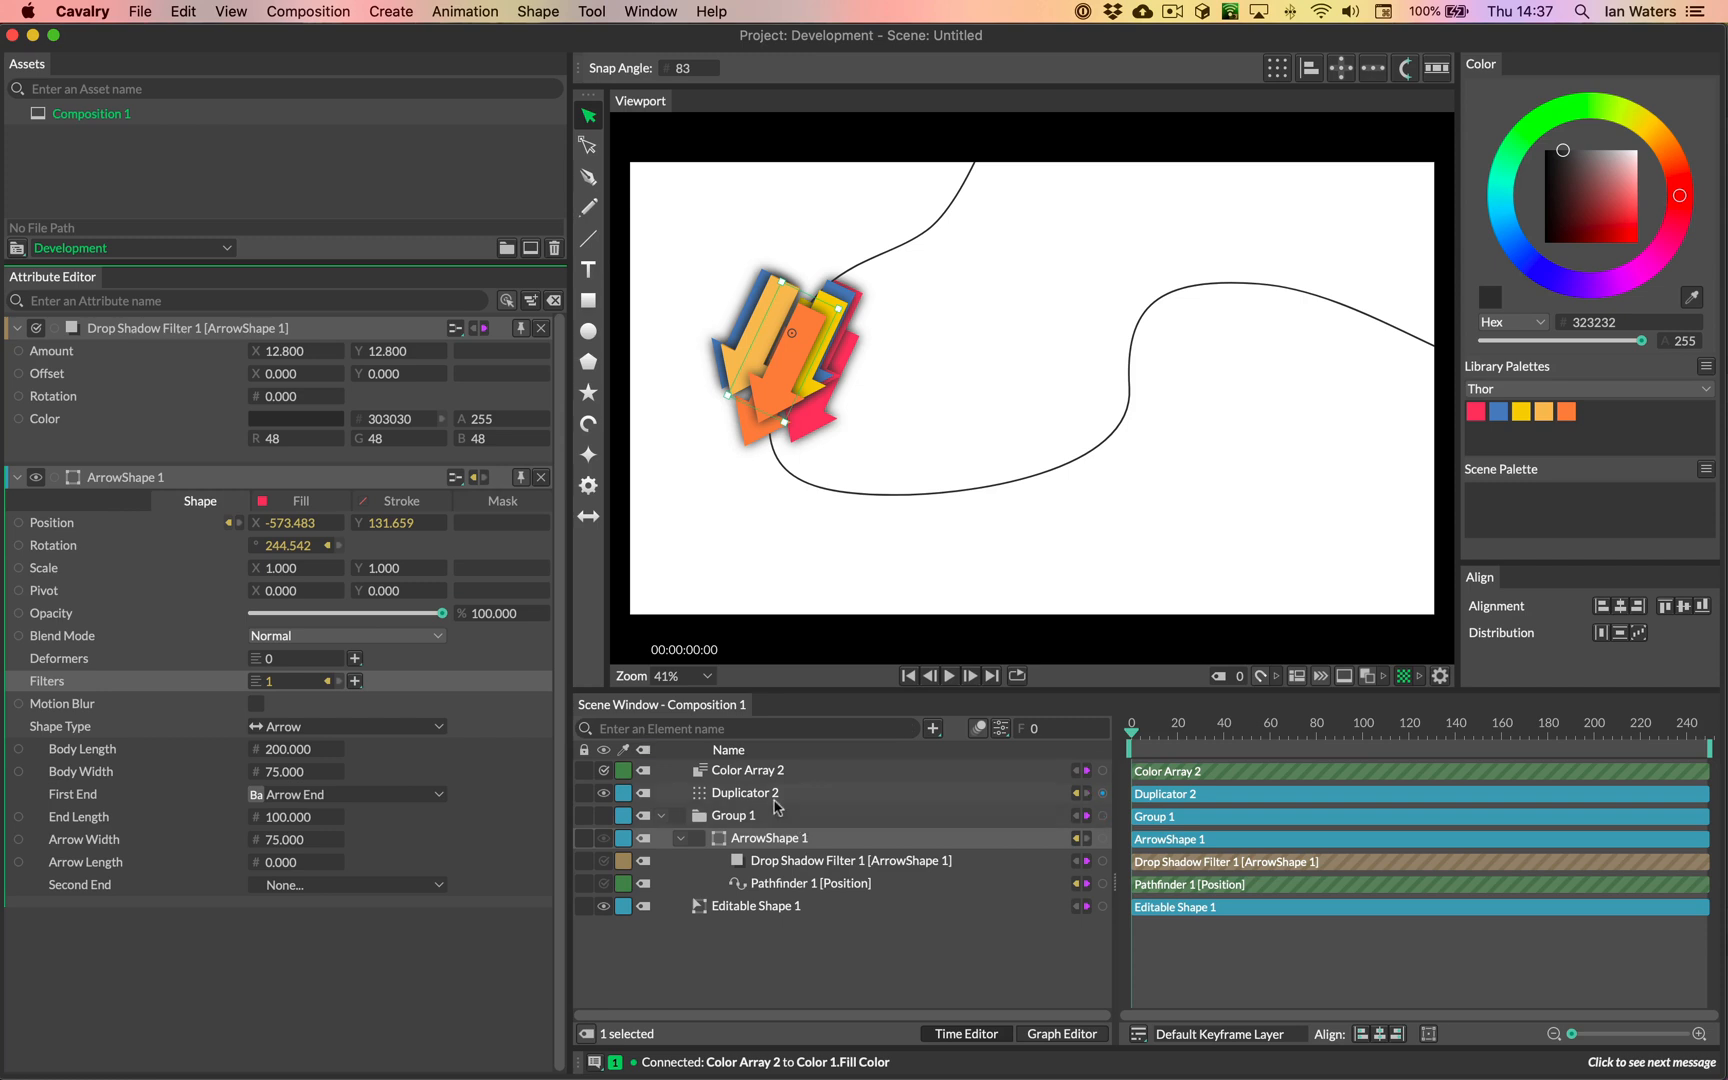
click(744, 792)
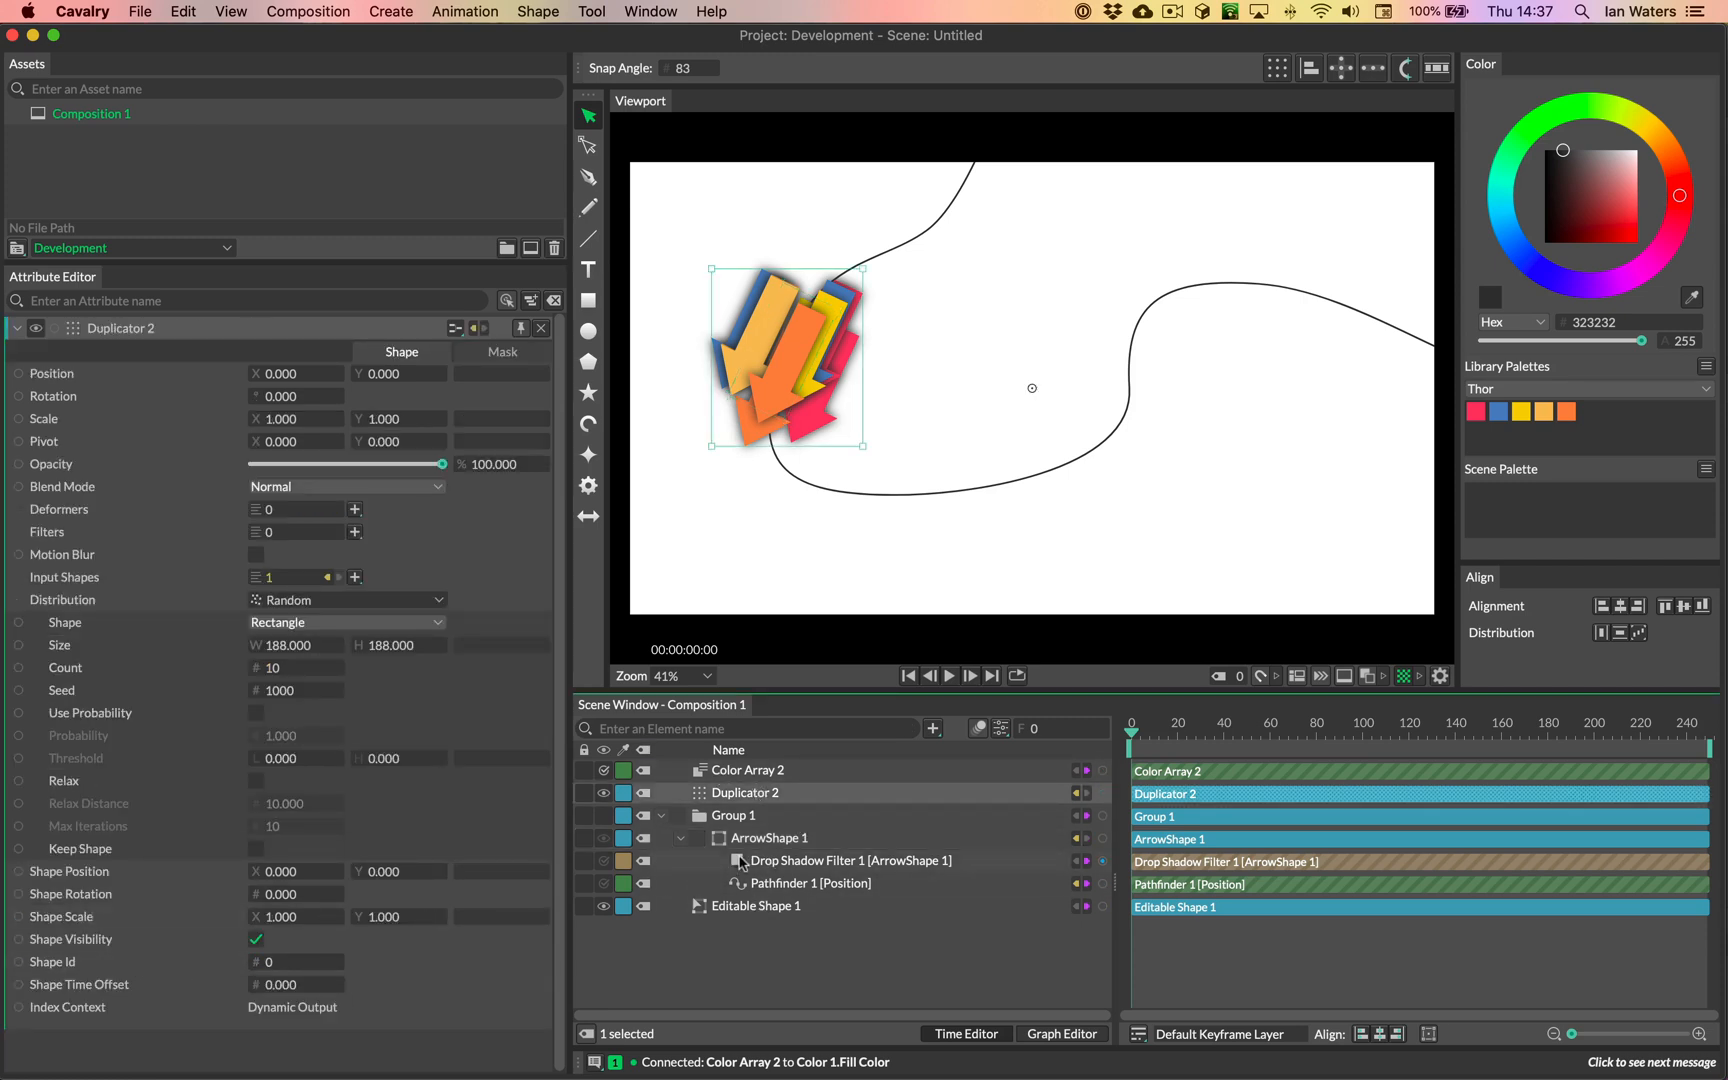
mouse_move(800, 882)
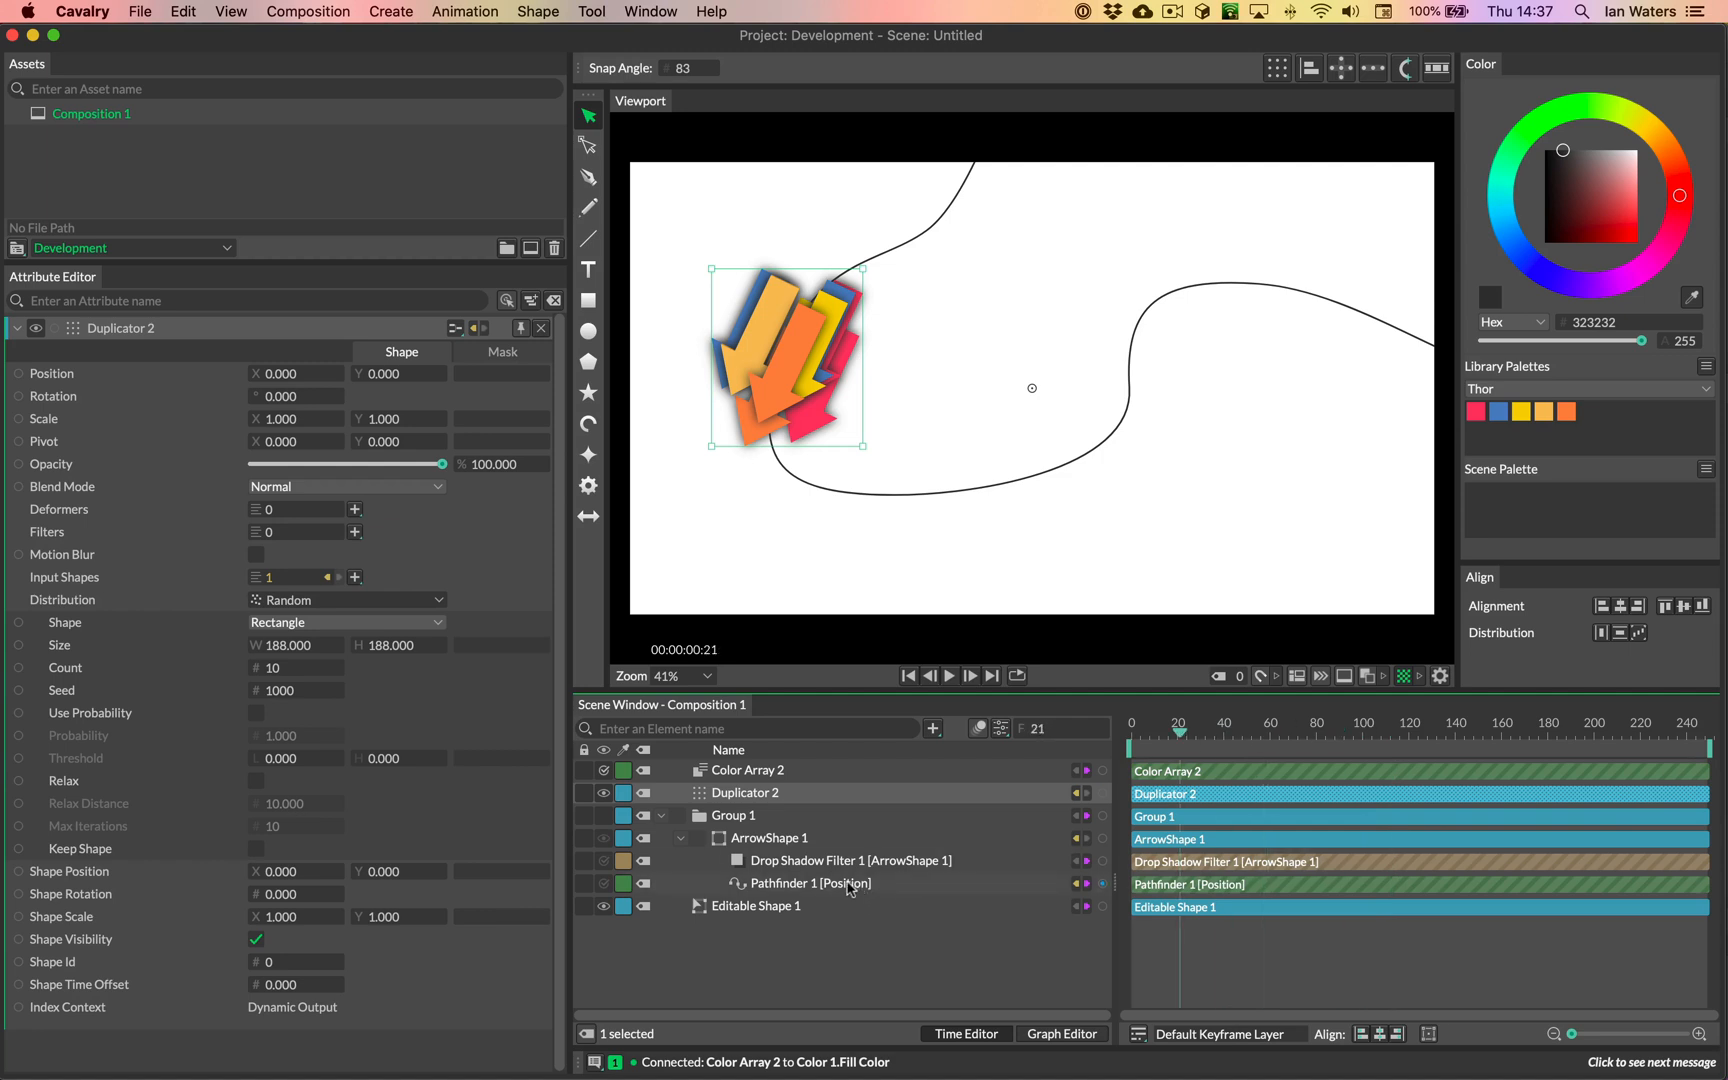
Step: Drive Pathfinder 1's Travel with a Frame behaviour and scrub to frame 32
click(810, 884)
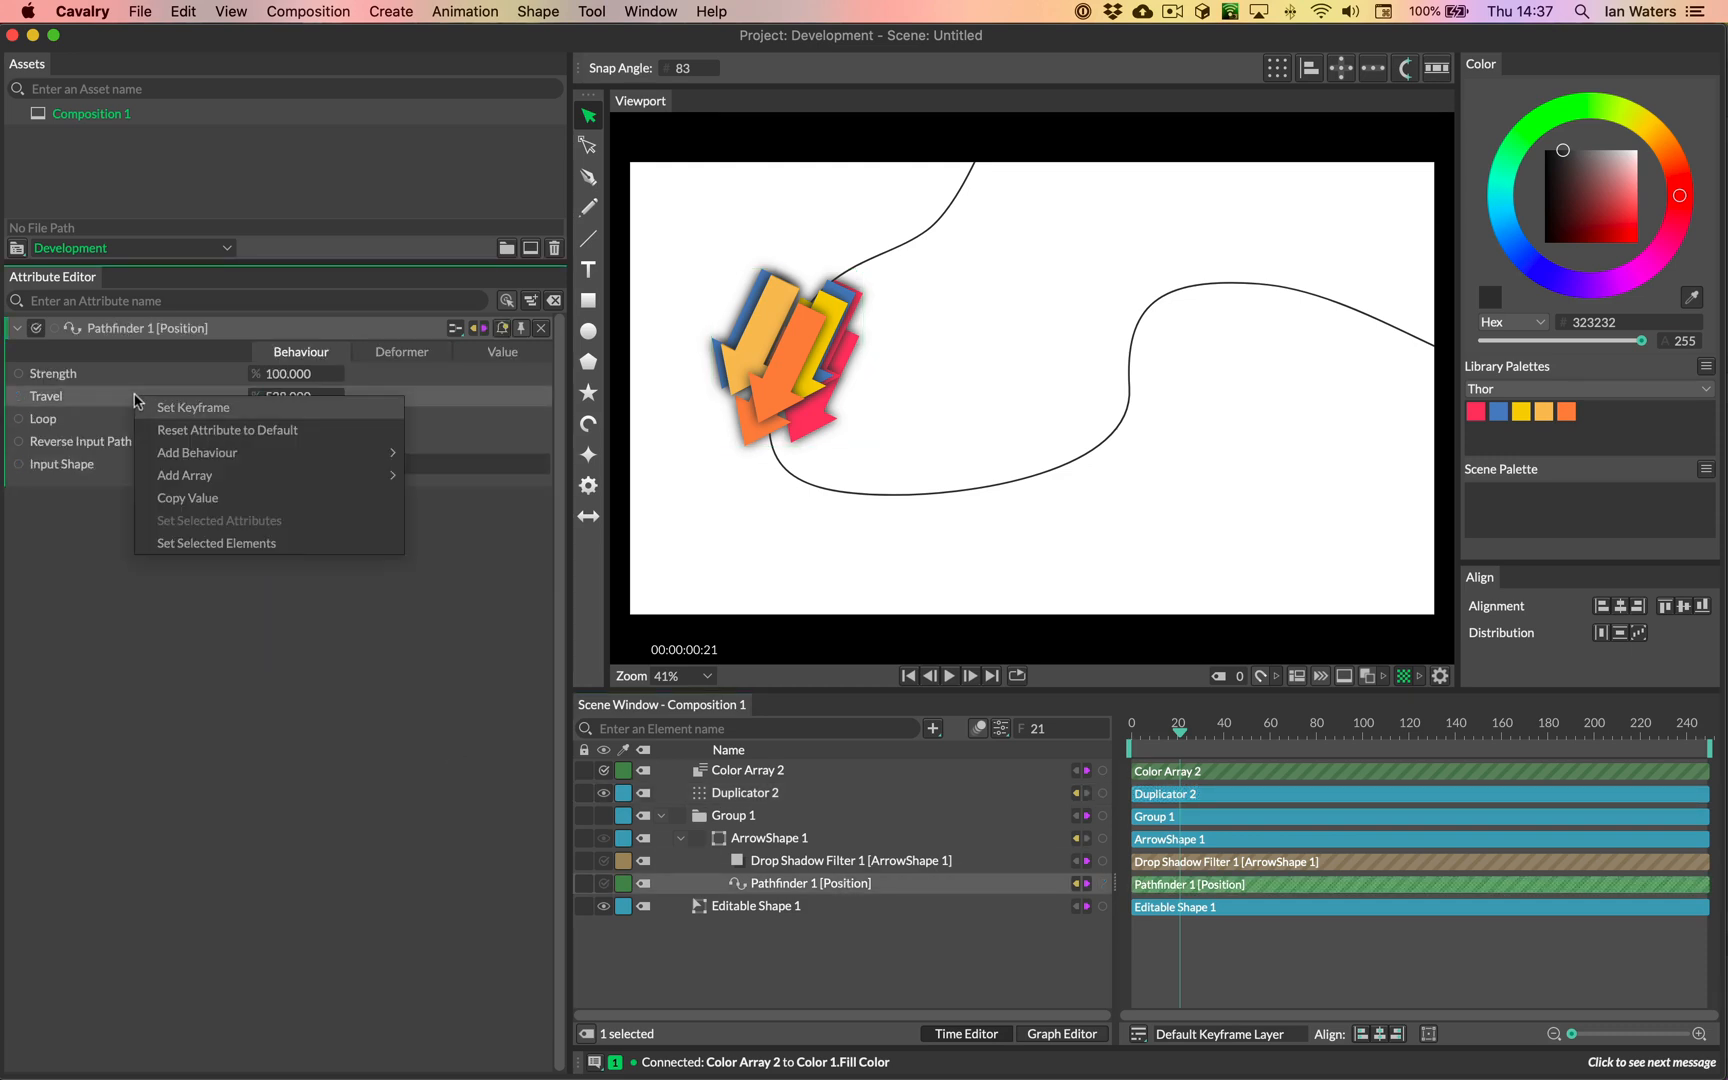
click(194, 408)
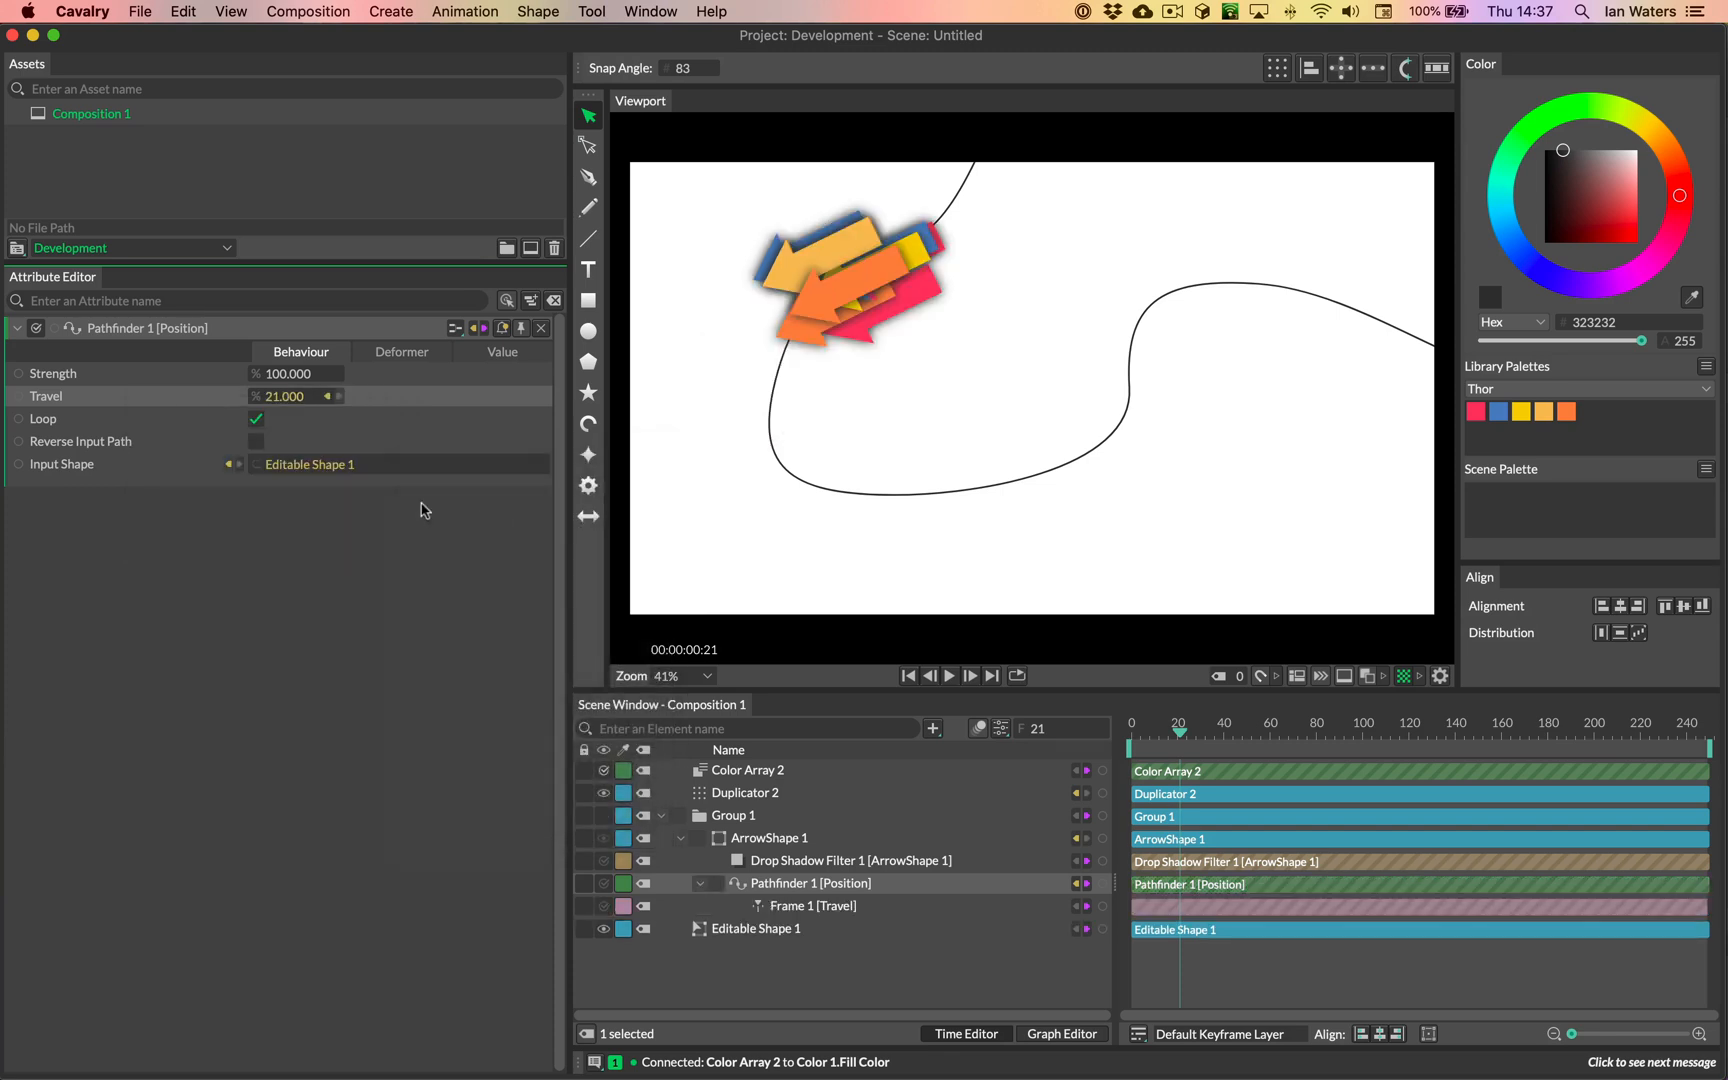
drag(1176, 732, 1218, 732)
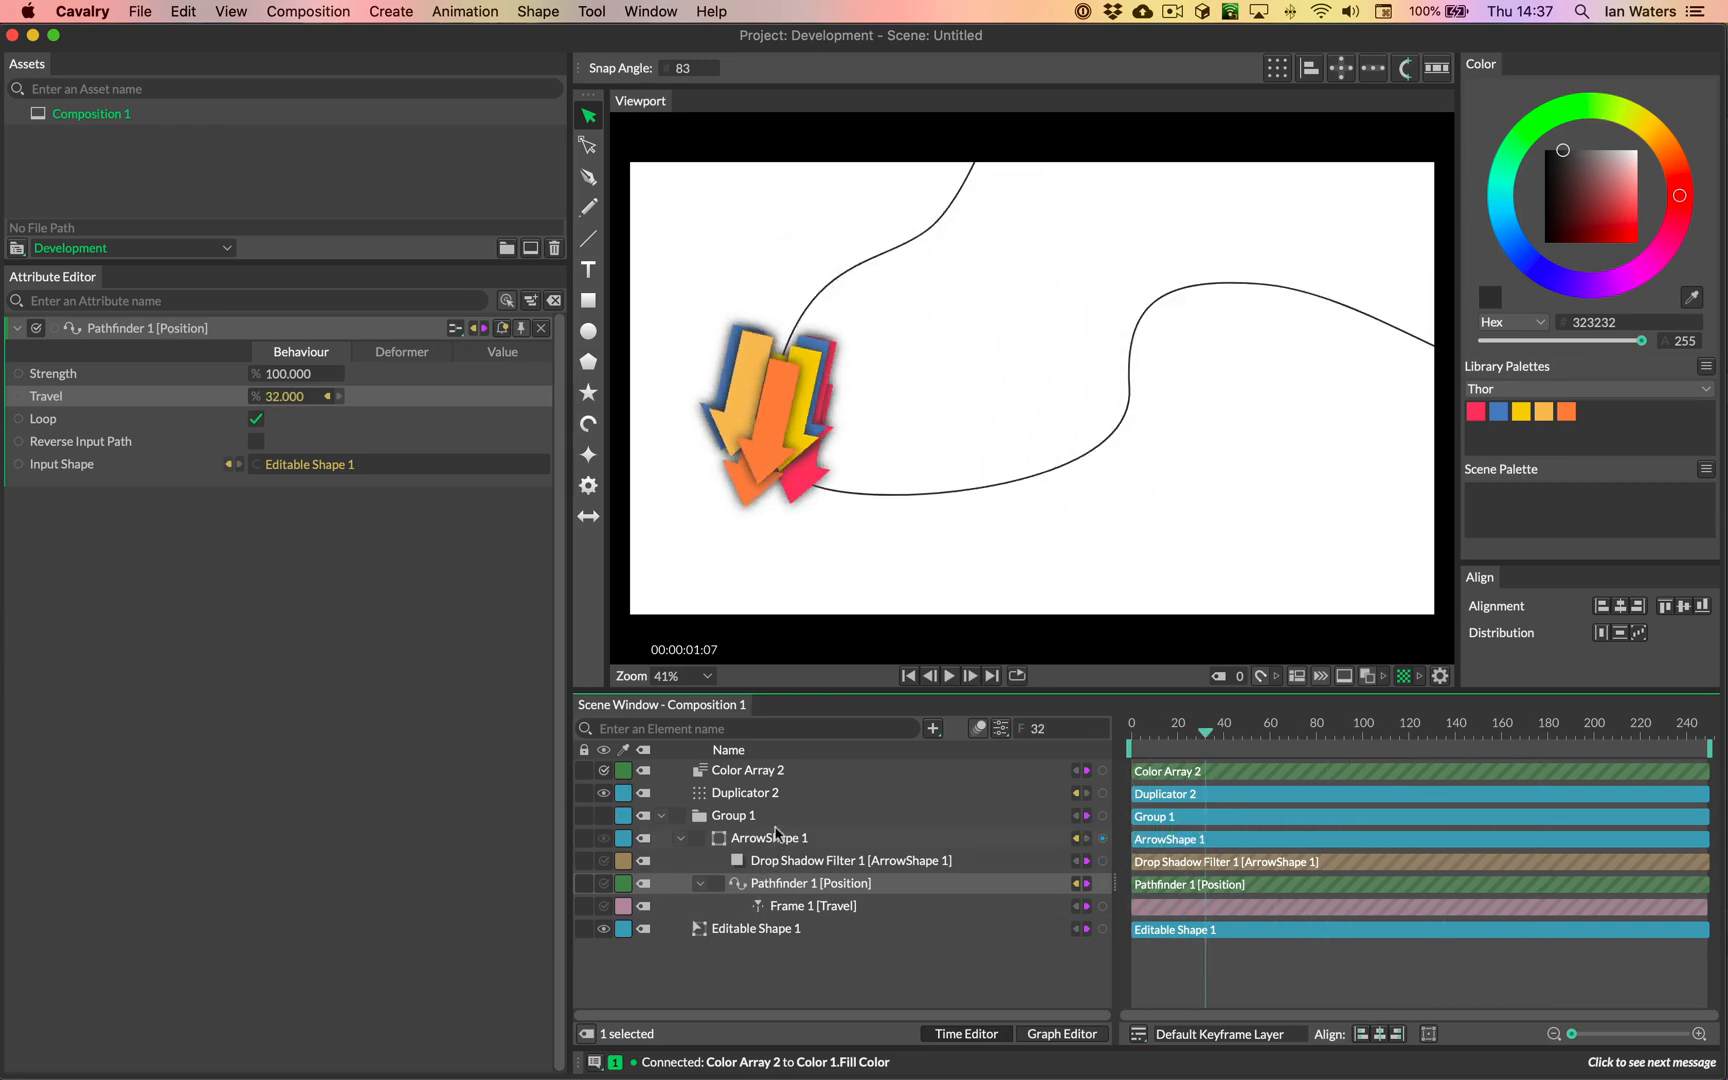
Step: Drive Duplicator 2's Shape Time Offset with a Random behaviour, maximum 96
click(744, 792)
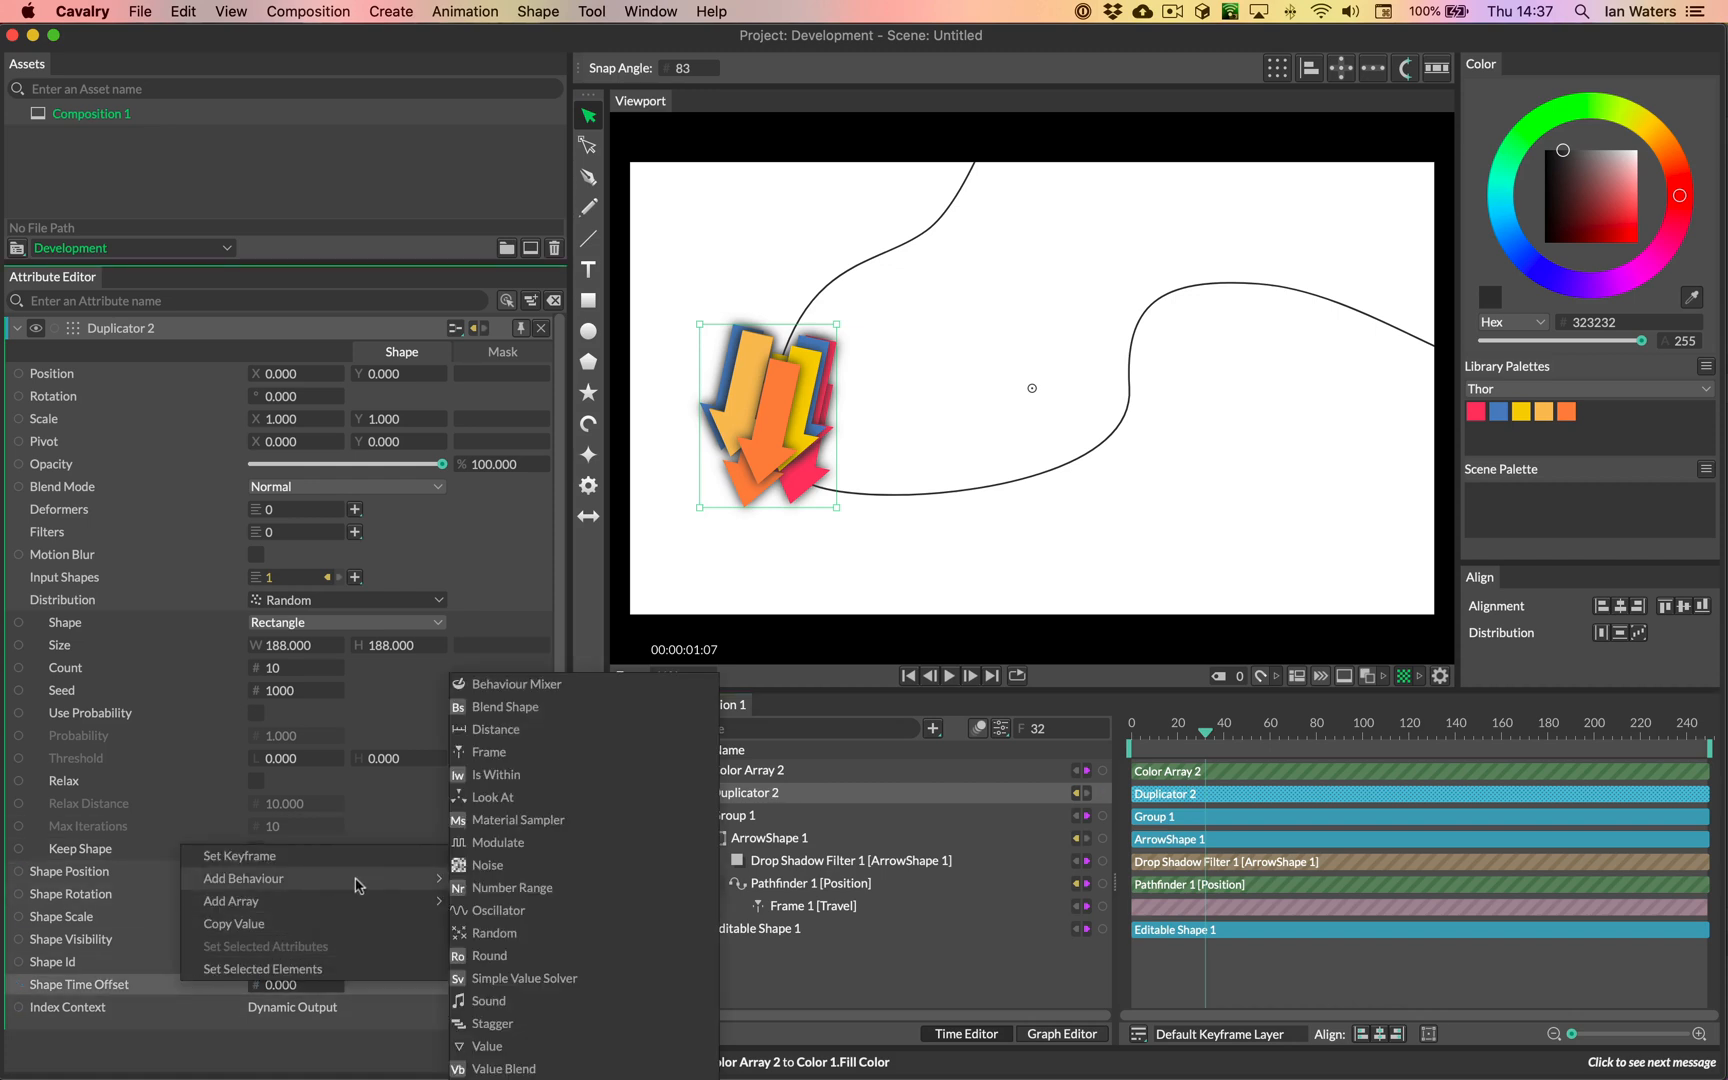
mouse_move(554, 932)
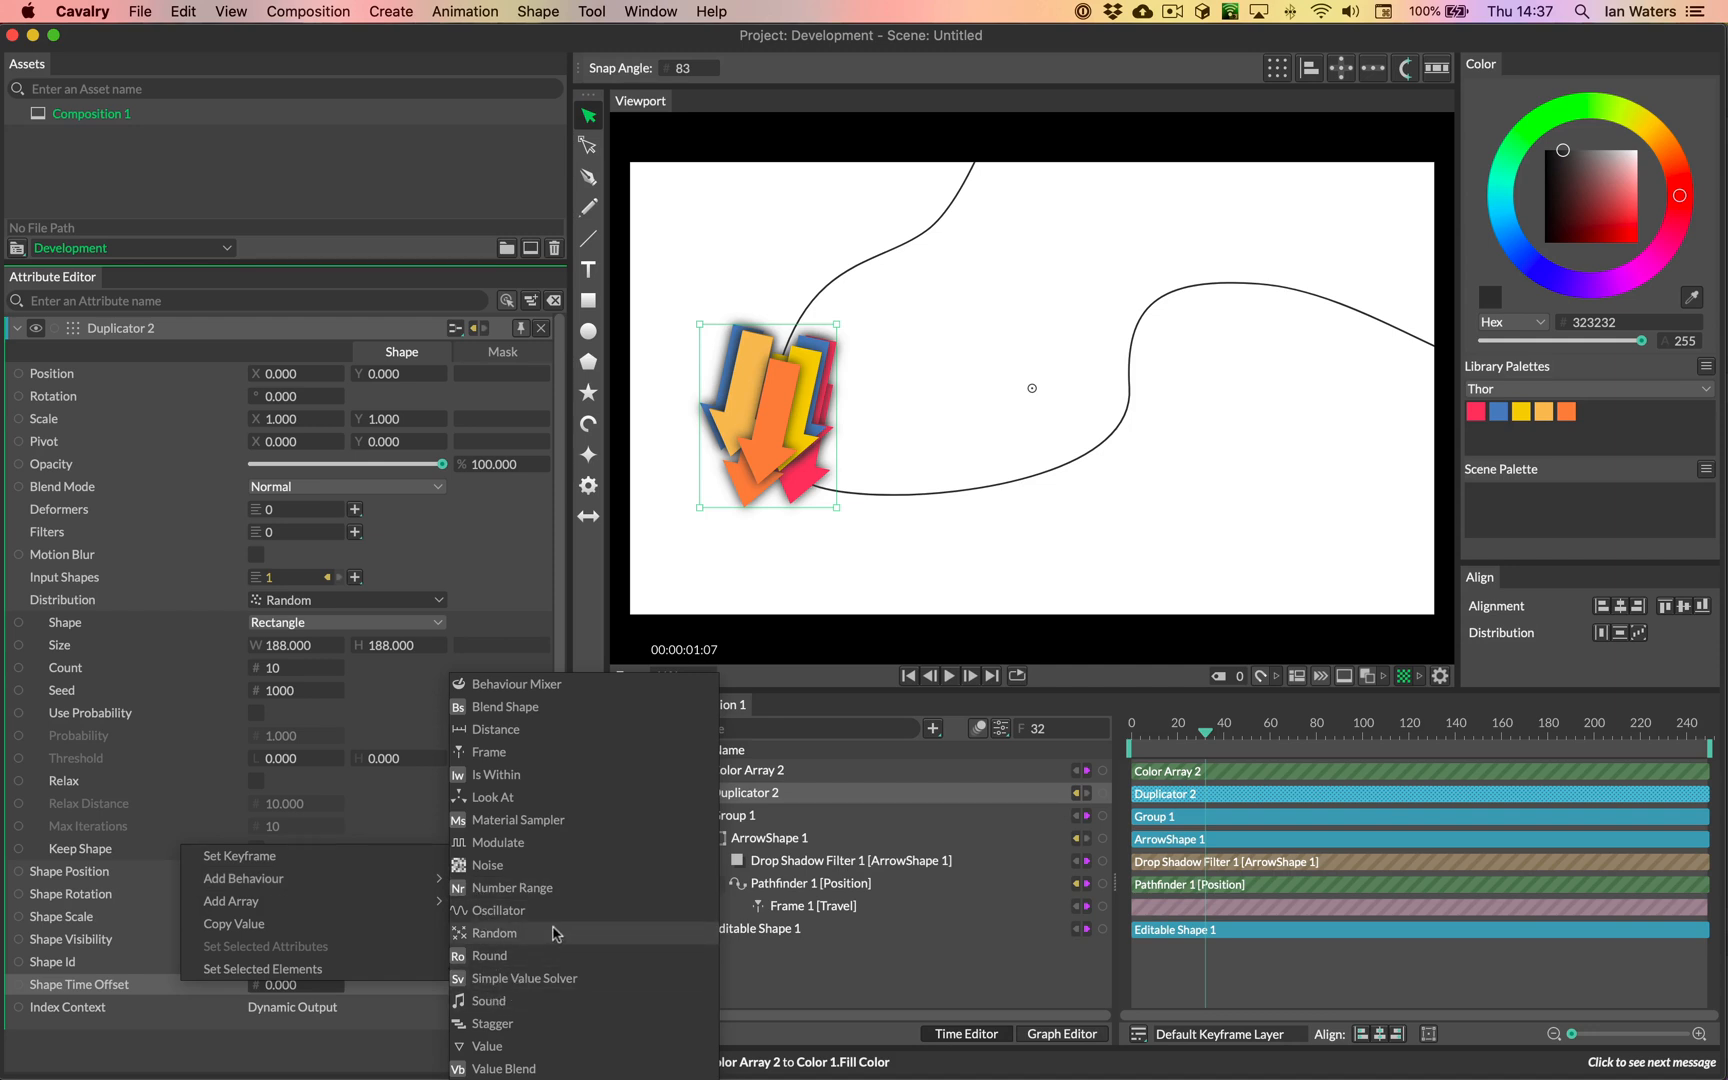
click(494, 932)
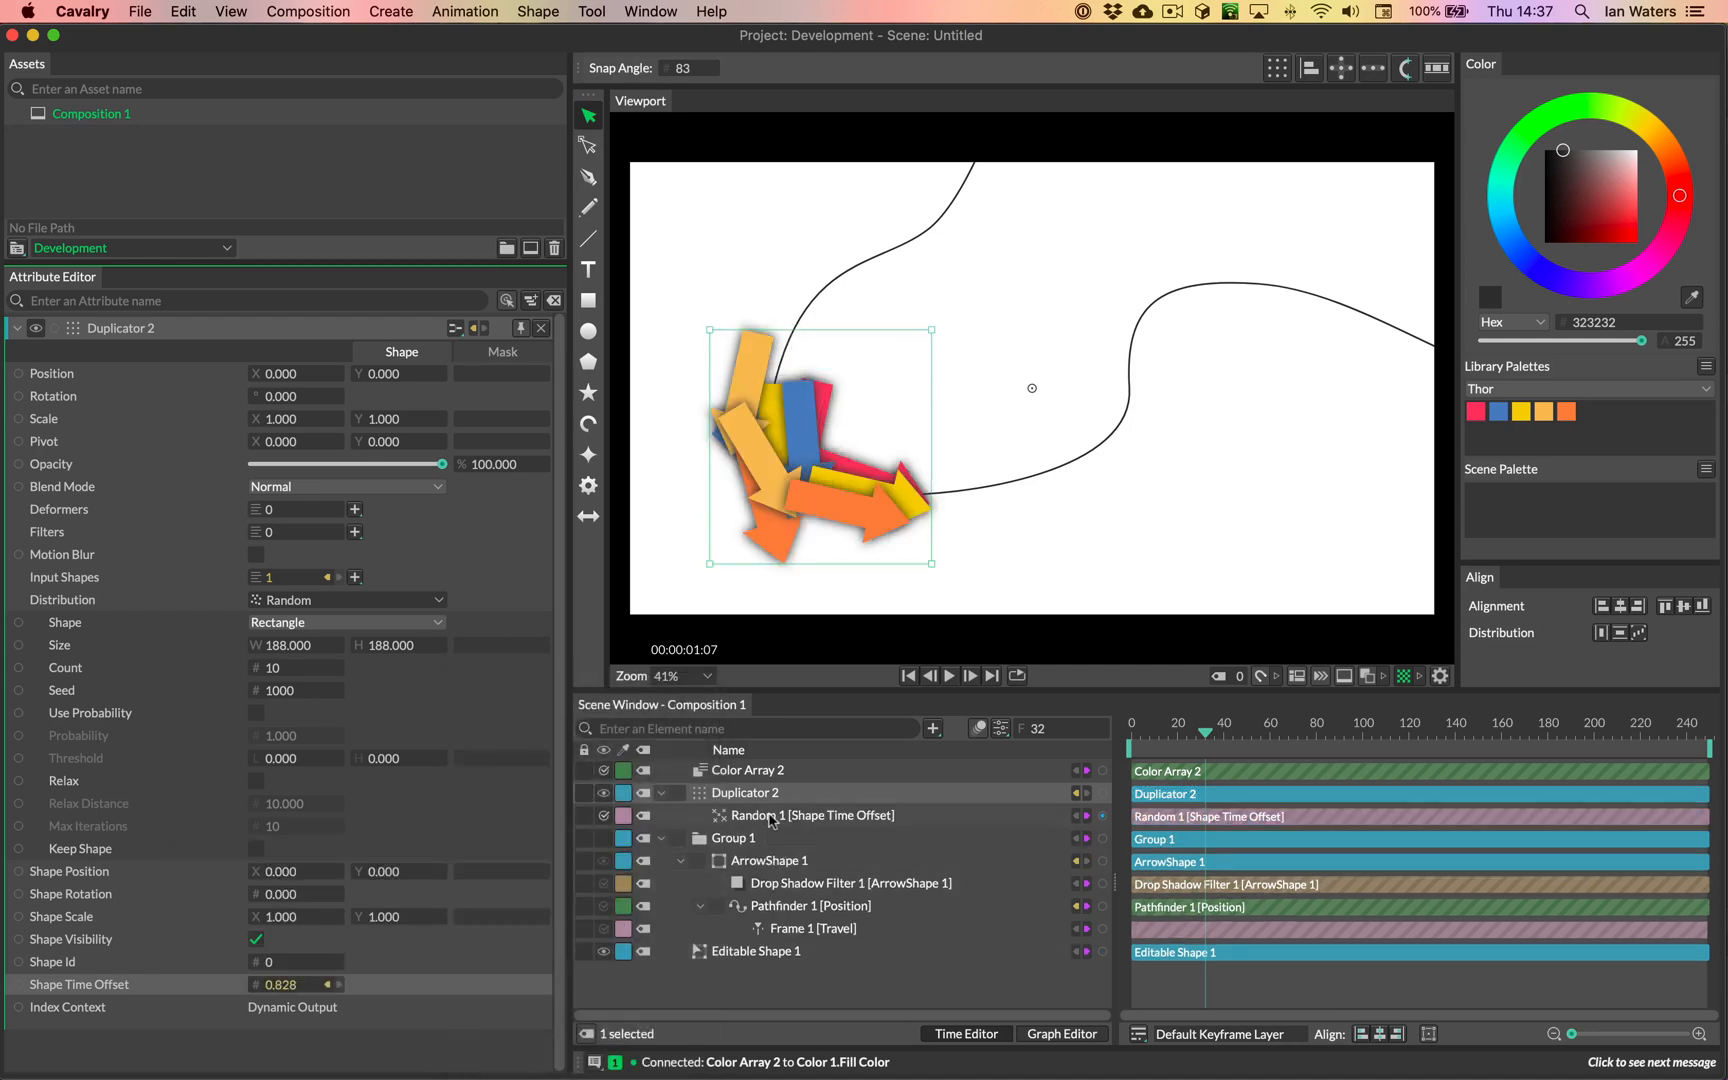
click(812, 816)
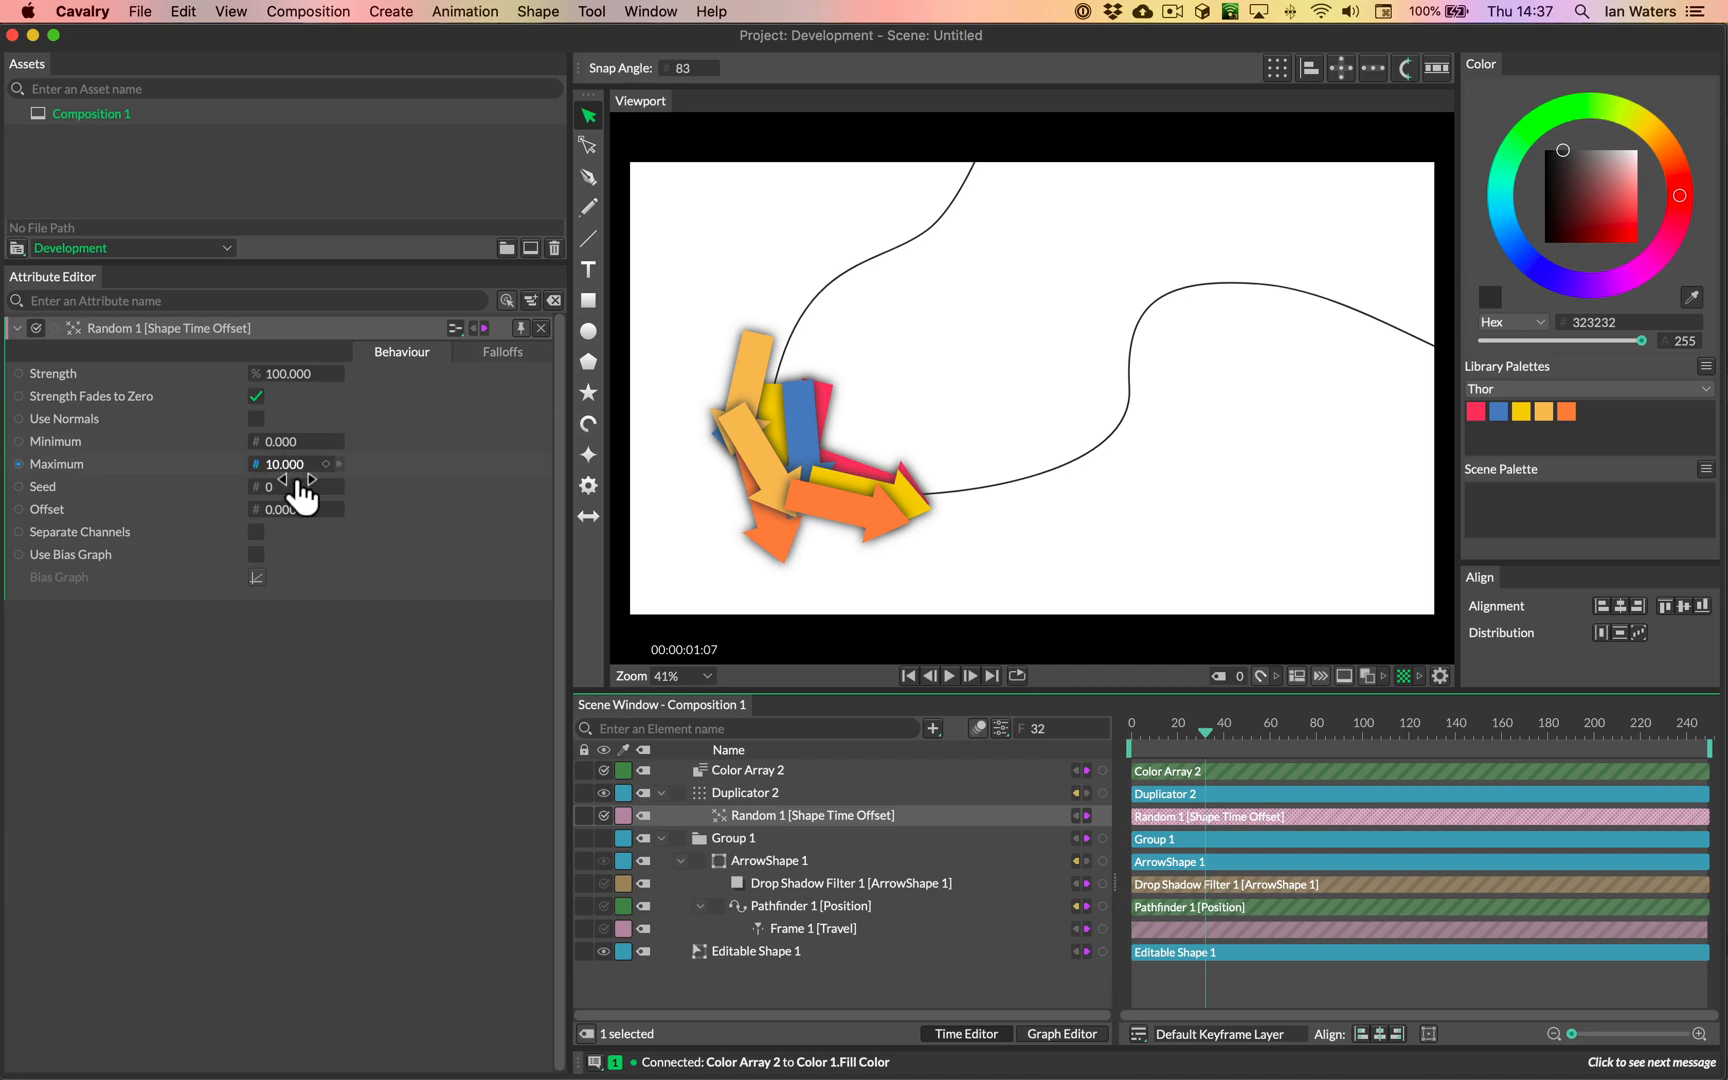
drag(288, 464, 352, 464)
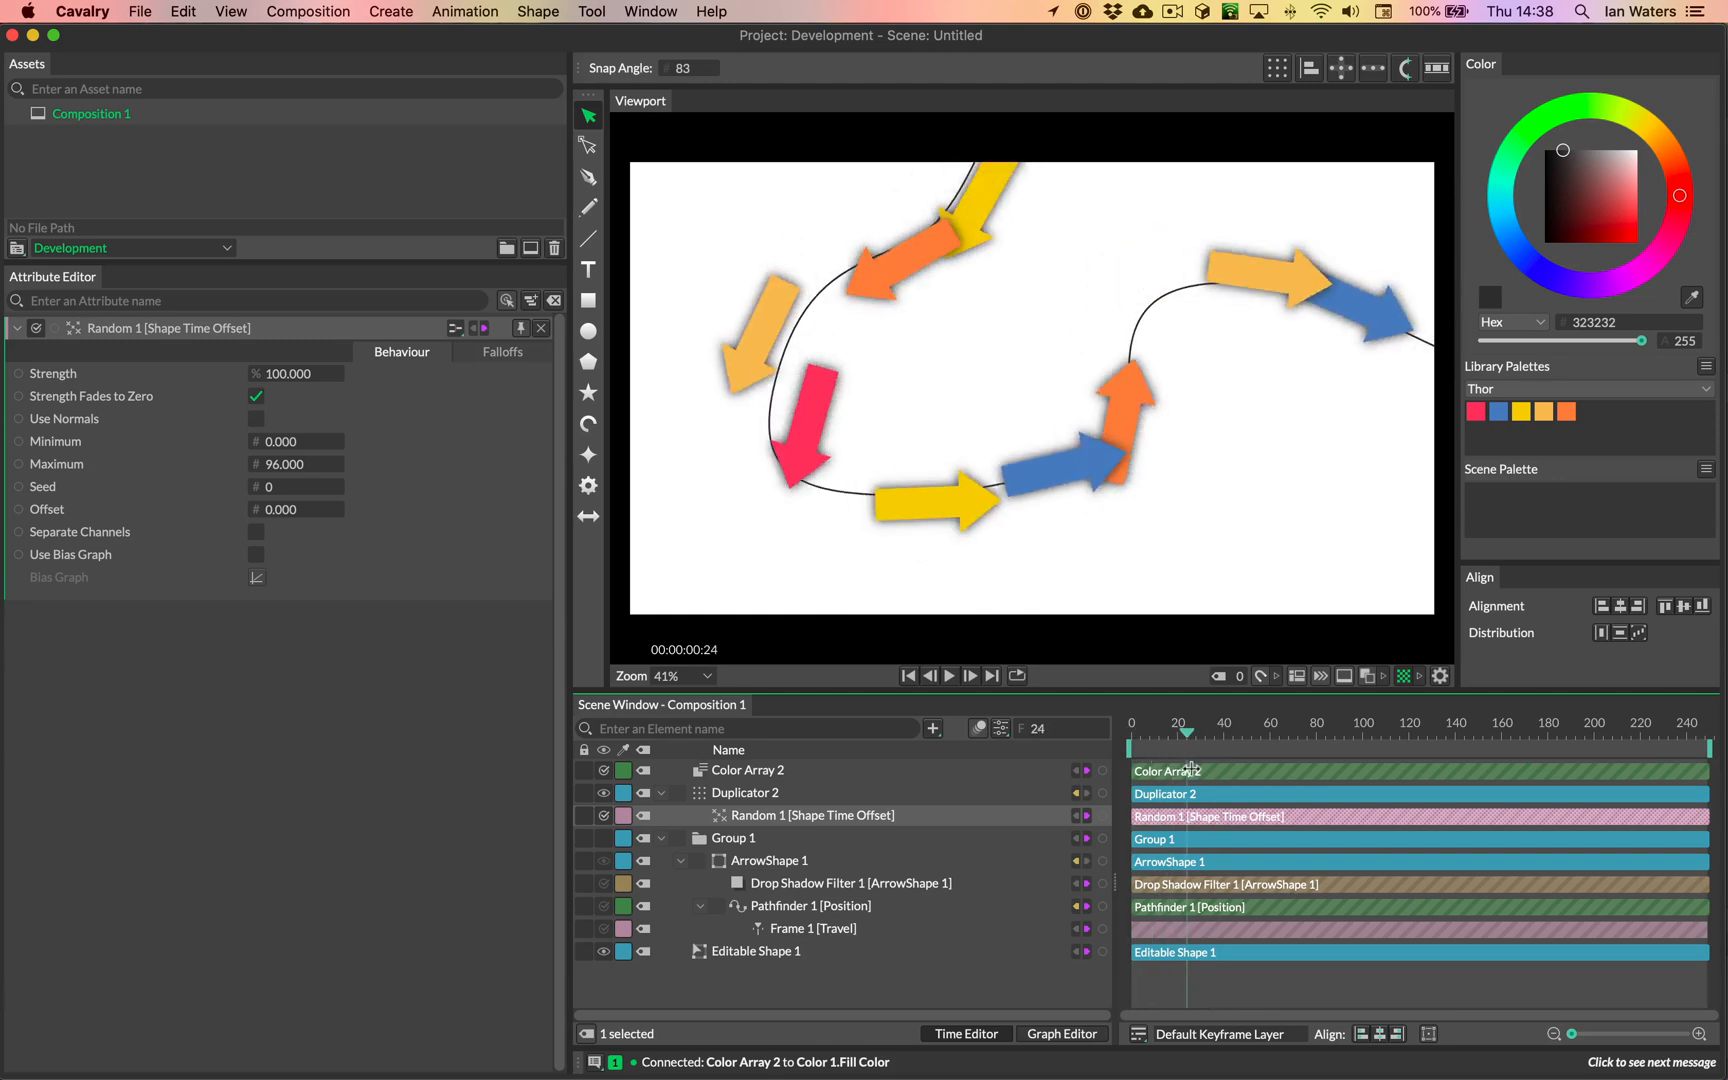
Step: Preview the flying arrows and raise the Duplicator count to 18
drag(1178, 732, 1218, 732)
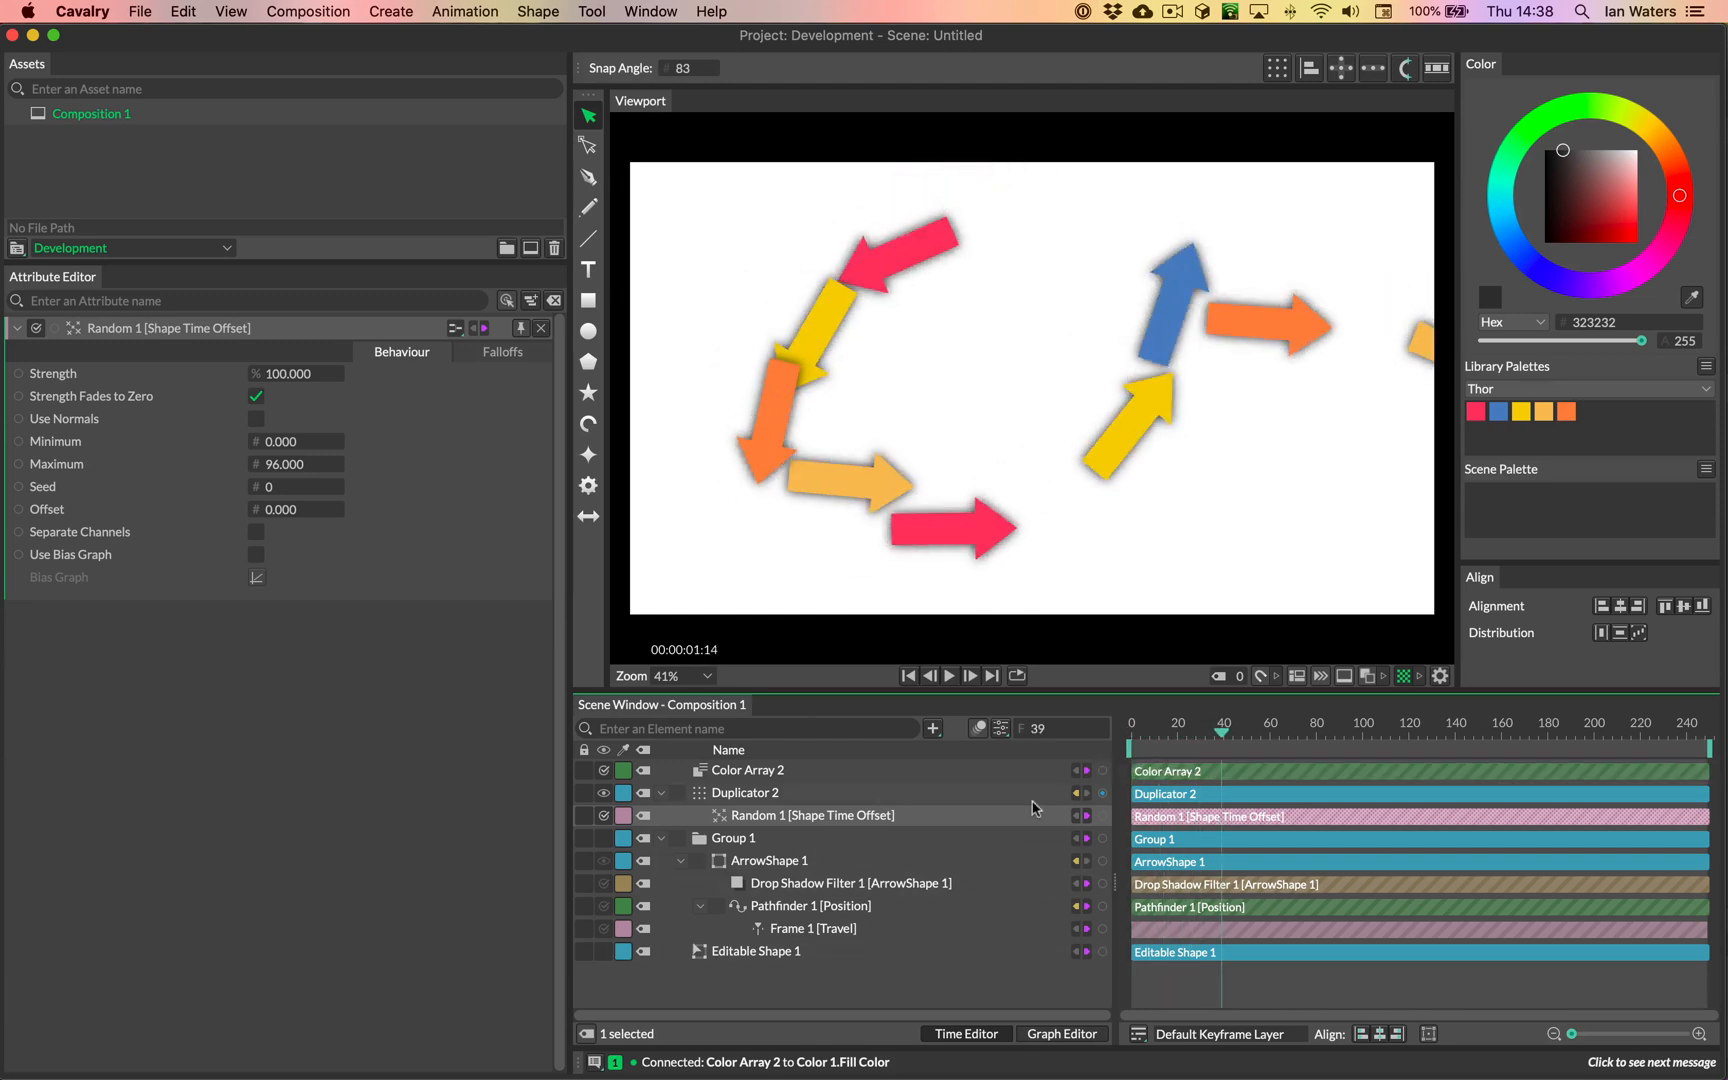
click(744, 792)
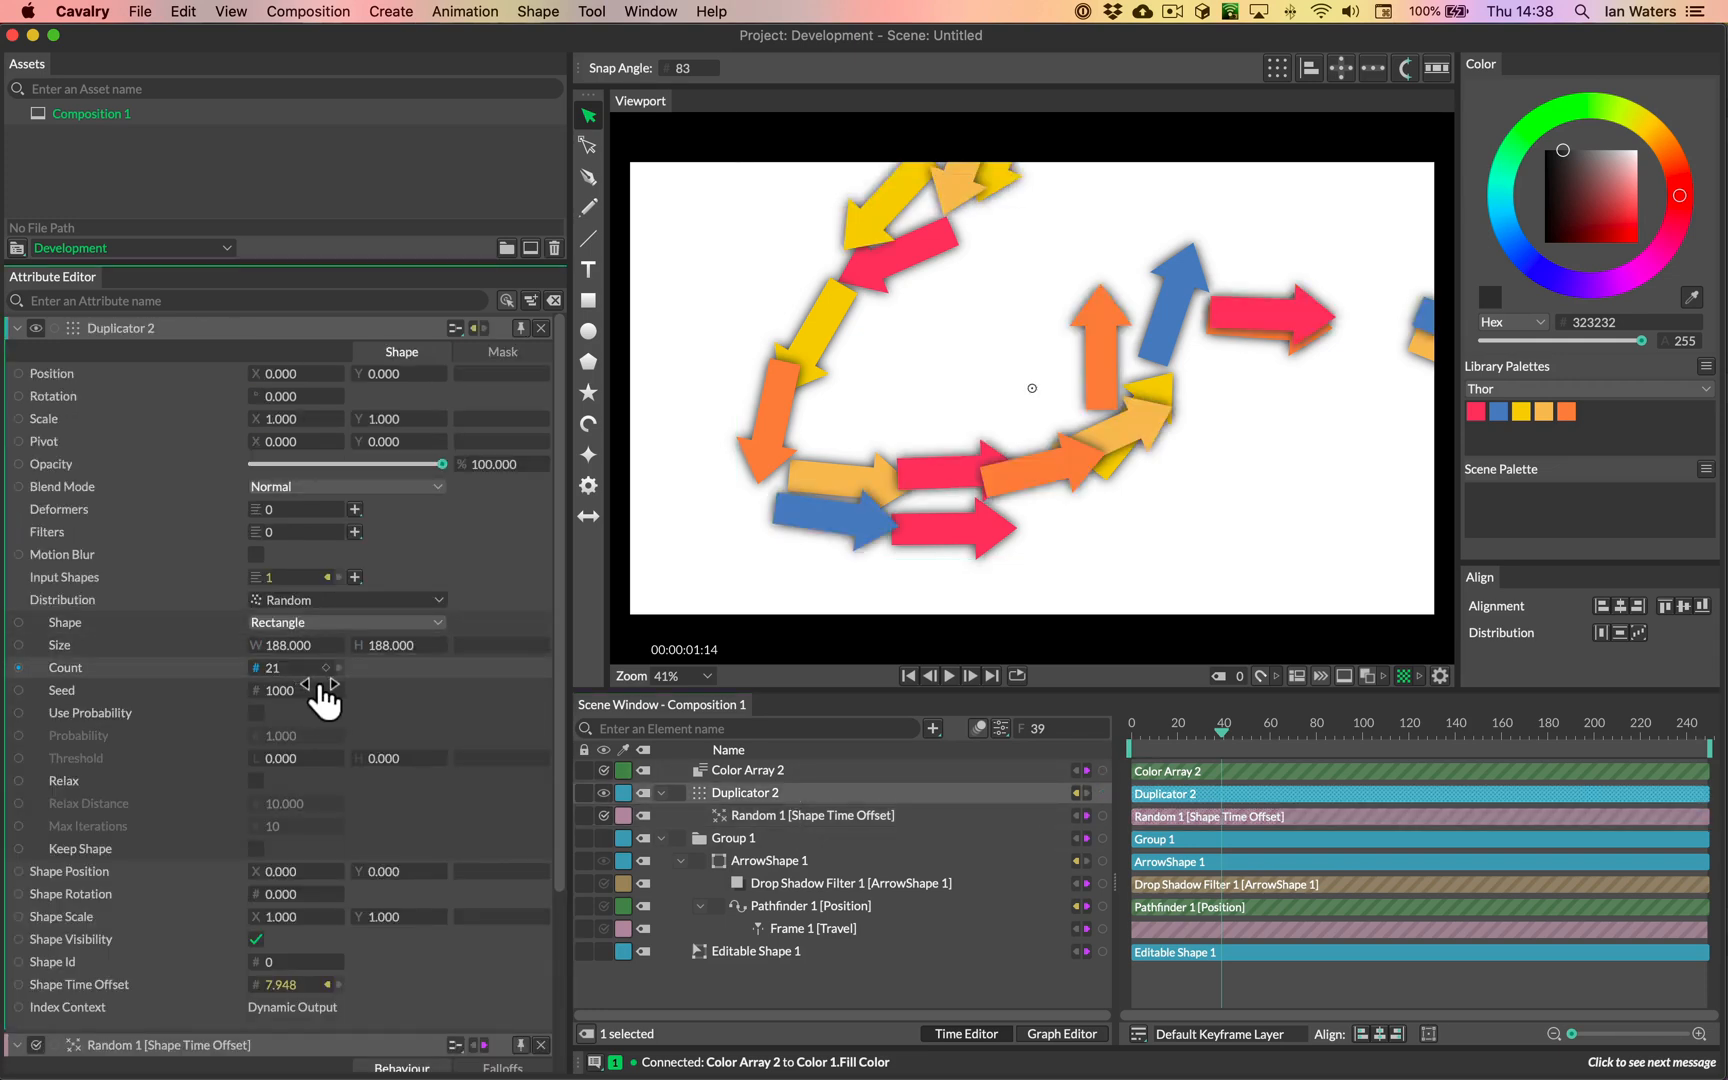
click(306, 682)
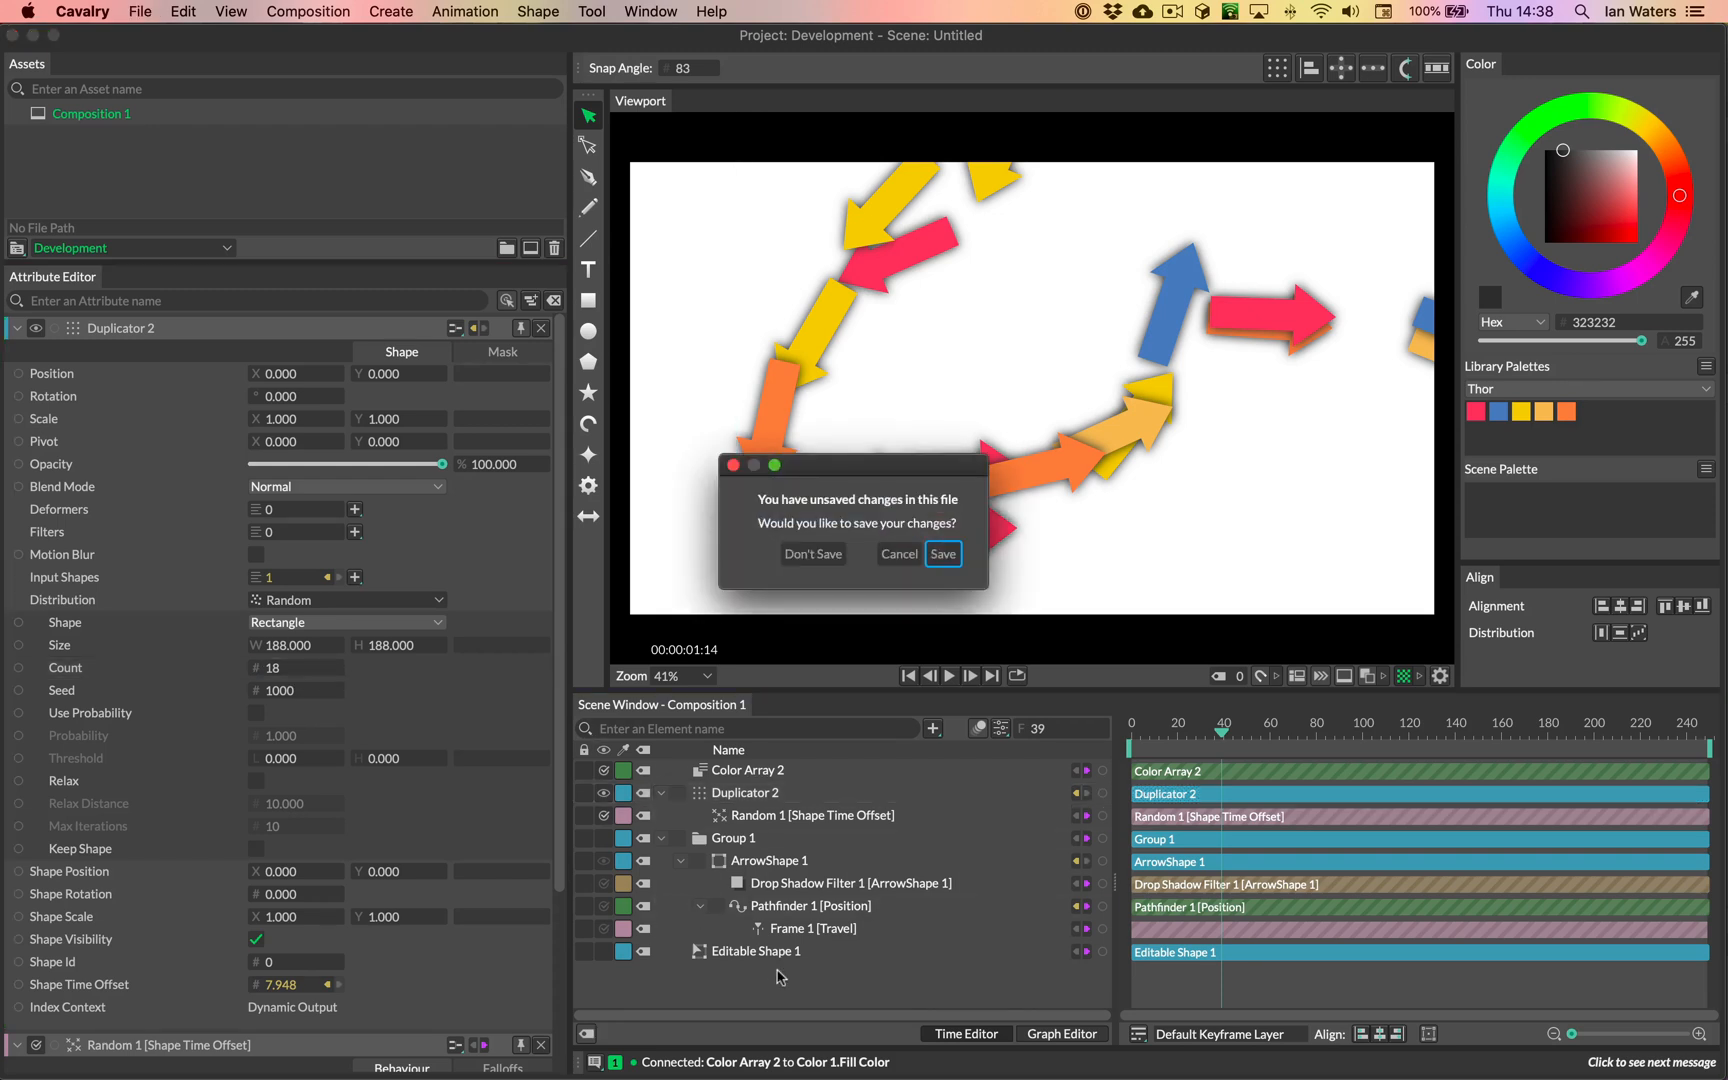
Step: Discard the unsaved scene and draw a long winding Pen path across the canvas
click(814, 554)
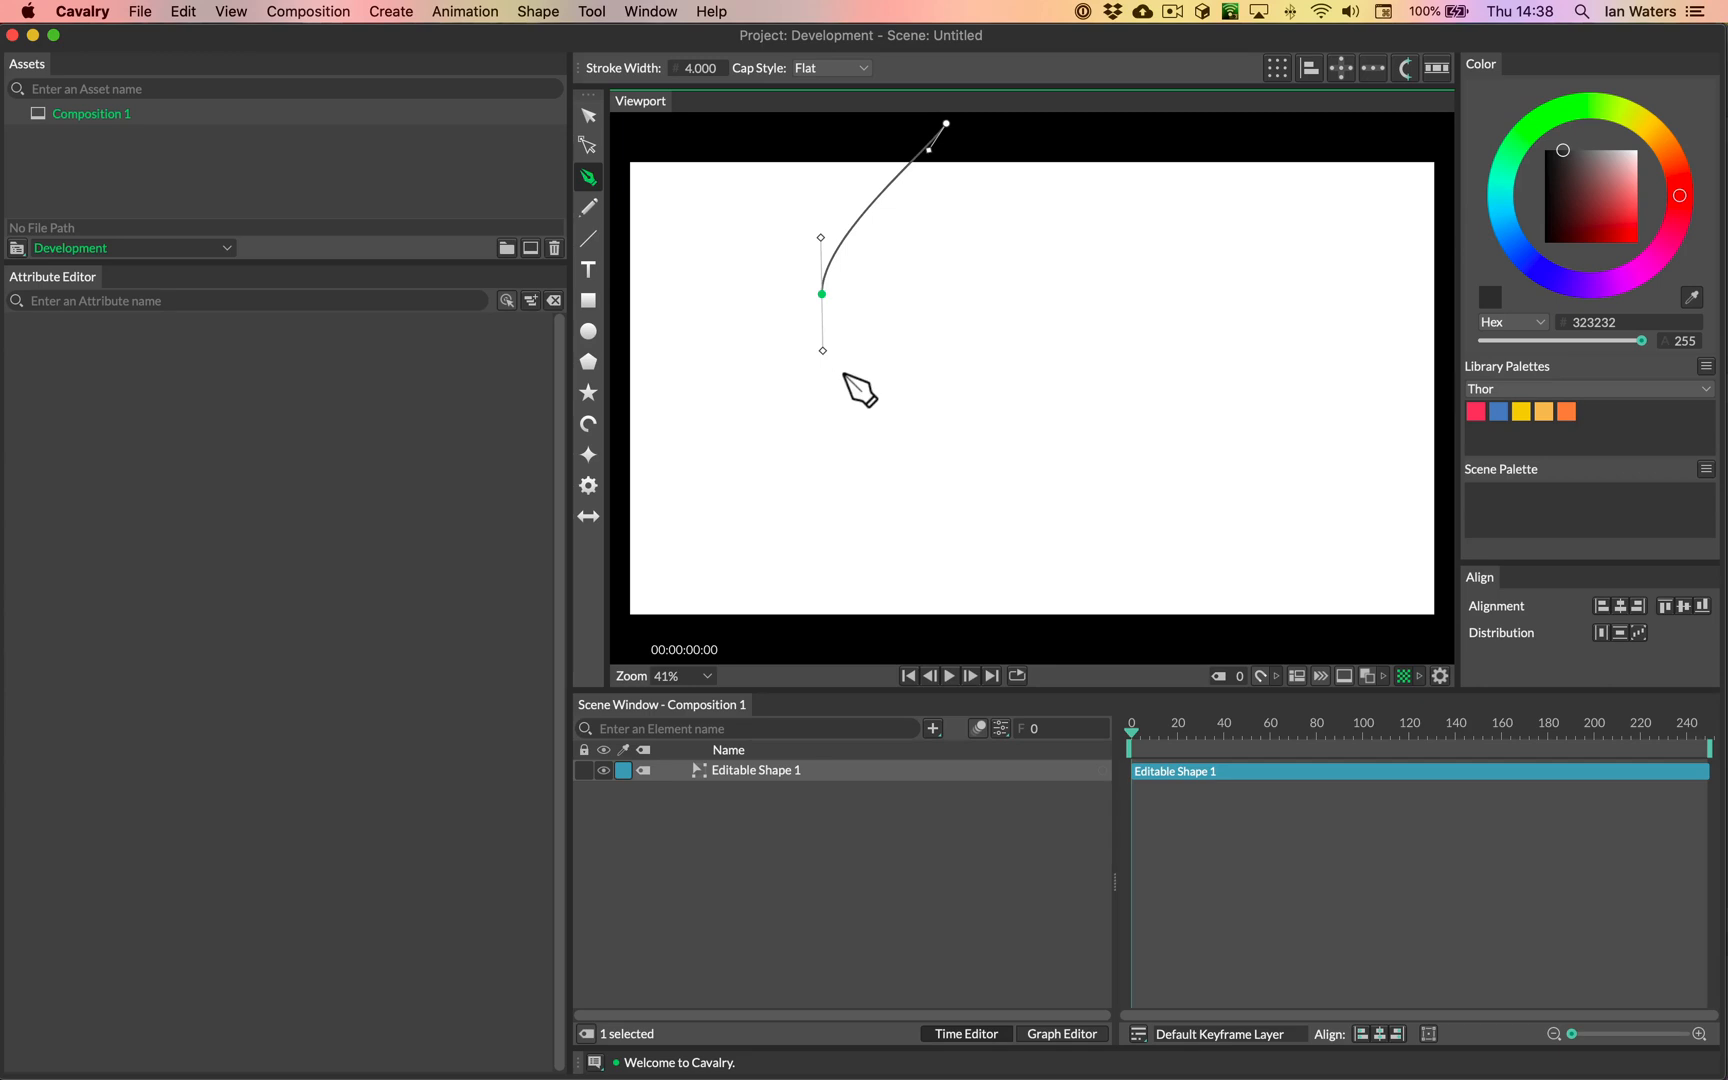
click(1264, 372)
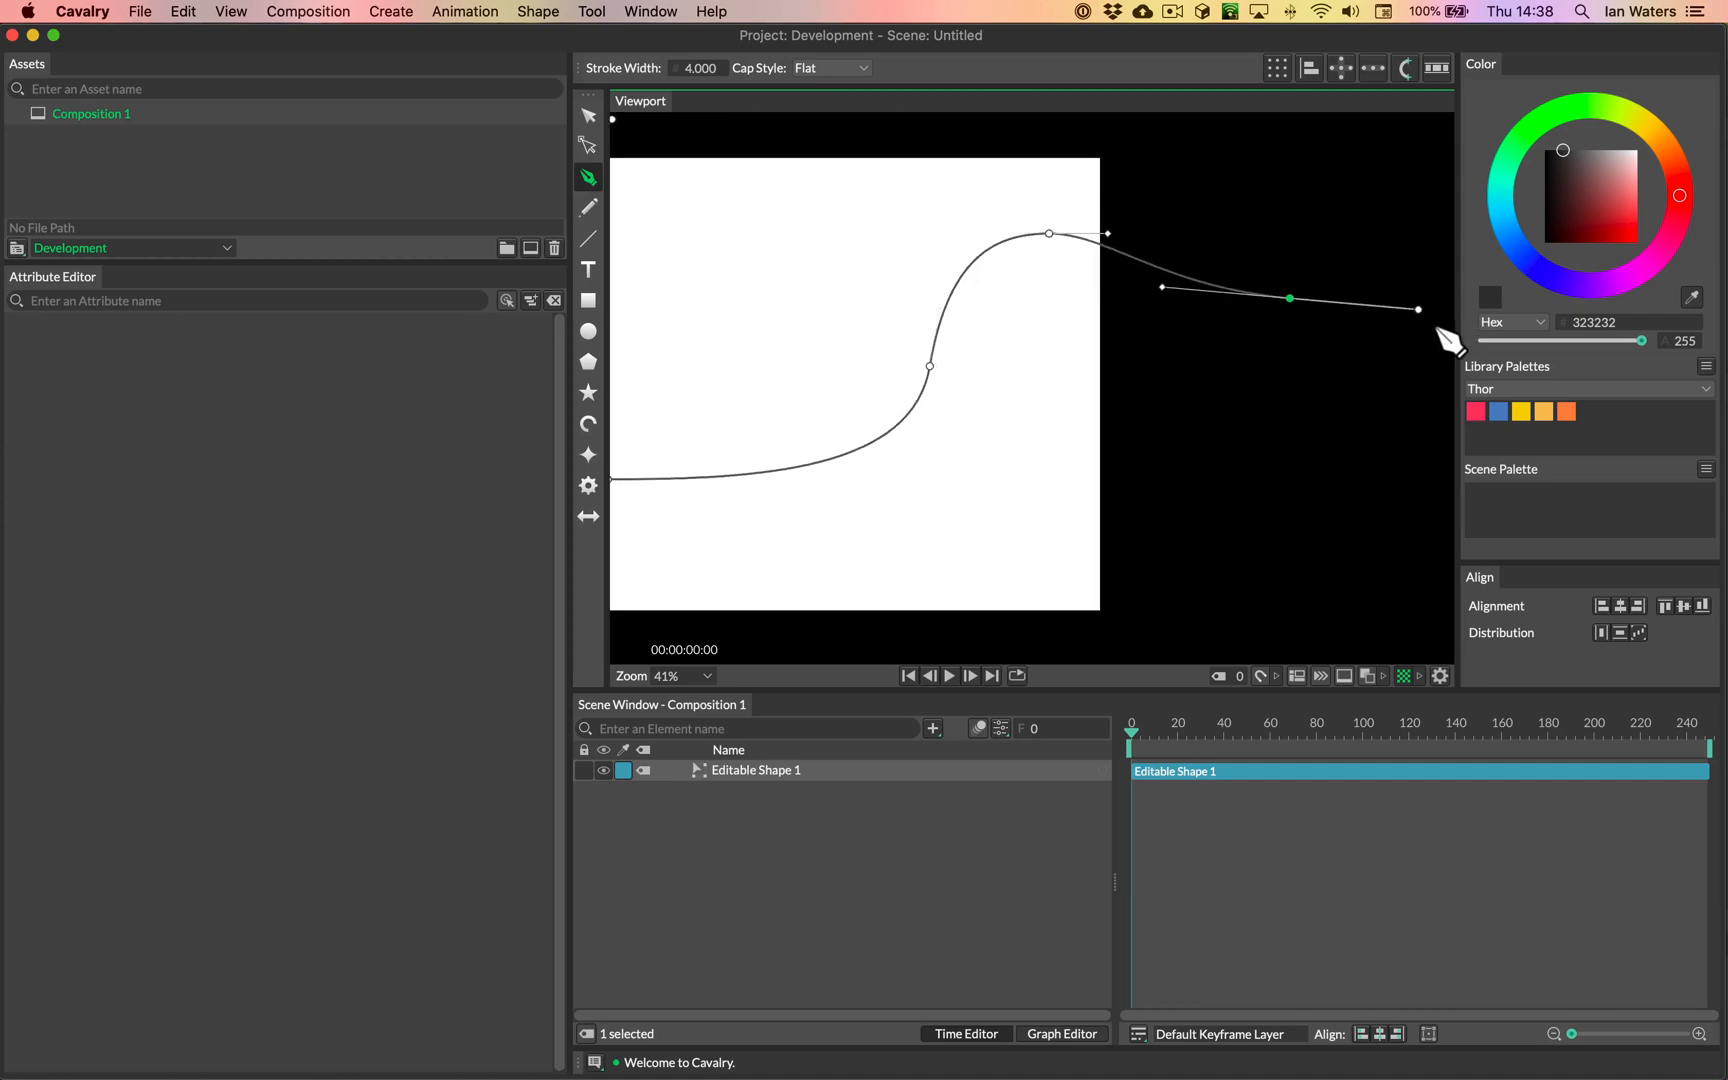
click(588, 116)
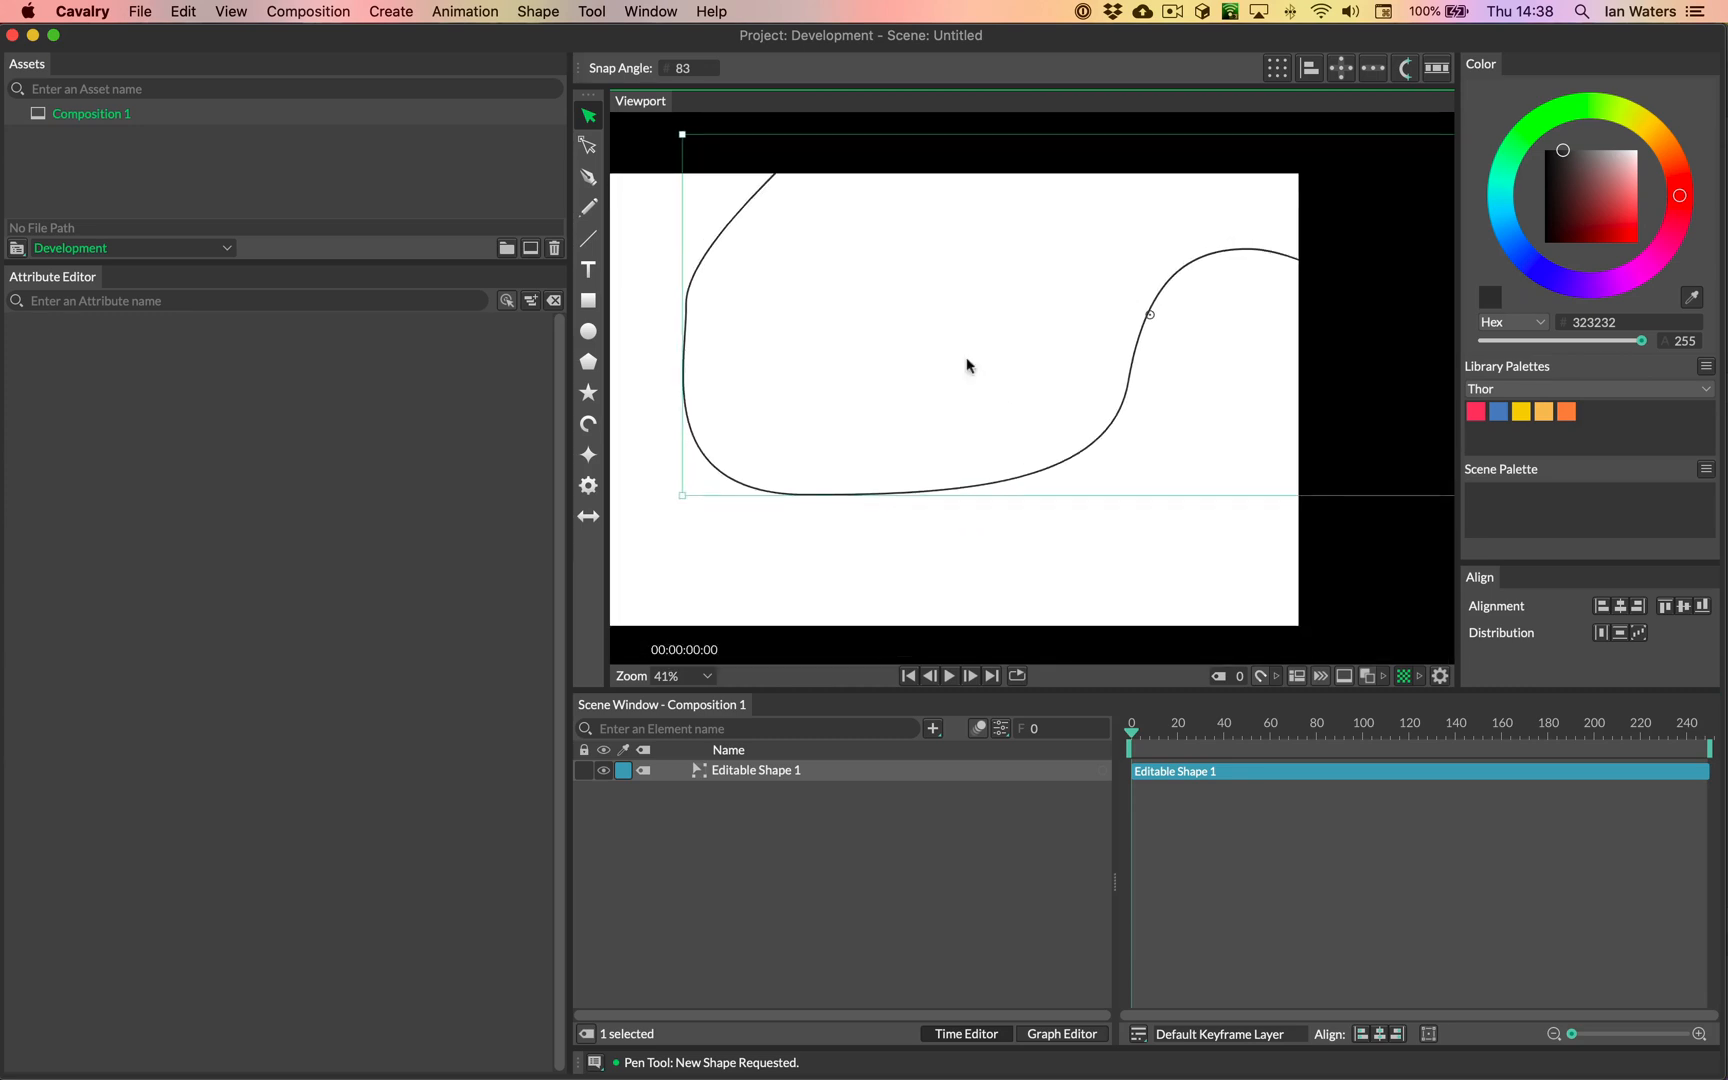
Step: Deselect the curve and create a dark grey 362 × 100 rectangle at the centre
click(588, 300)
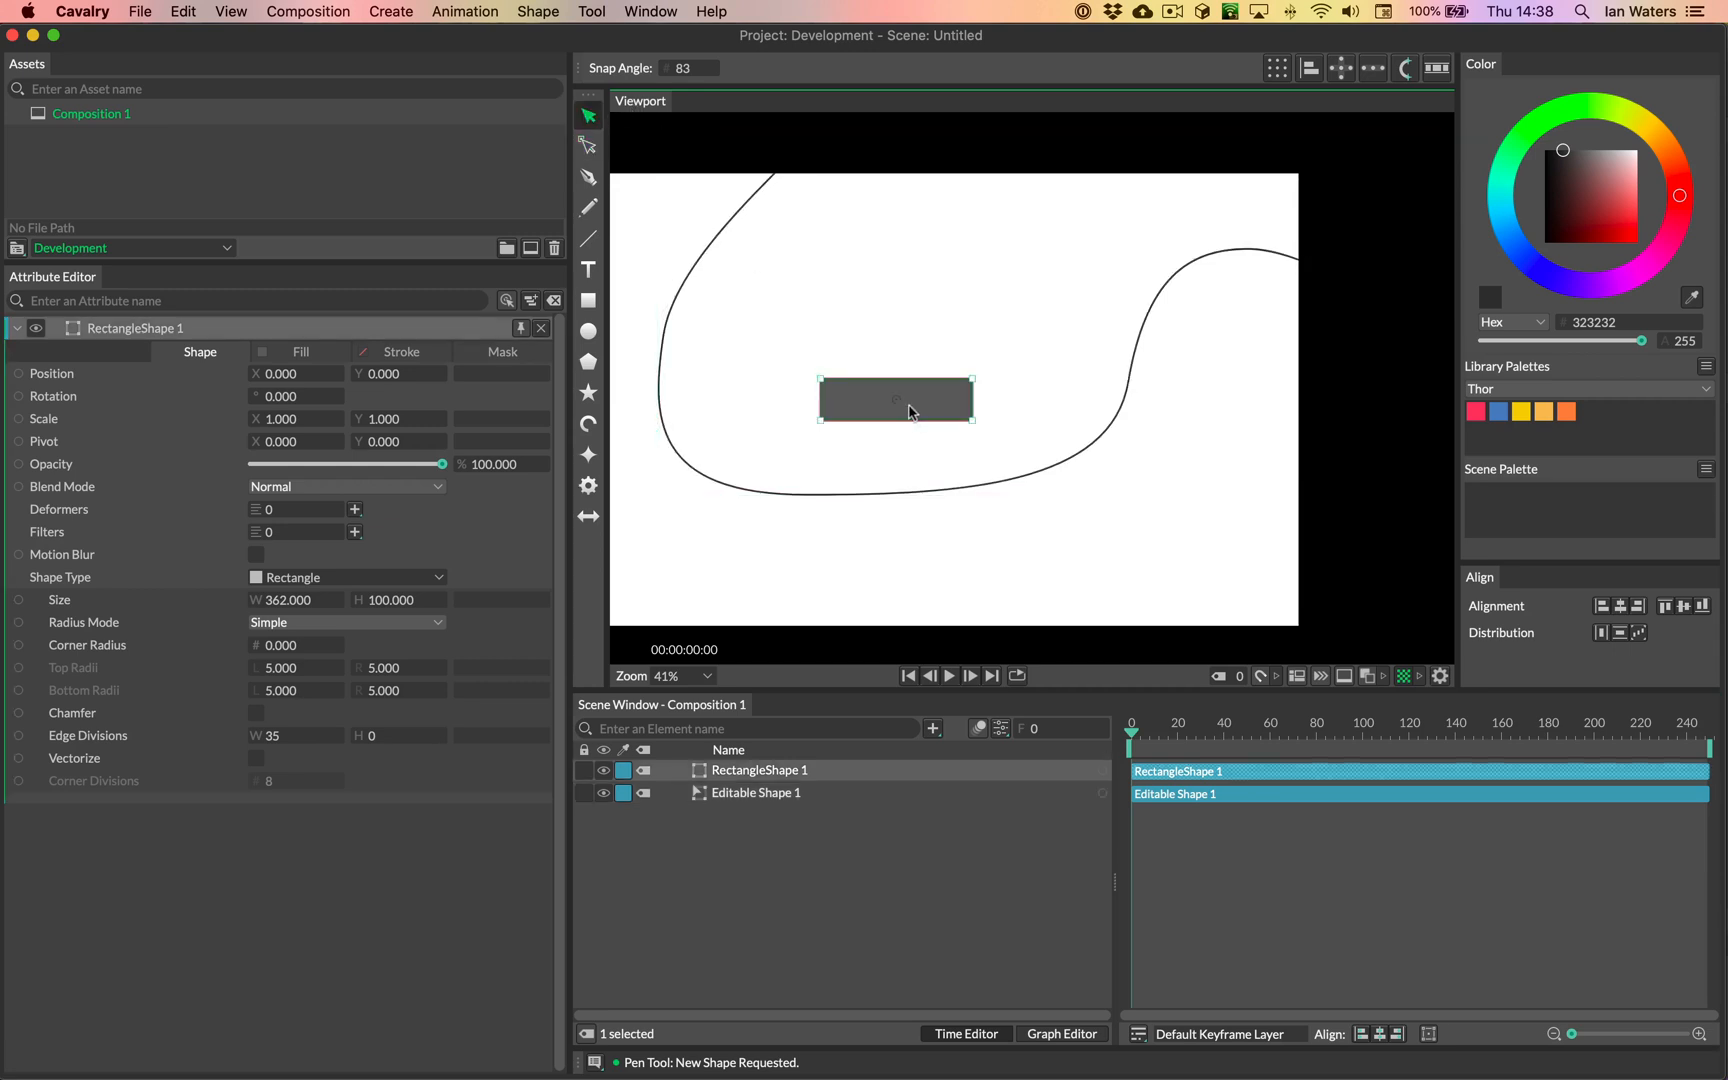
right_click(52, 372)
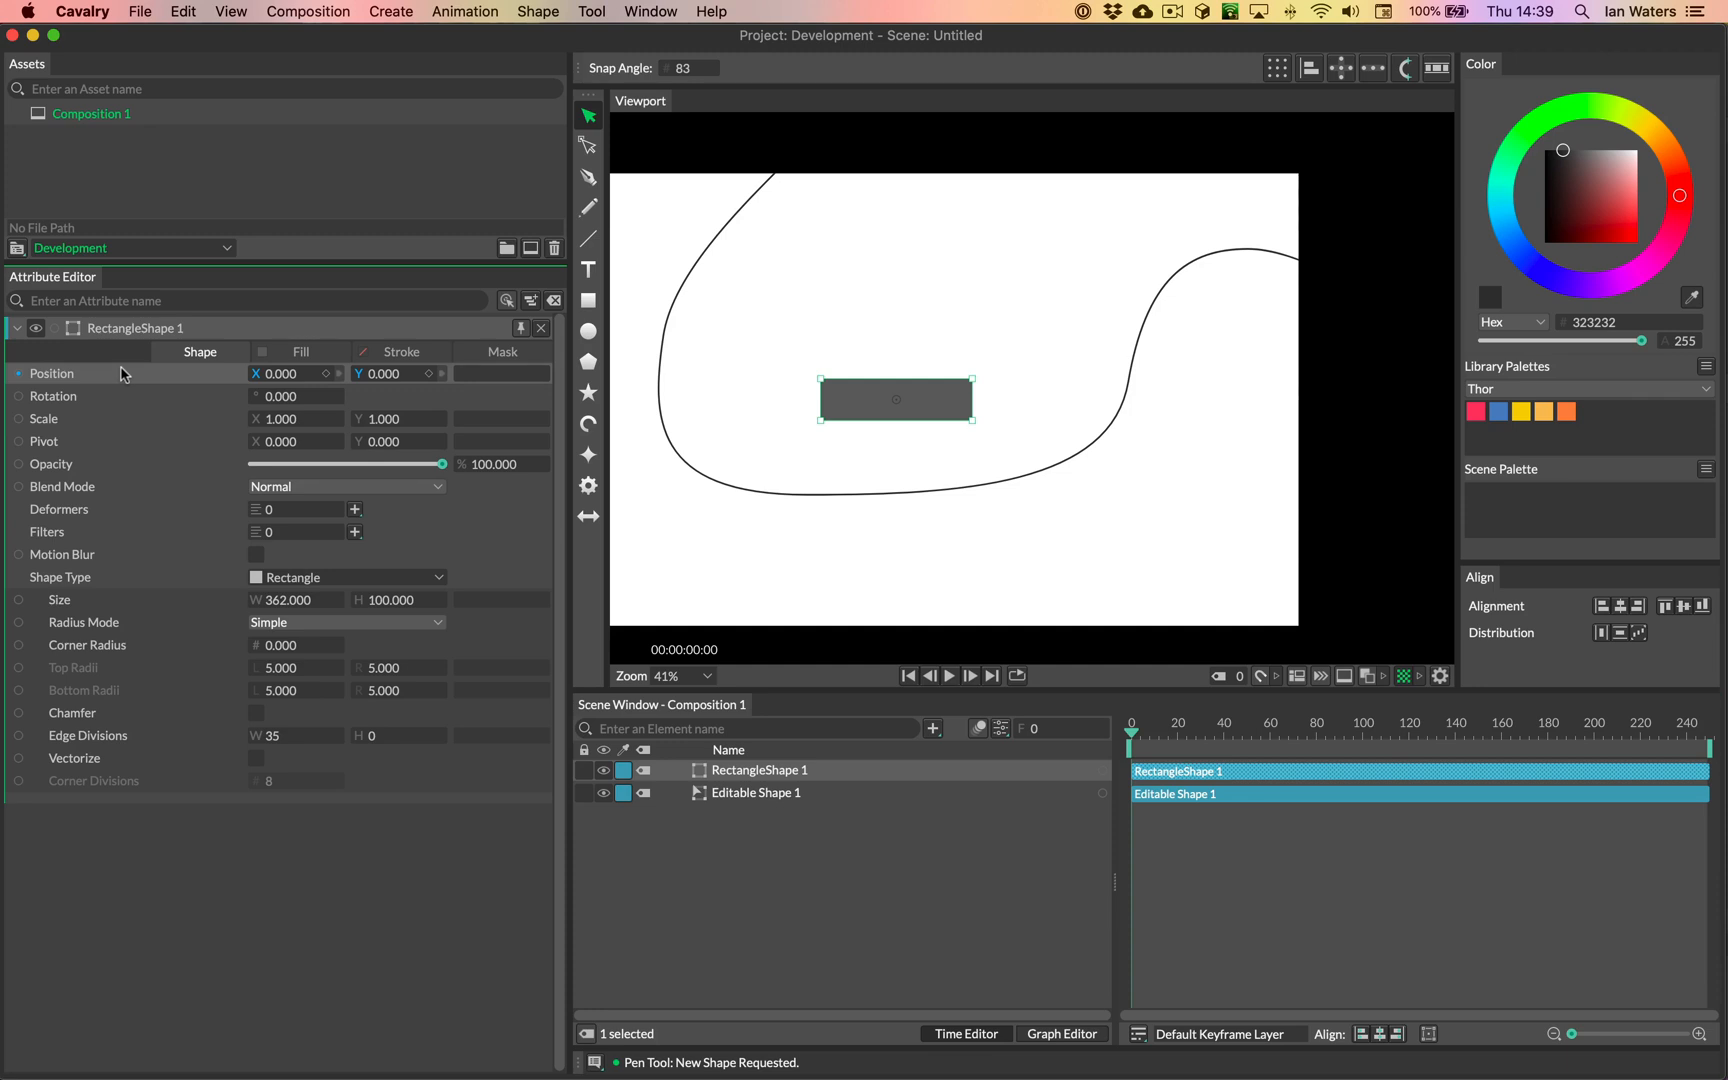
mouse_move(120, 512)
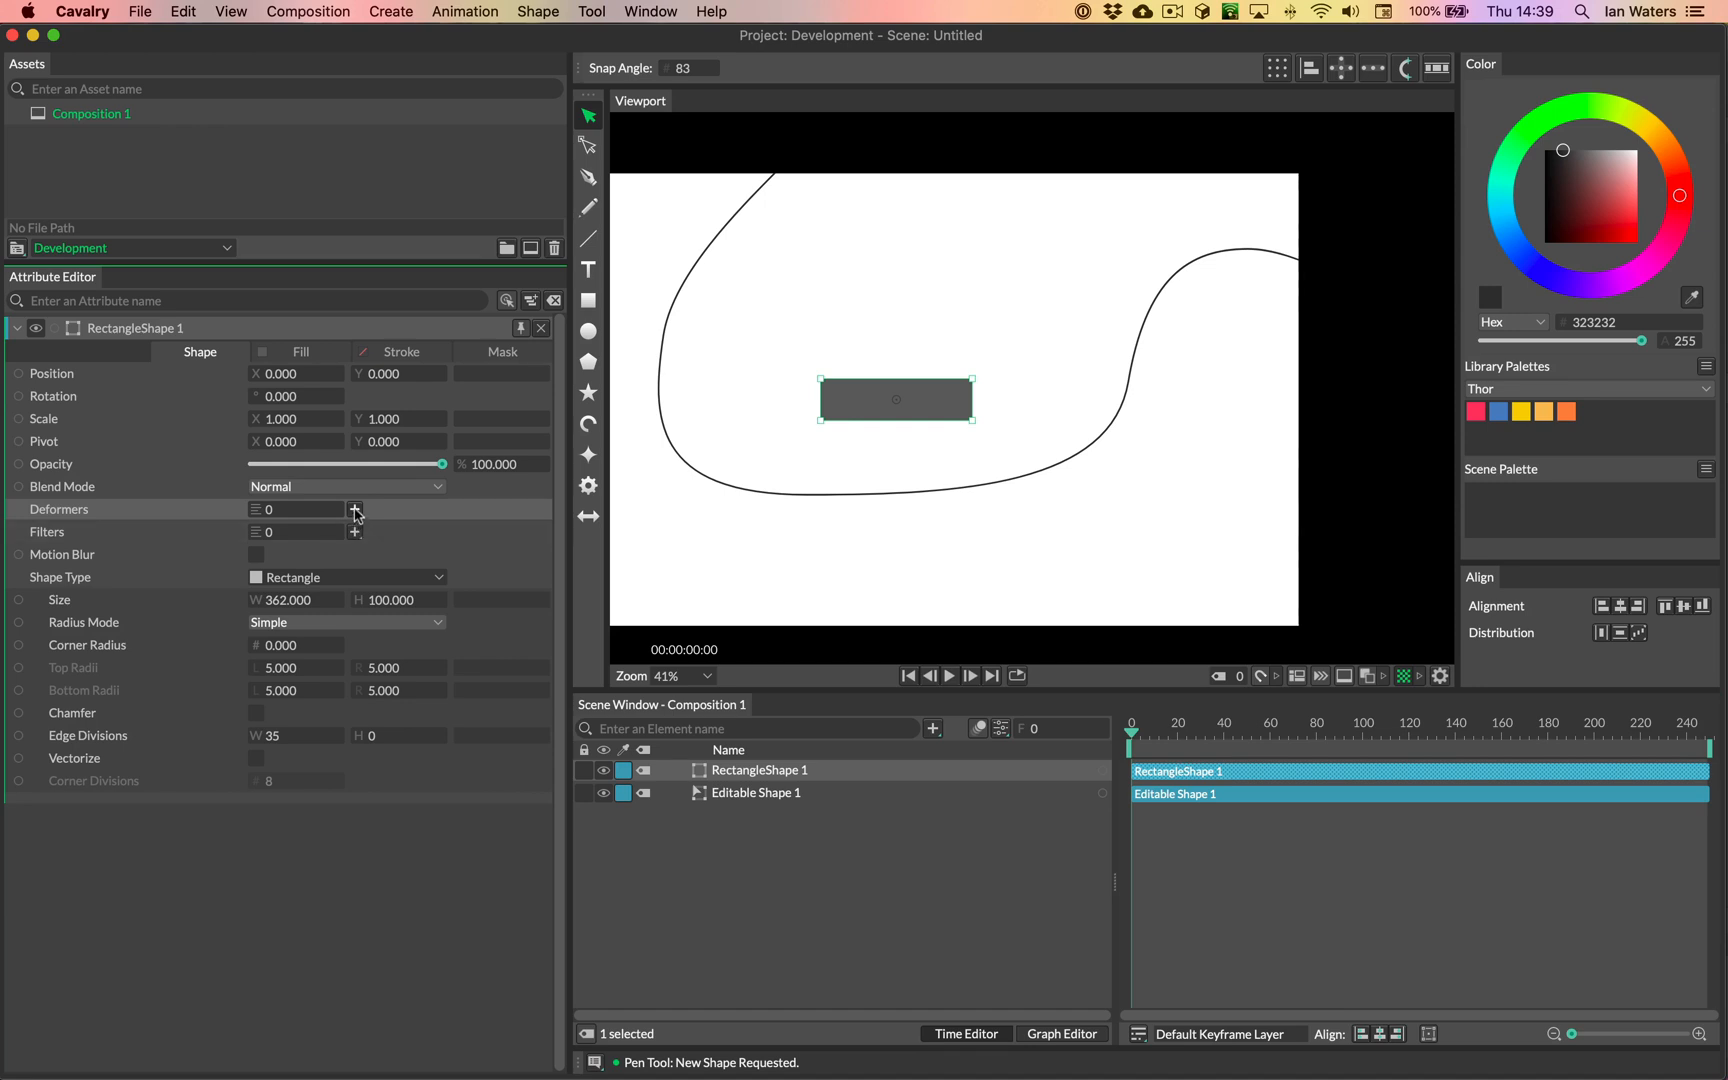
Step: Add a Pathfinder deformer to the rectangle using Editable Shape 1 as its input
click(356, 510)
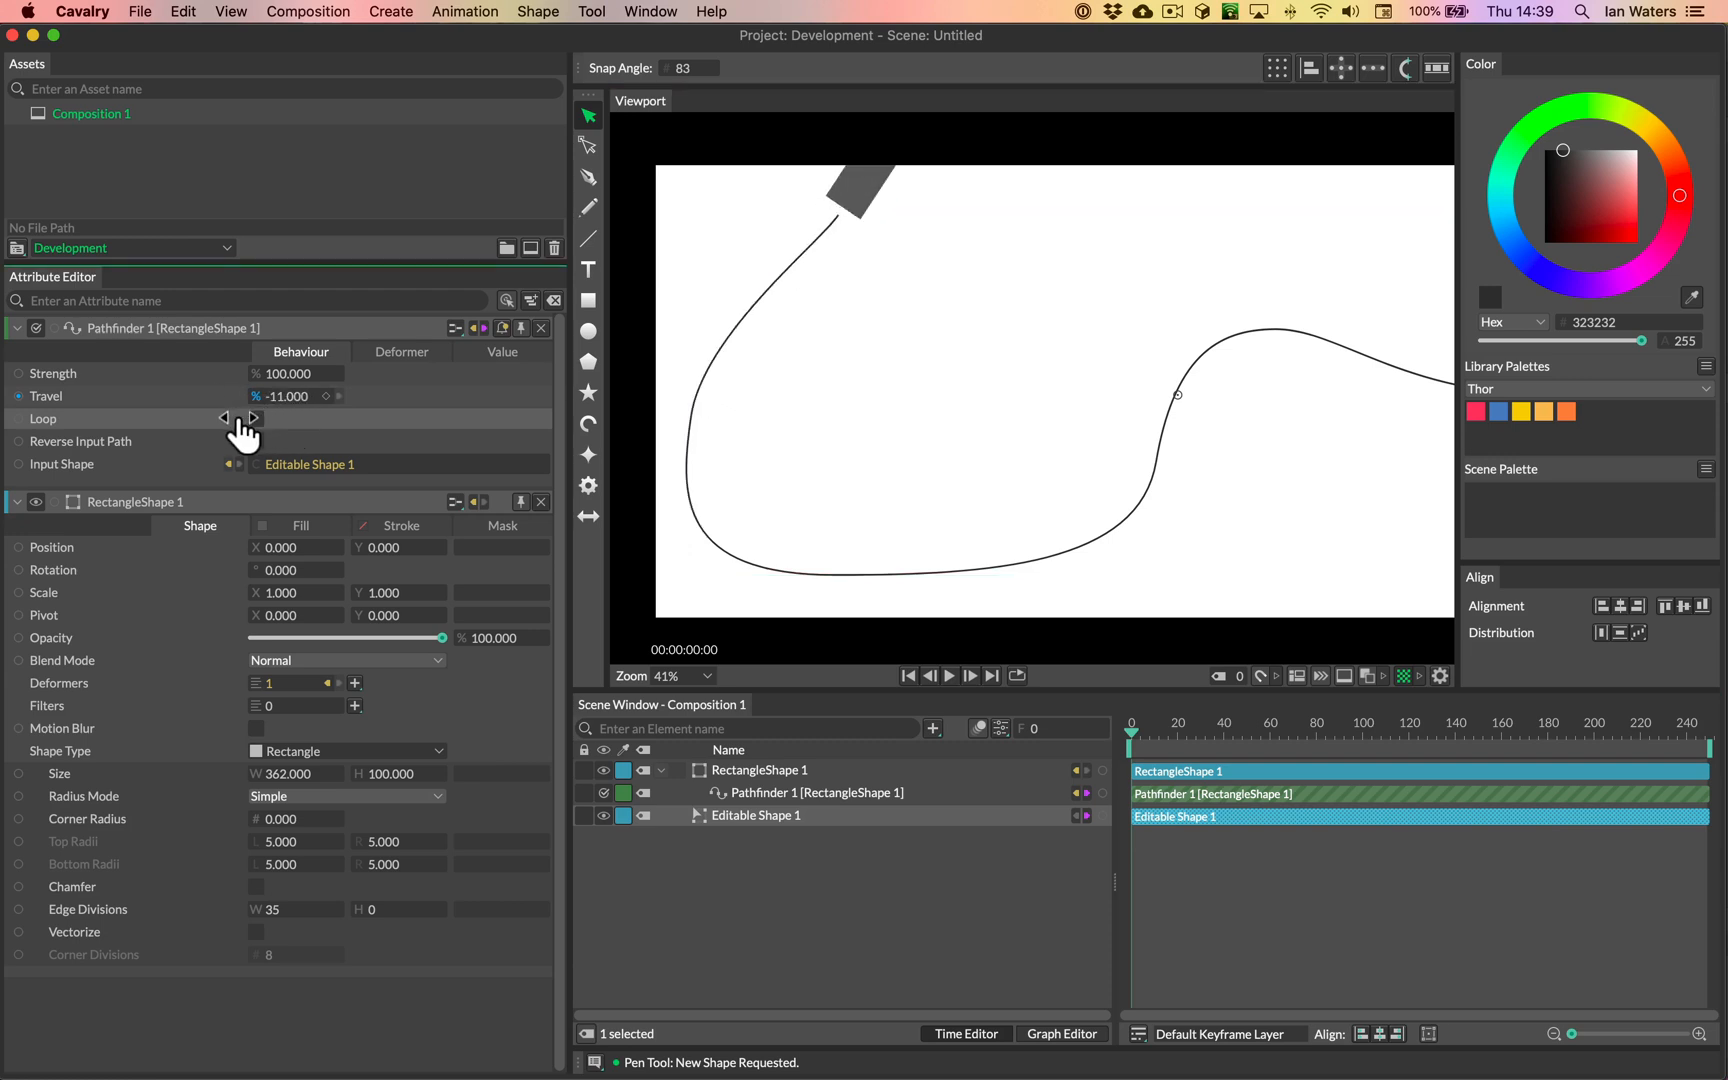
Step: Raise the Pathfinder Travel to 58.5 so the rectangle wraps the right-hand bend
click(268, 430)
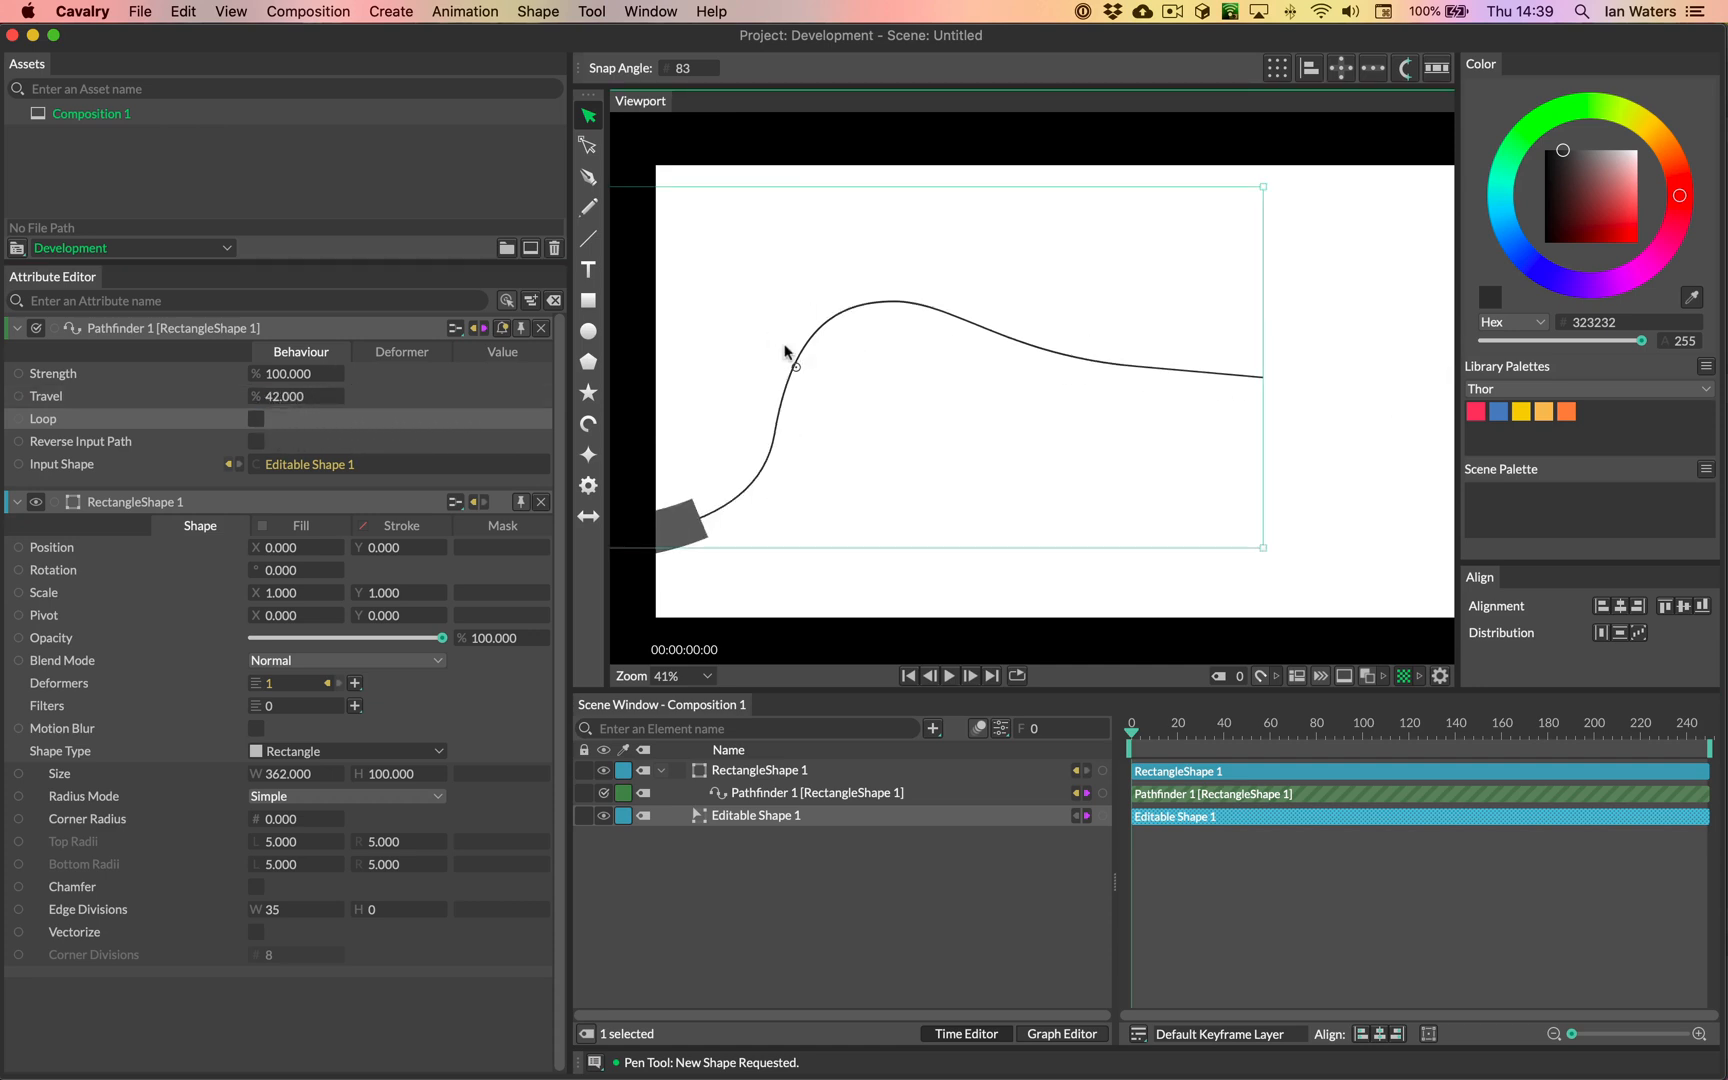
drag(786, 352, 1064, 348)
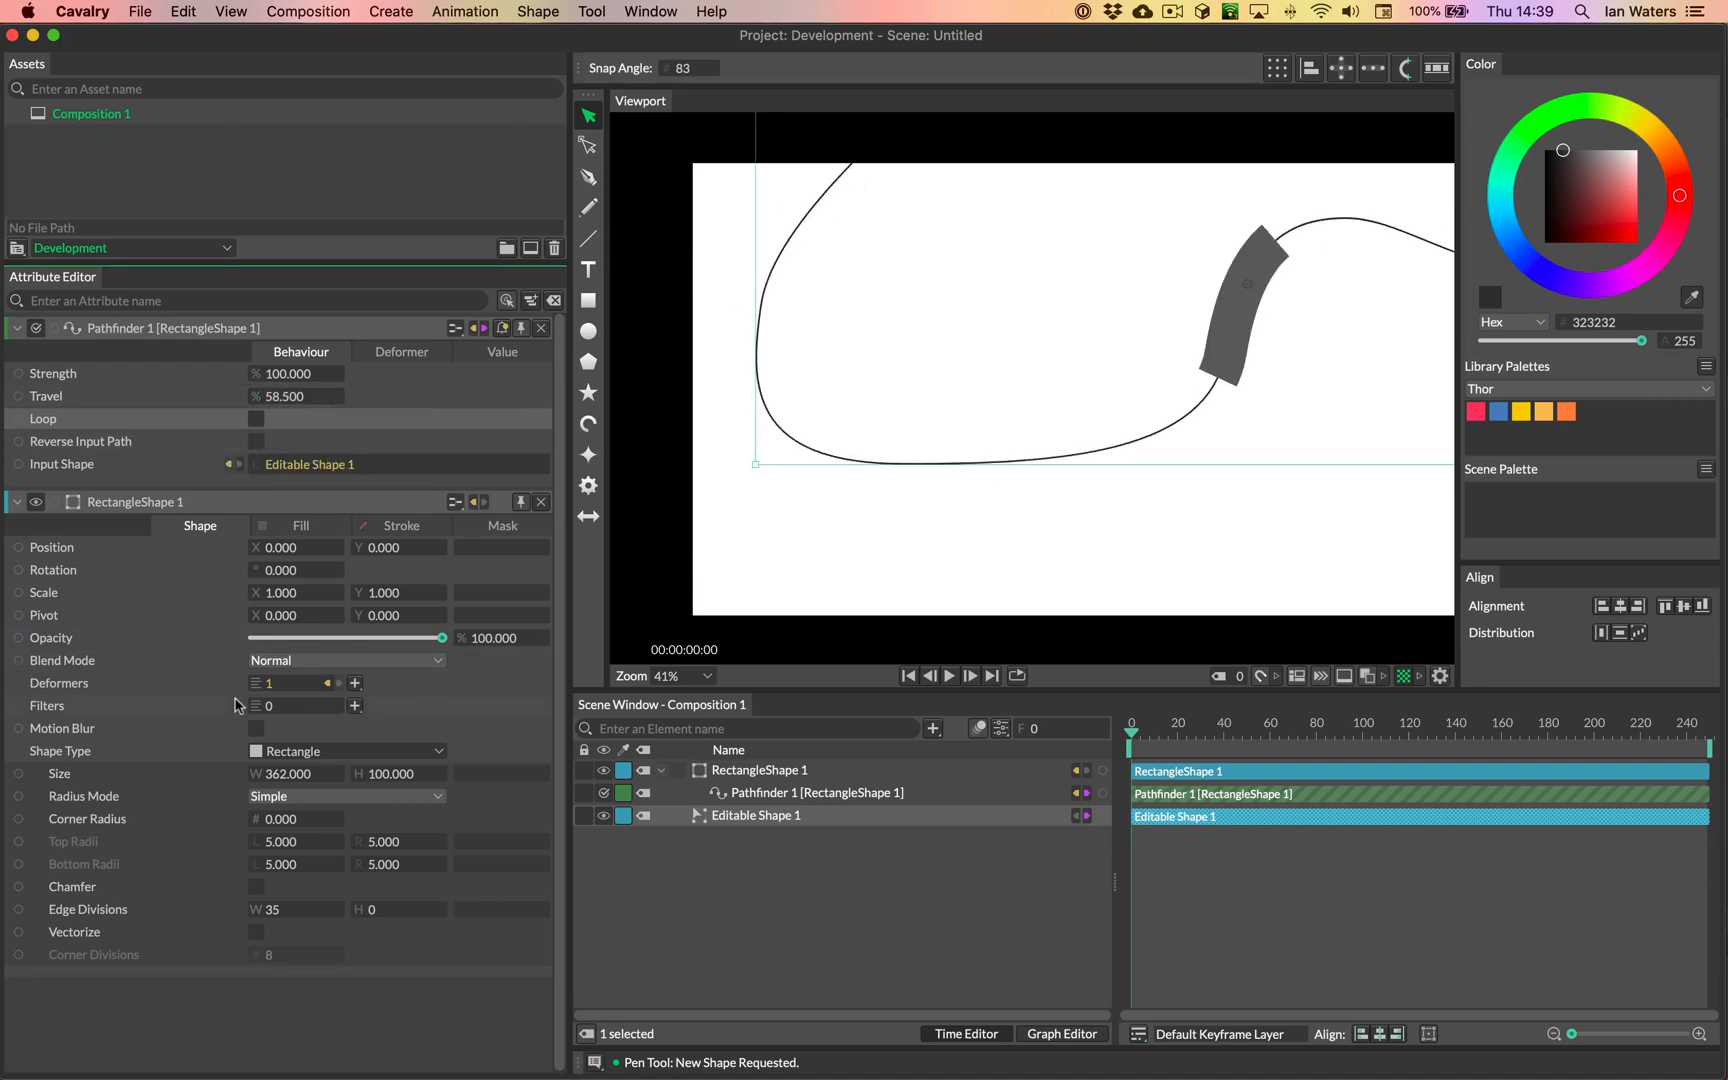
Step: Set Pathfinder Travel to 20 and the rectangle's edge divisions to 16
click(290, 908)
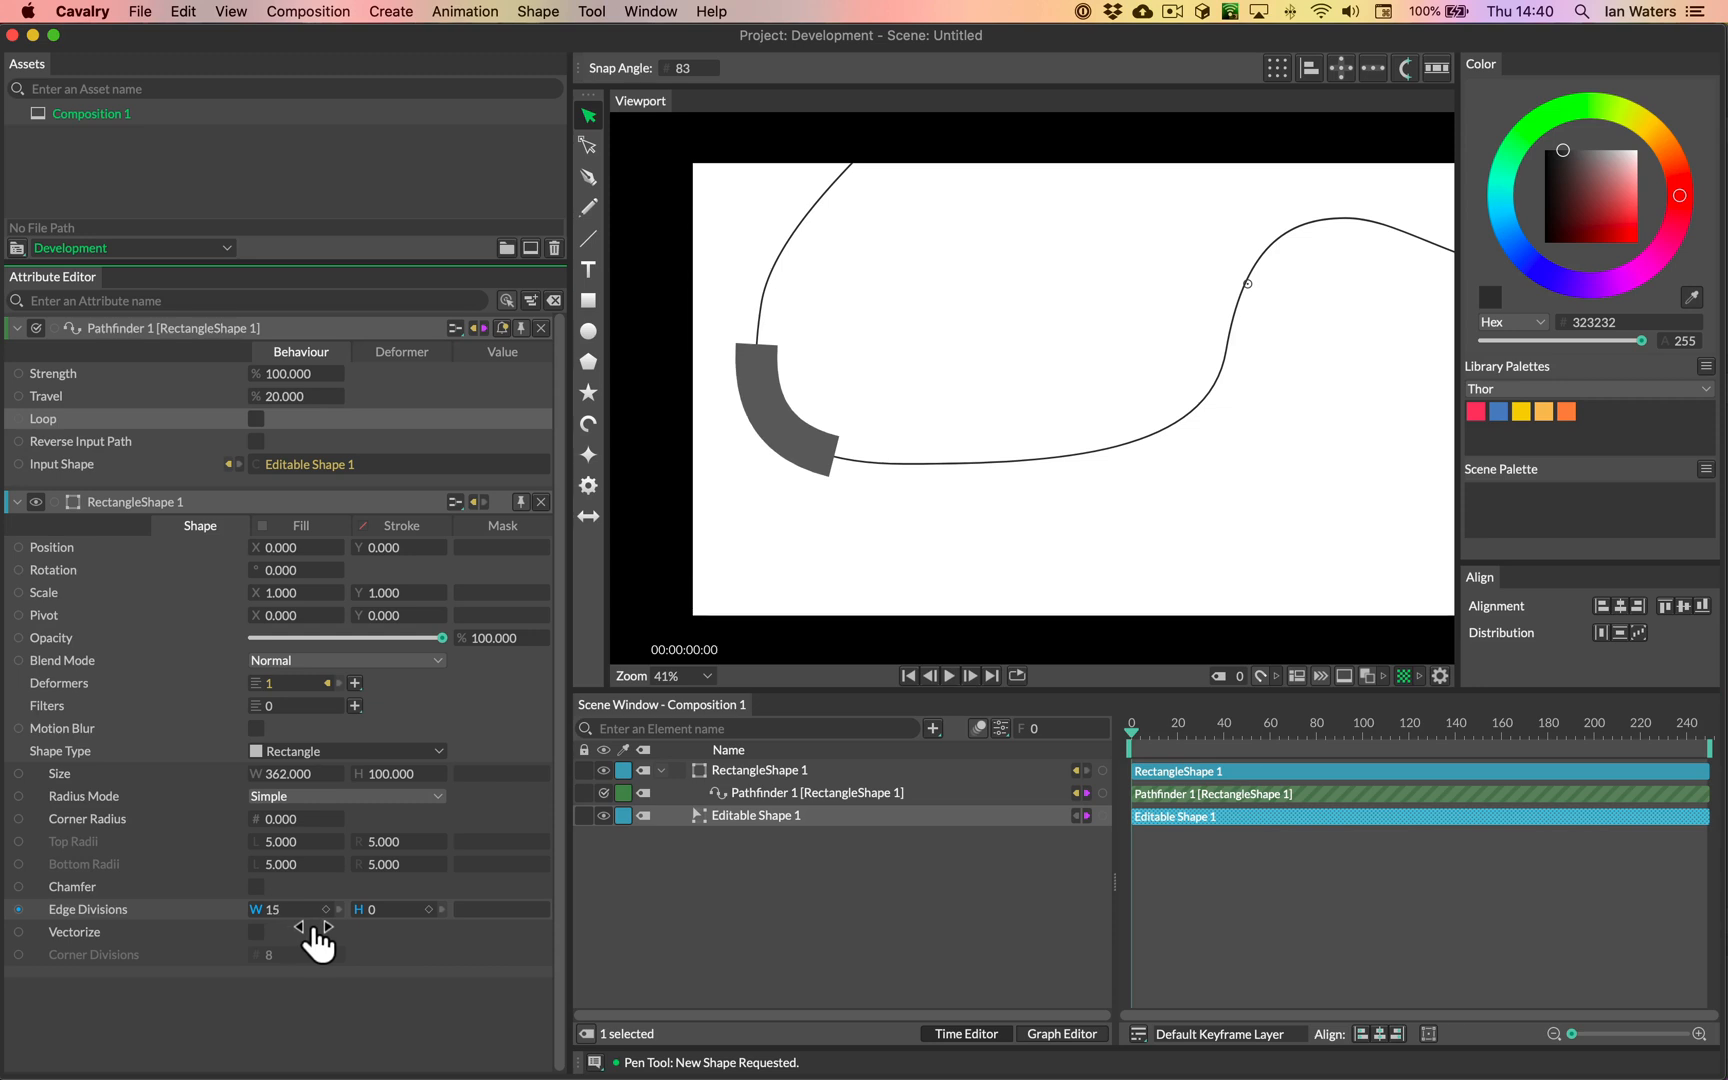
click(336, 908)
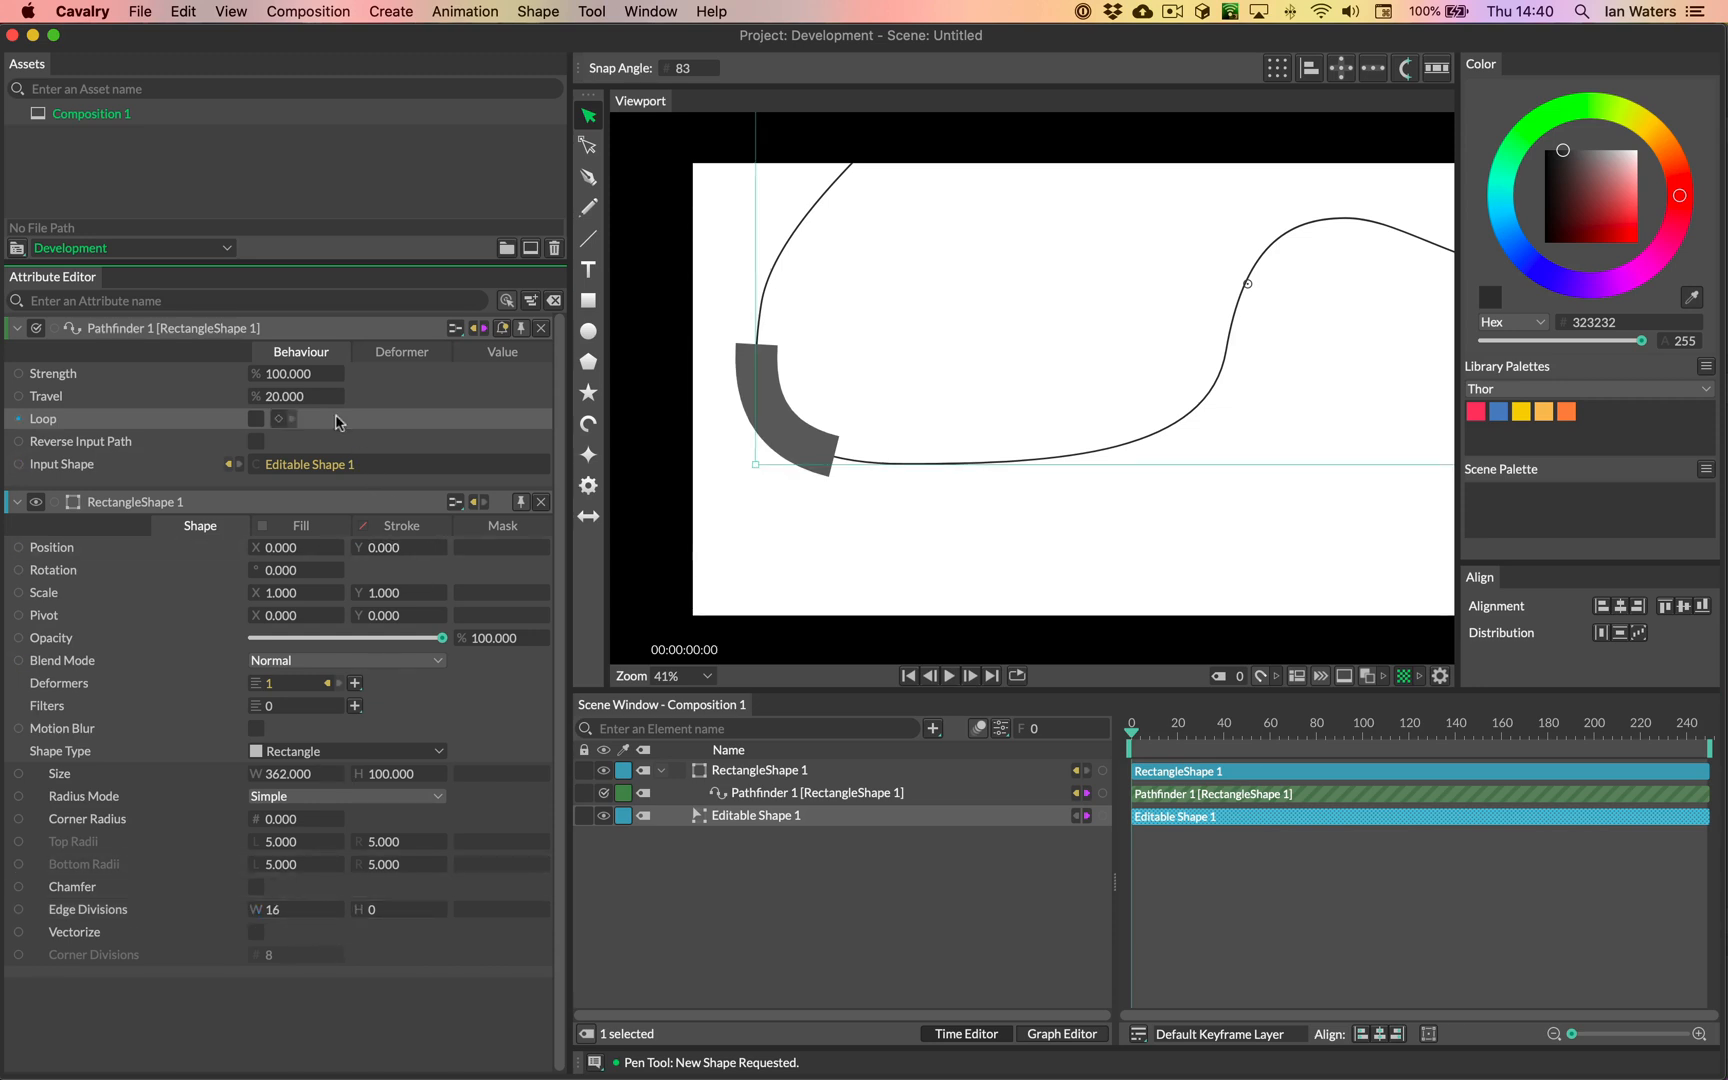